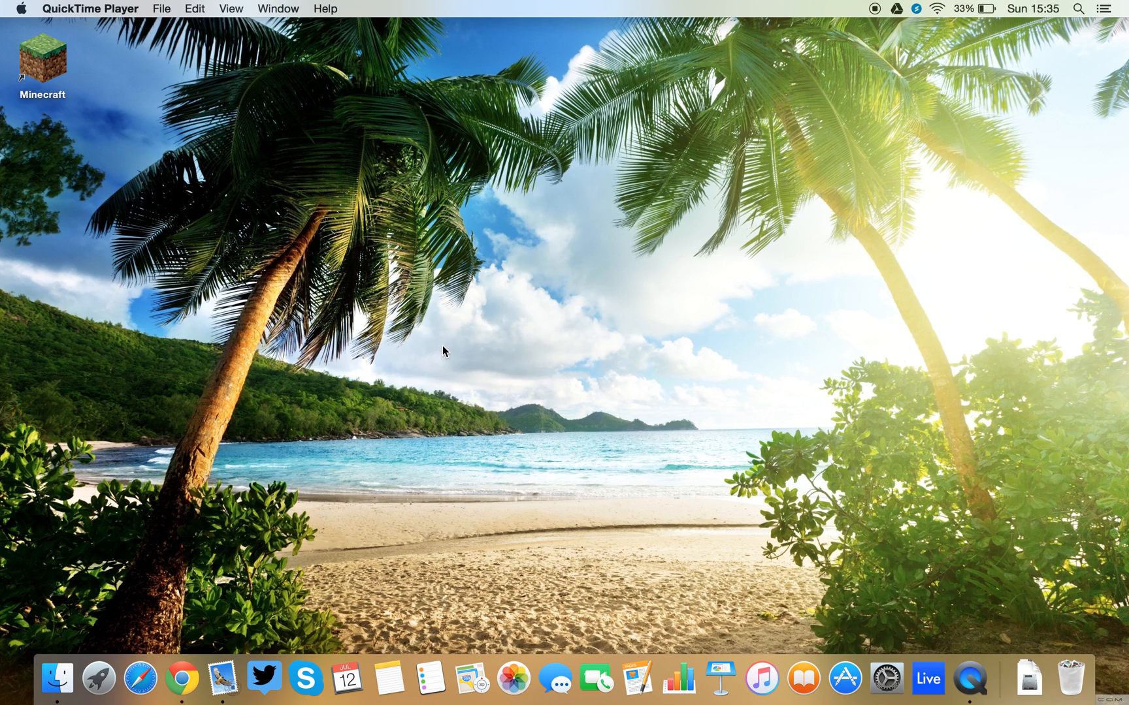
pyautogui.moveTo(682, 572)
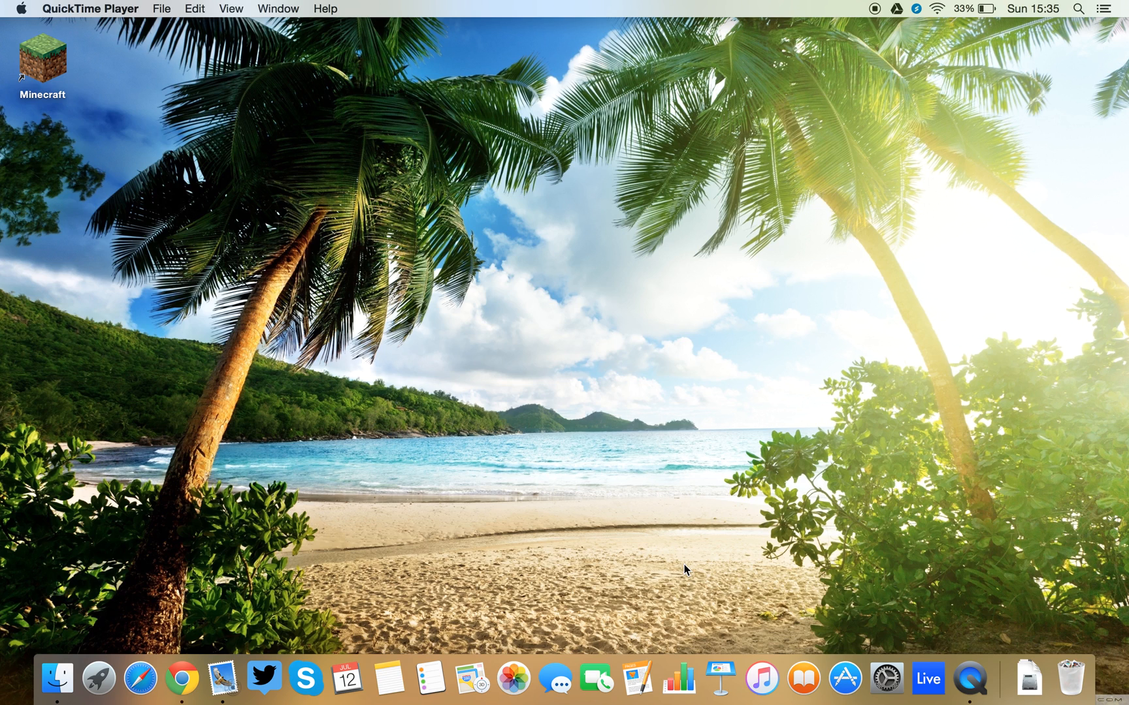
pyautogui.moveTo(689, 448)
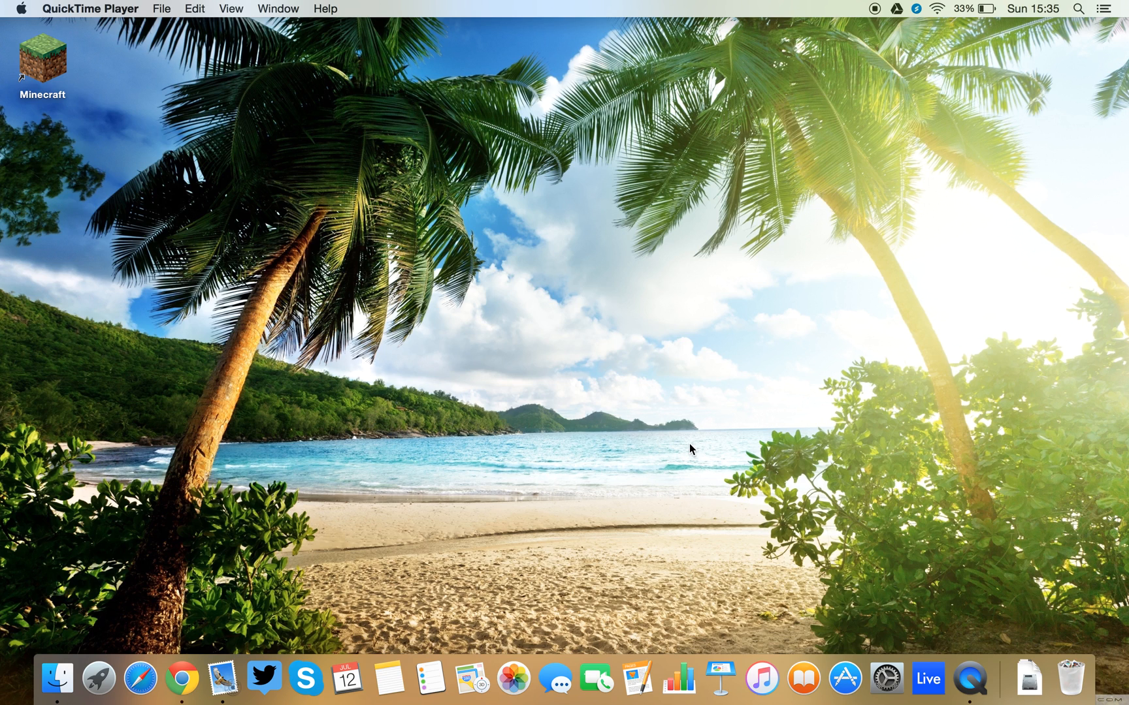
pyautogui.moveTo(613, 418)
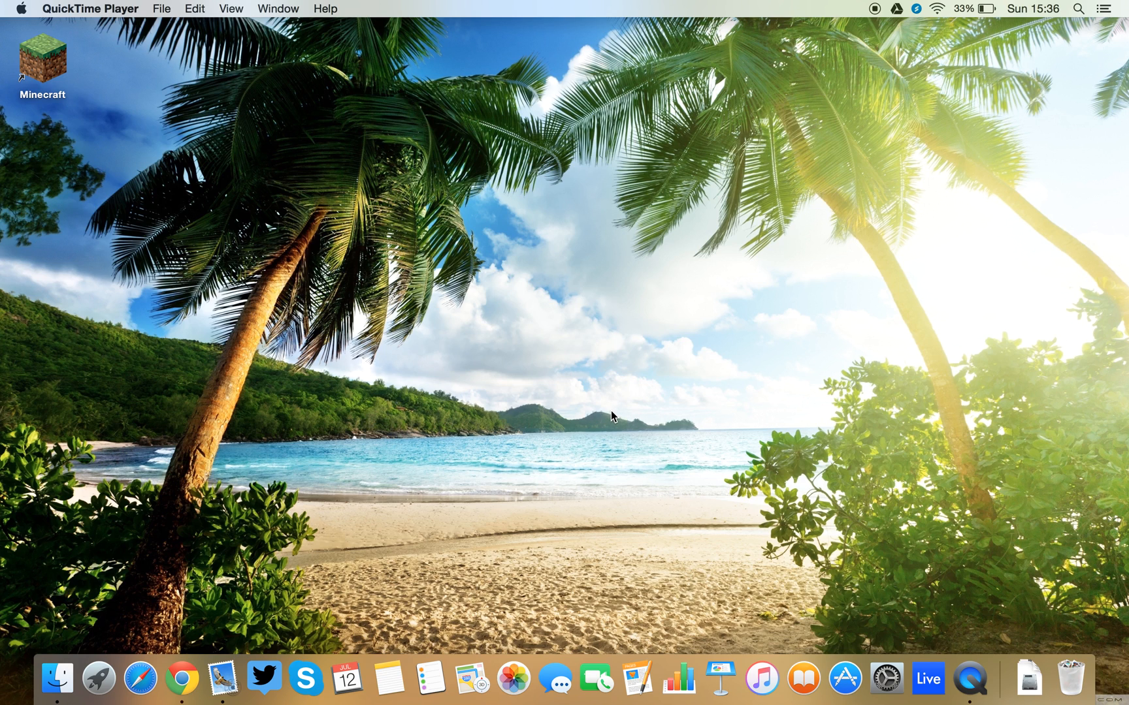
pyautogui.moveTo(795, 195)
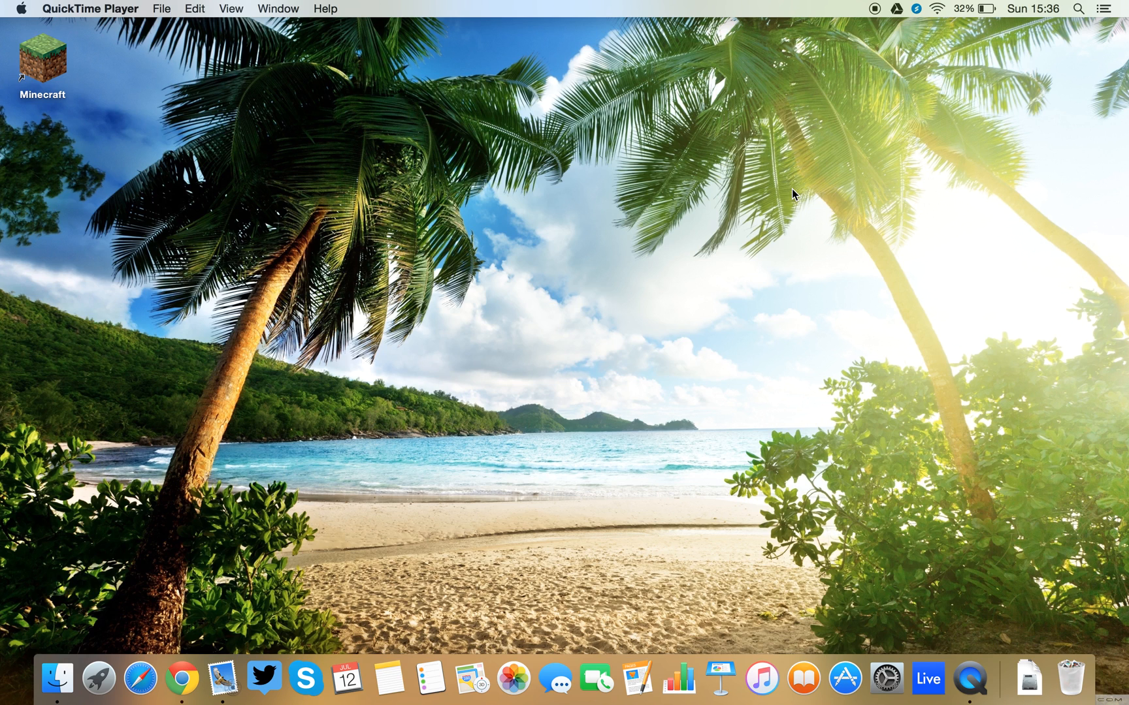
pyautogui.moveTo(1052, 649)
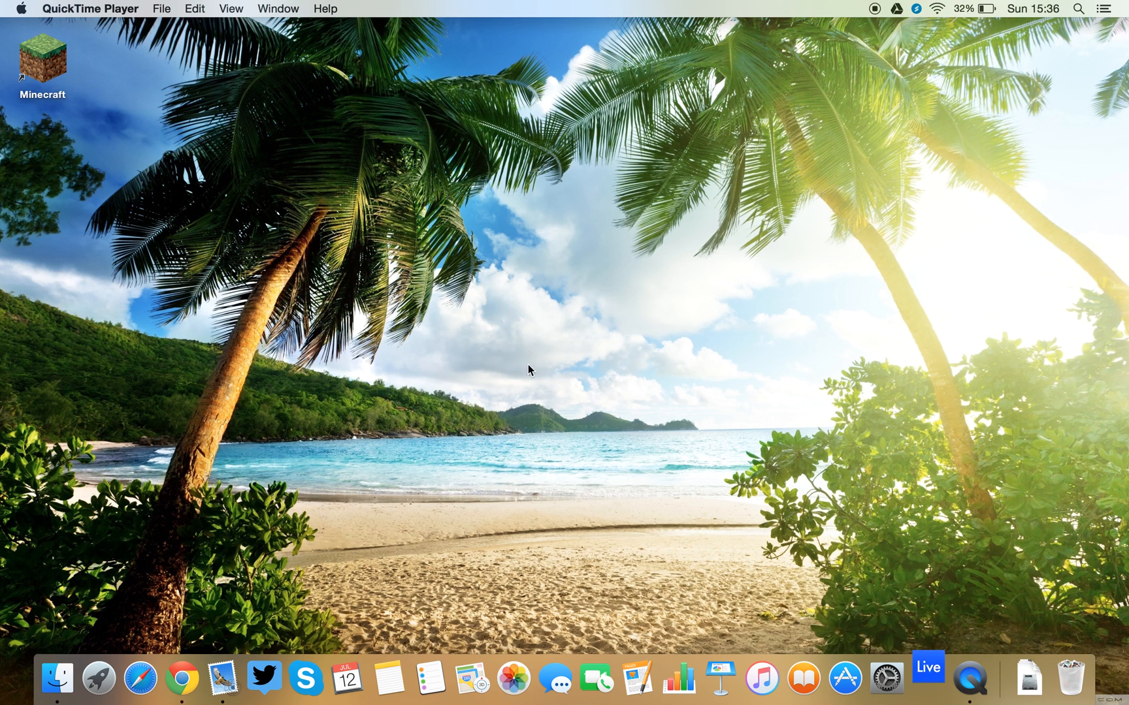
# Step: Browse to the Projects folder, expand Deep house Project and open Deep house.als
pyautogui.click(927, 676)
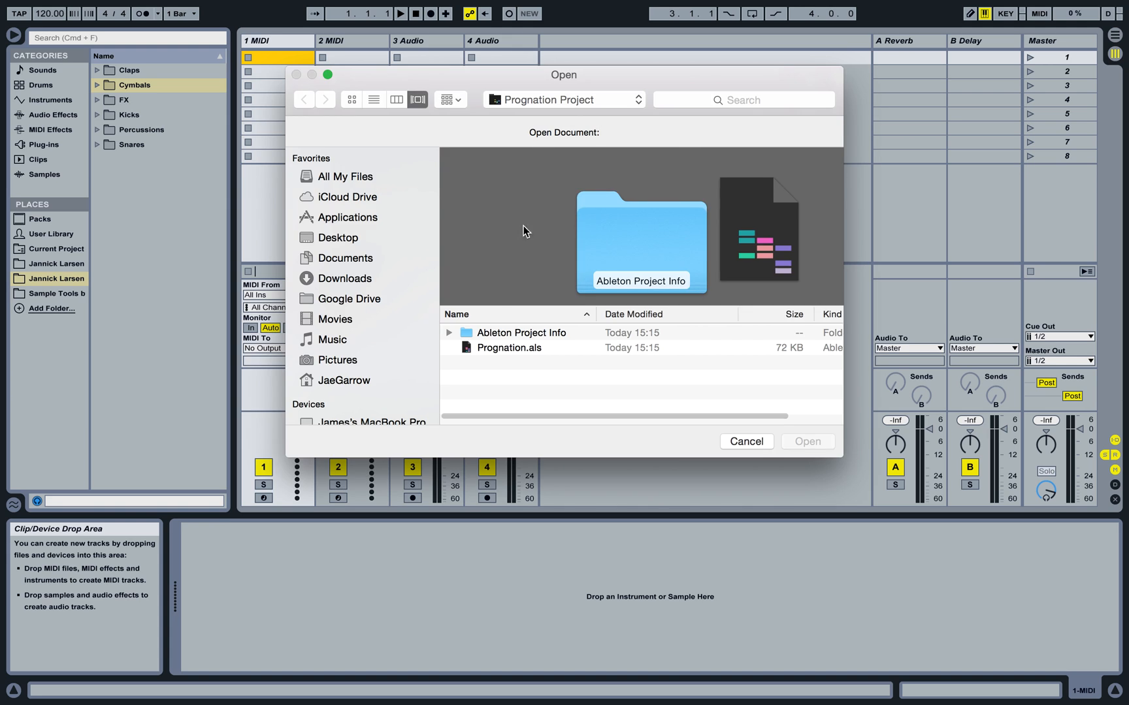
pyautogui.click(564, 99)
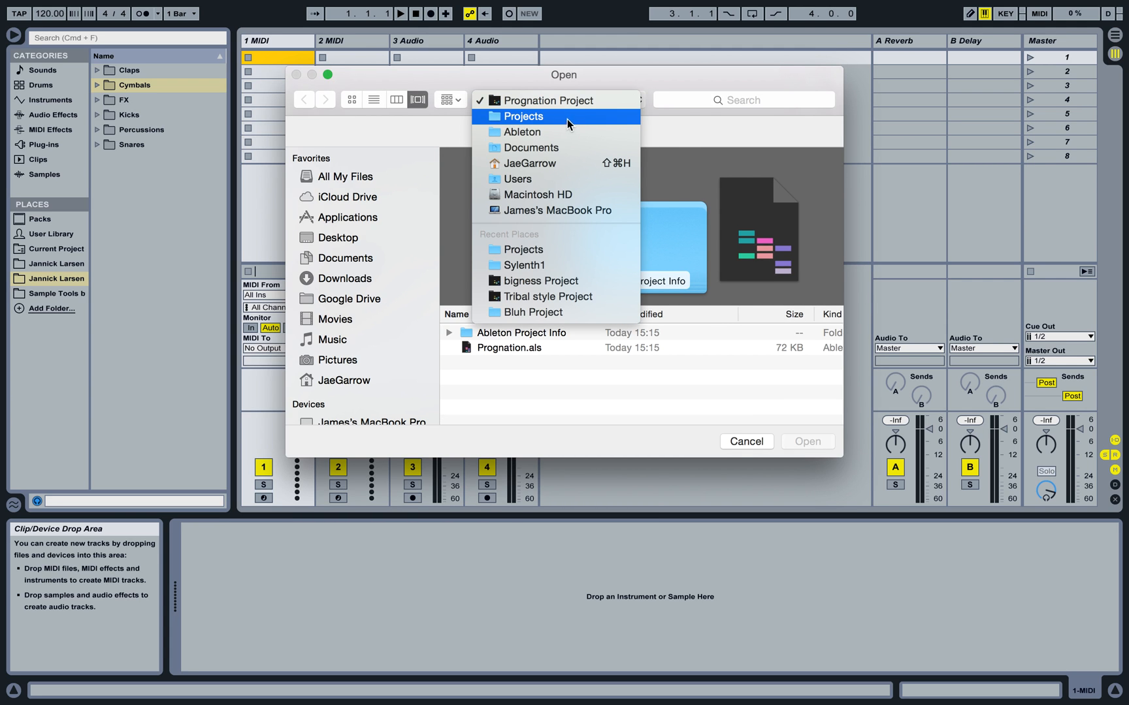
pyautogui.click(552, 100)
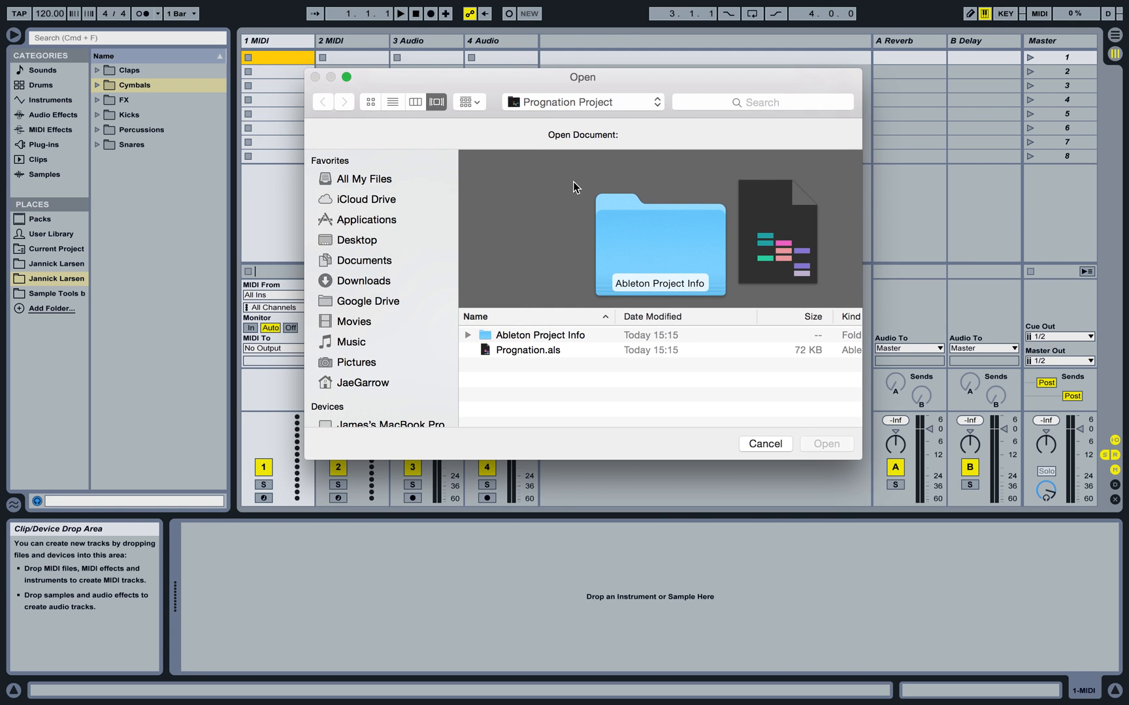
pyautogui.click(581, 101)
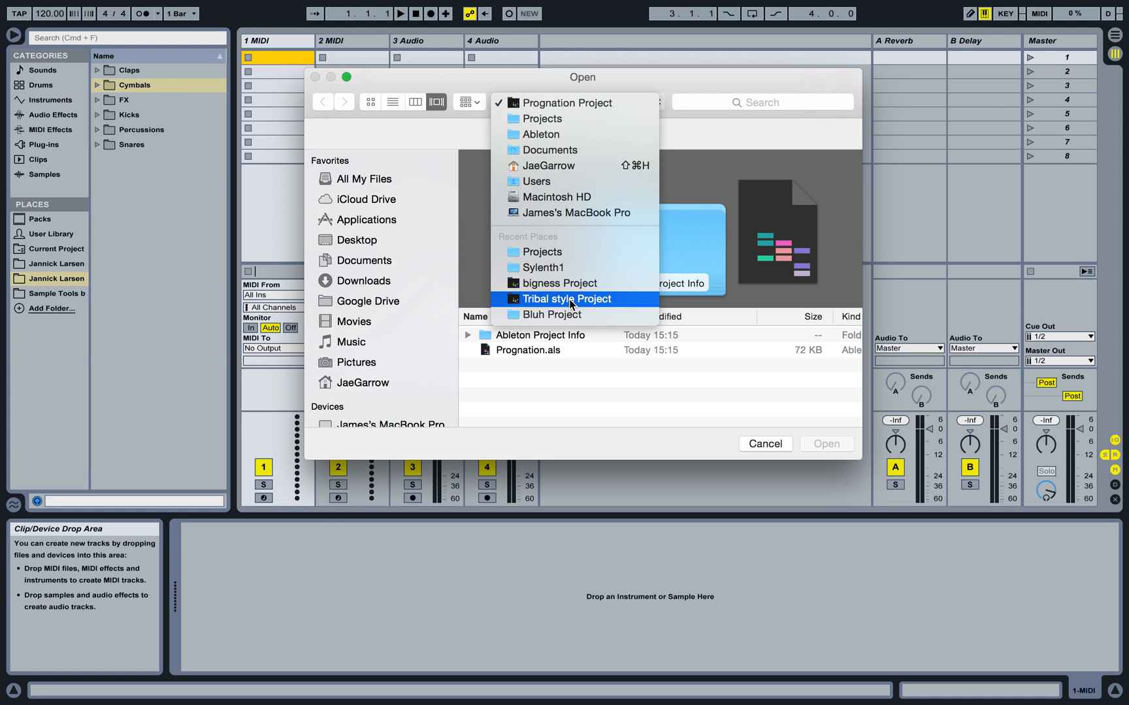
pyautogui.click(542, 118)
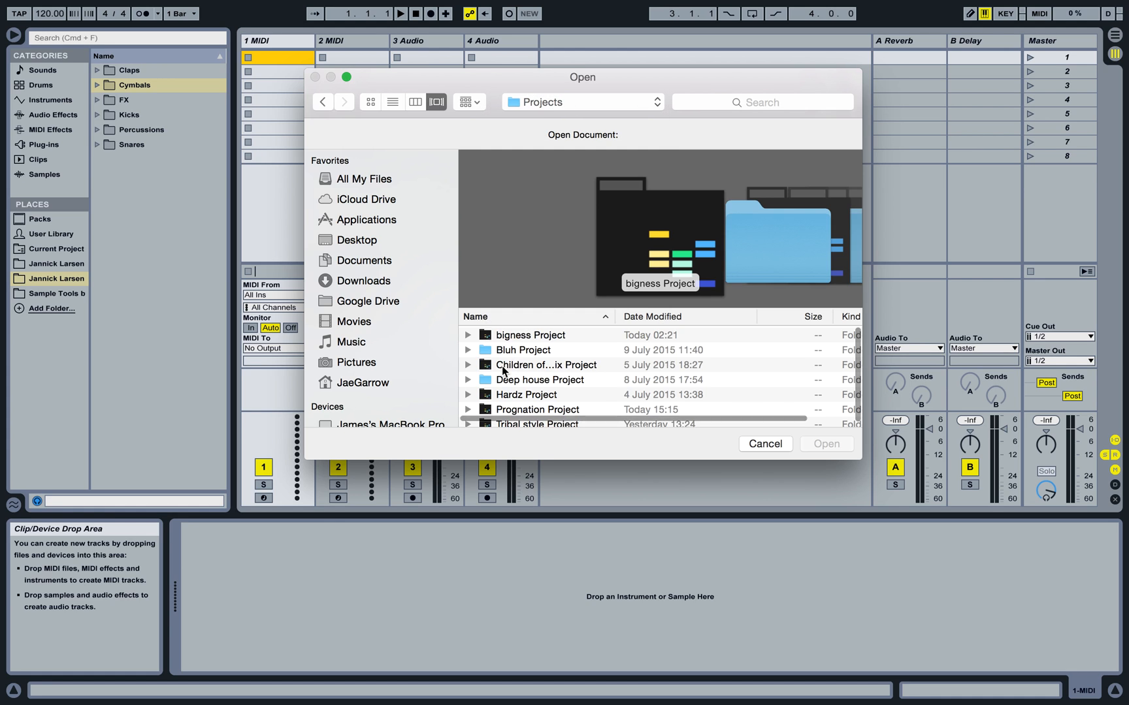
pyautogui.click(469, 379)
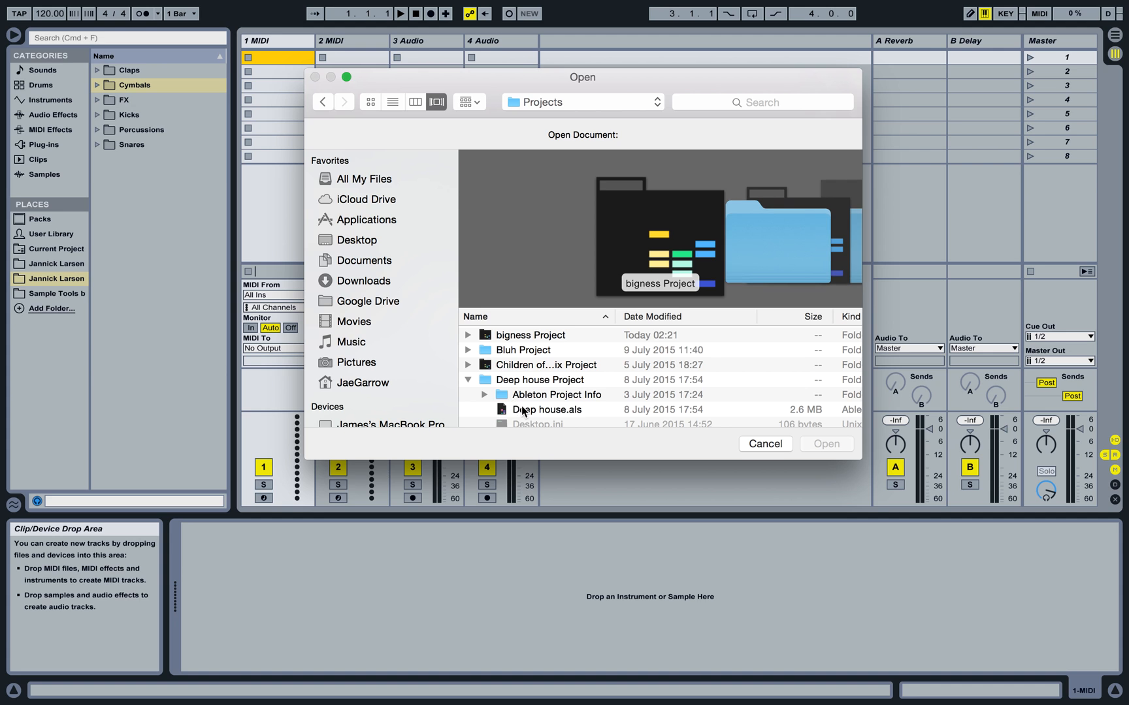
pyautogui.click(545, 409)
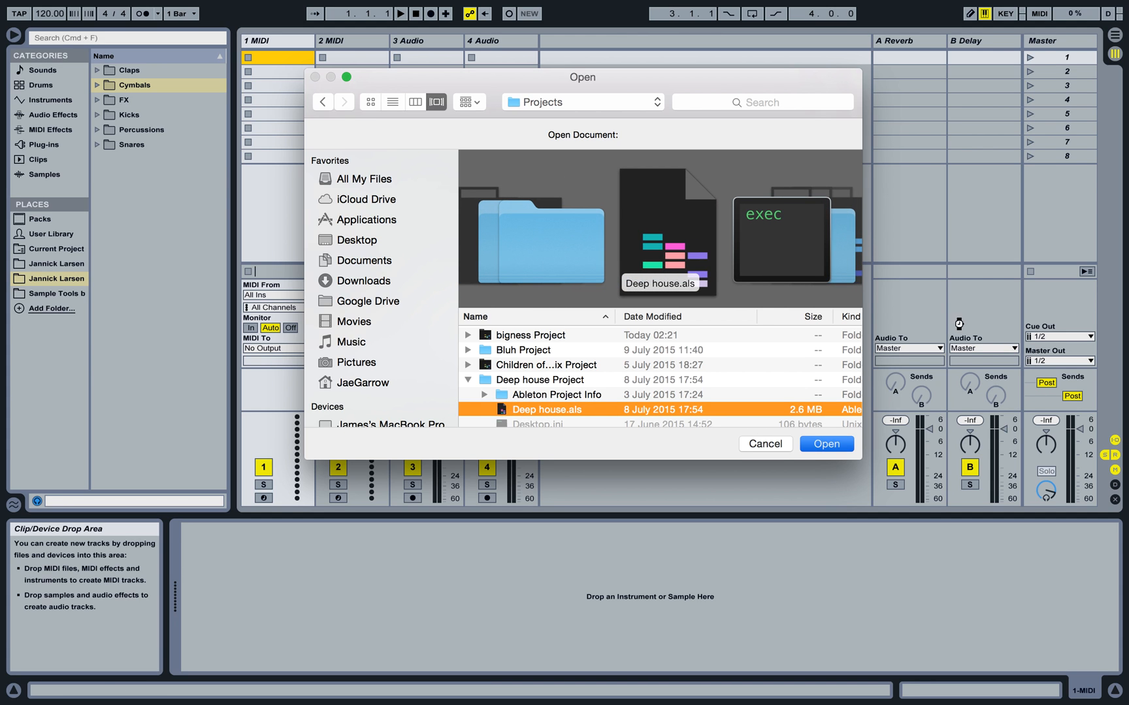
pyautogui.click(825, 444)
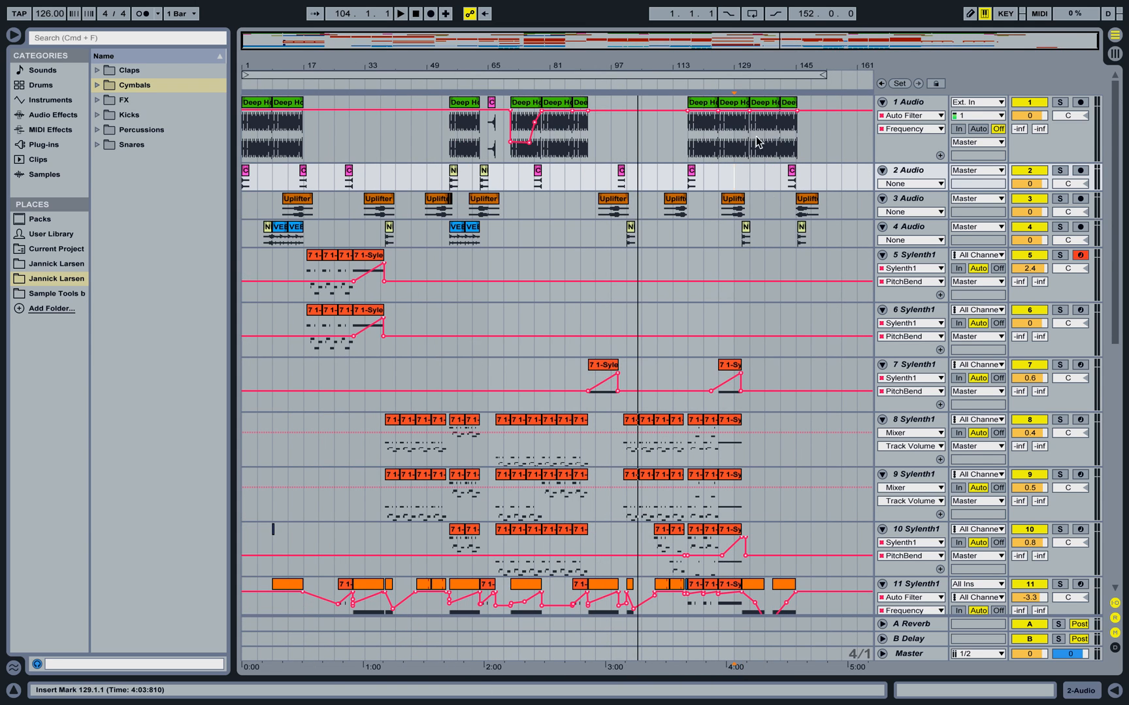
# Step: Scroll through the Deep house tracks and audition part of the arrangement
pyautogui.scroll(-3)
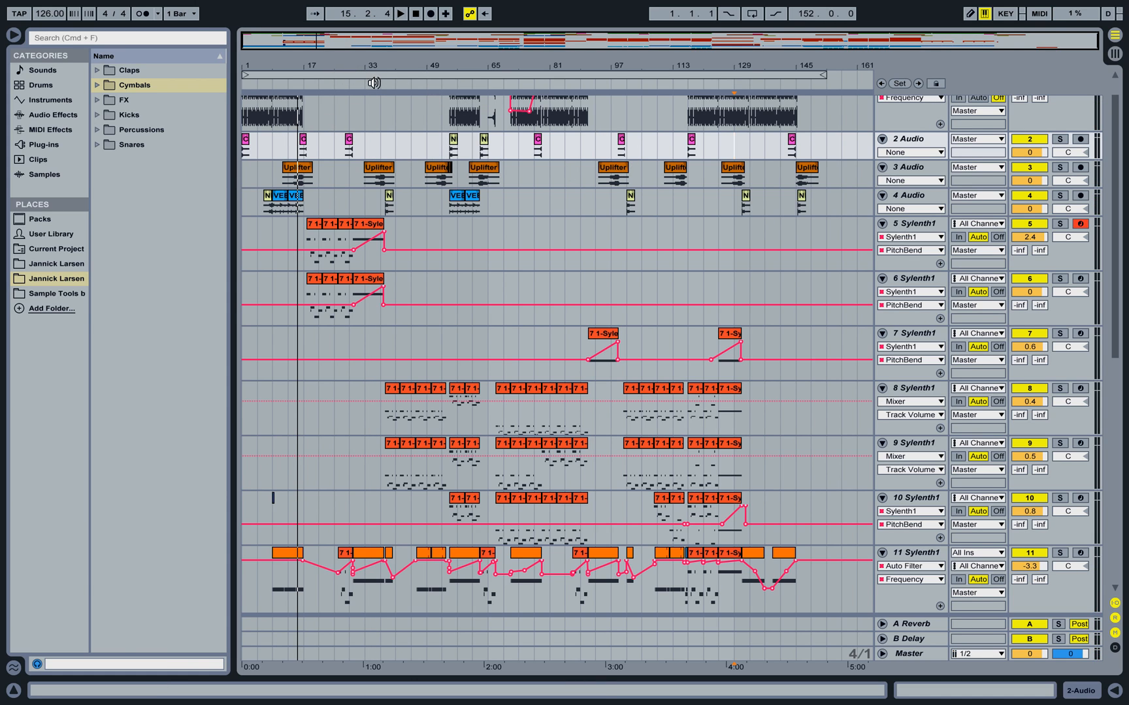
pyautogui.click(374, 182)
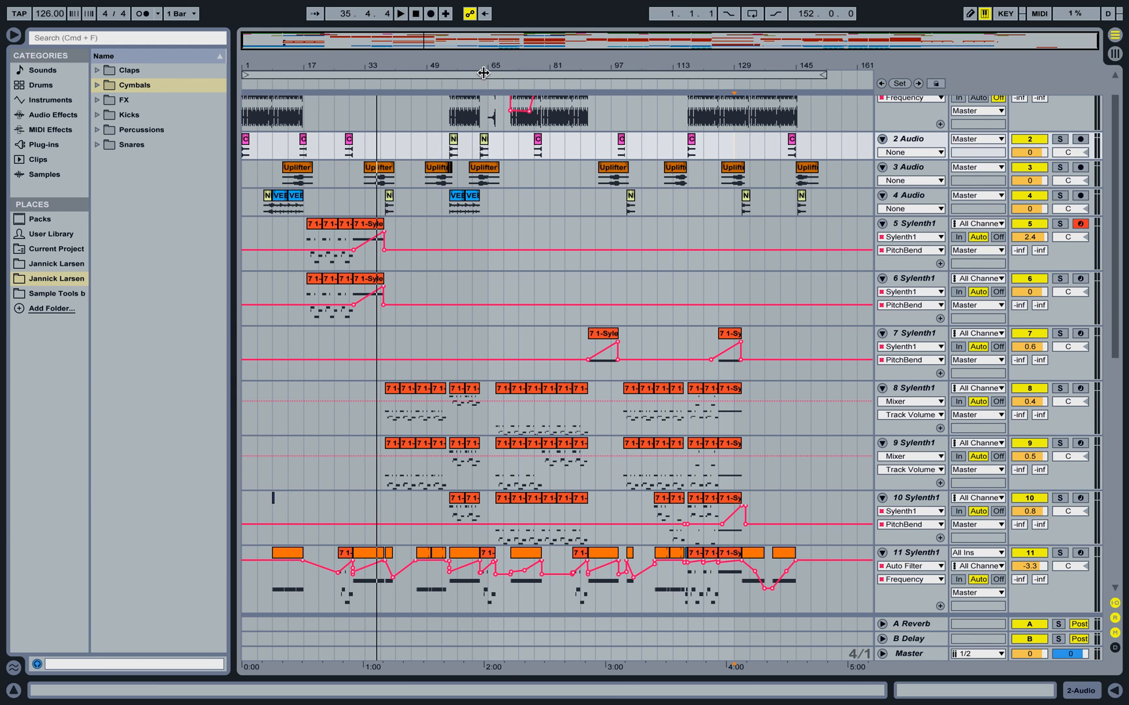
pyautogui.moveTo(585, 475)
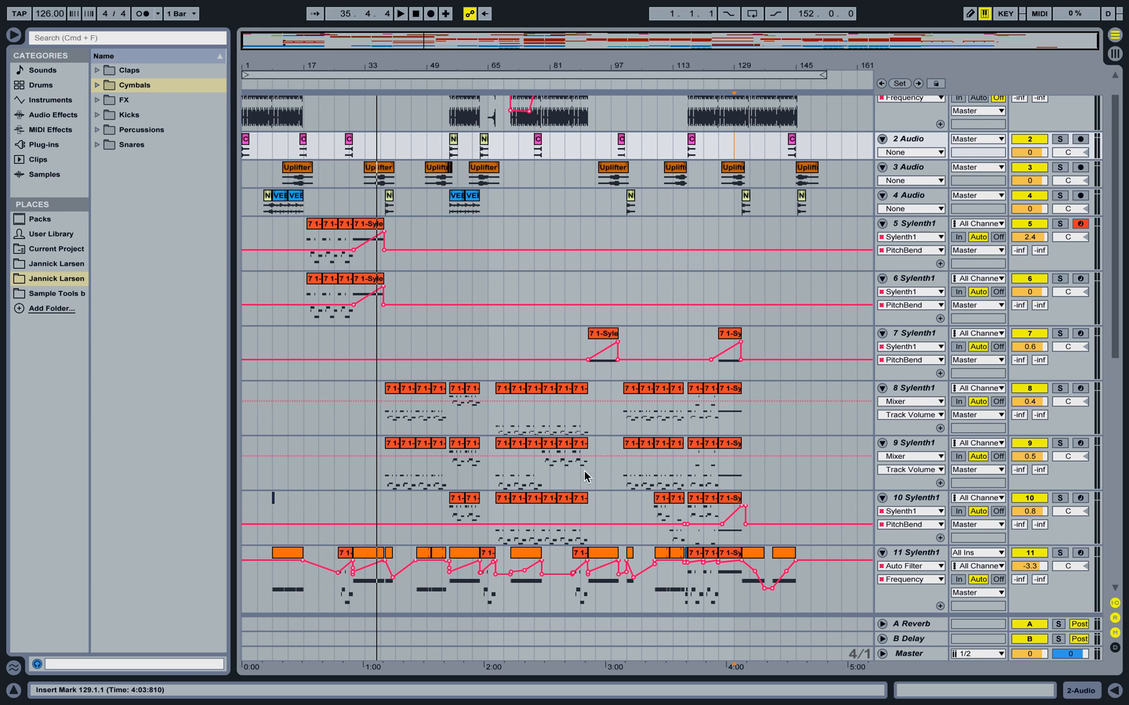
pyautogui.moveTo(286, 6)
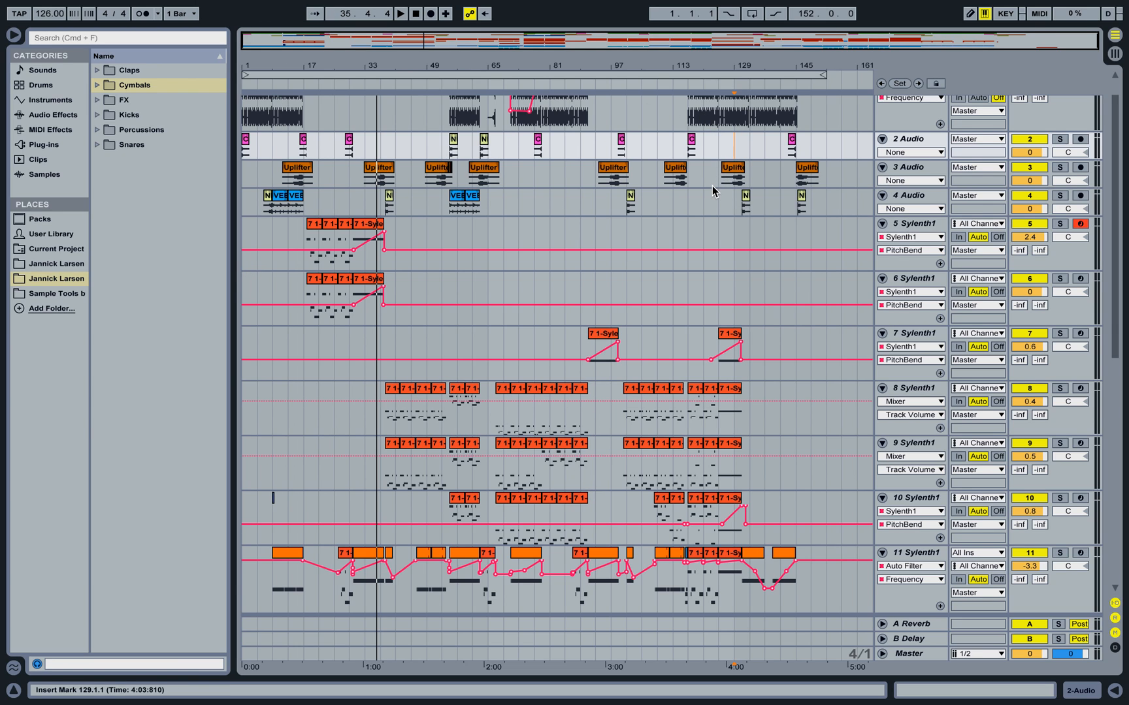
pyautogui.scroll(-3)
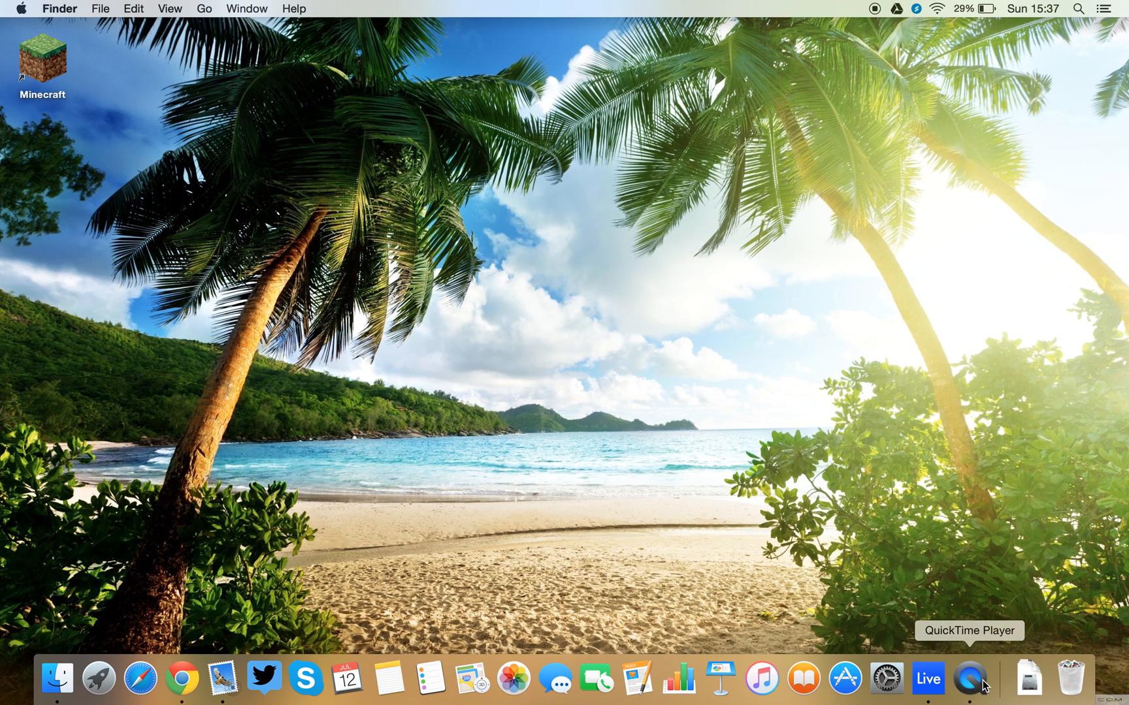
pyautogui.moveTo(932, 571)
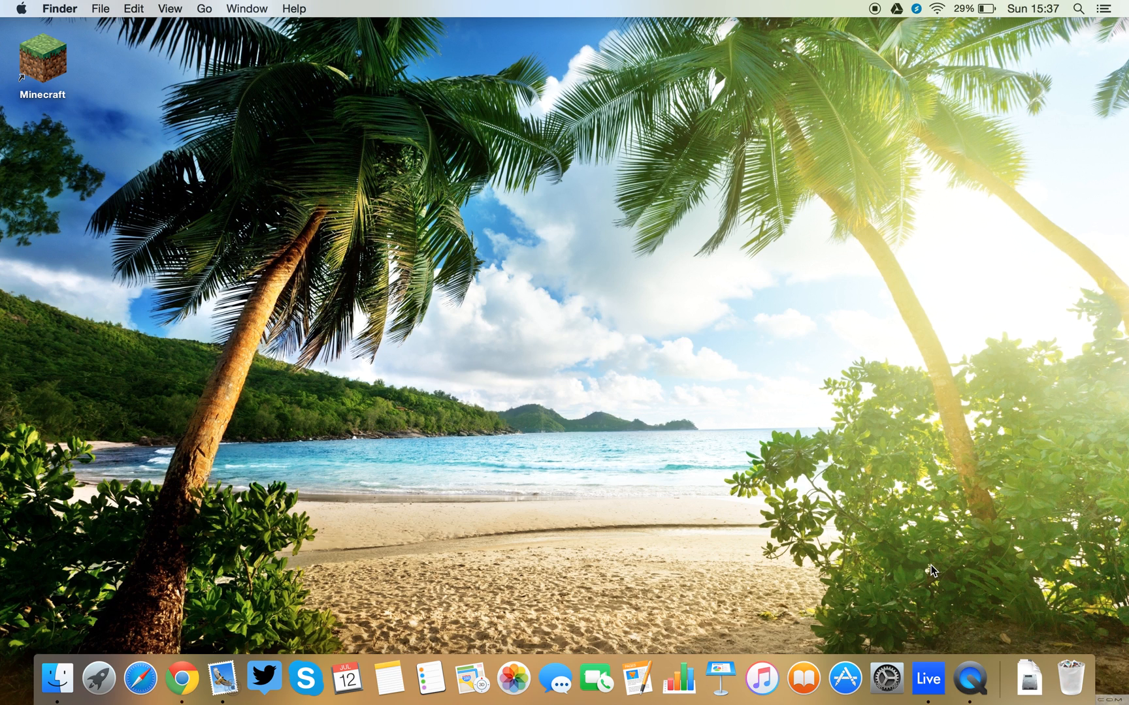
pyautogui.moveTo(968, 679)
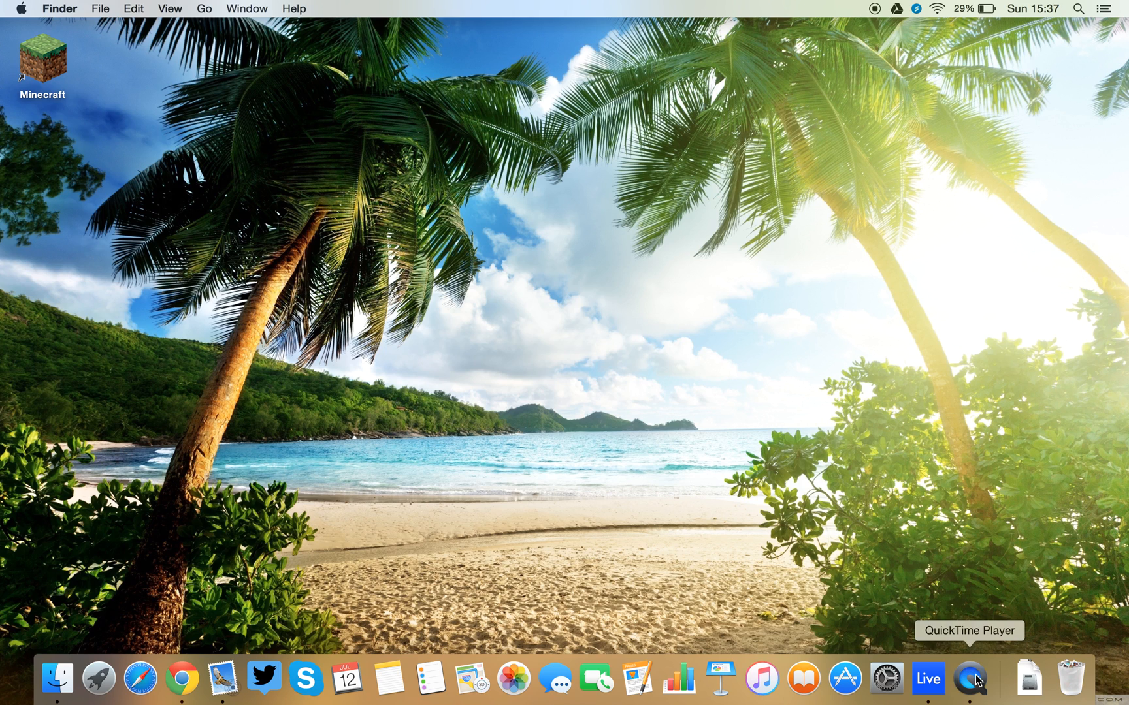
# Step: Bring up QuickTime Player's recent files and recording options from the Dock
pyautogui.rightClick(971, 678)
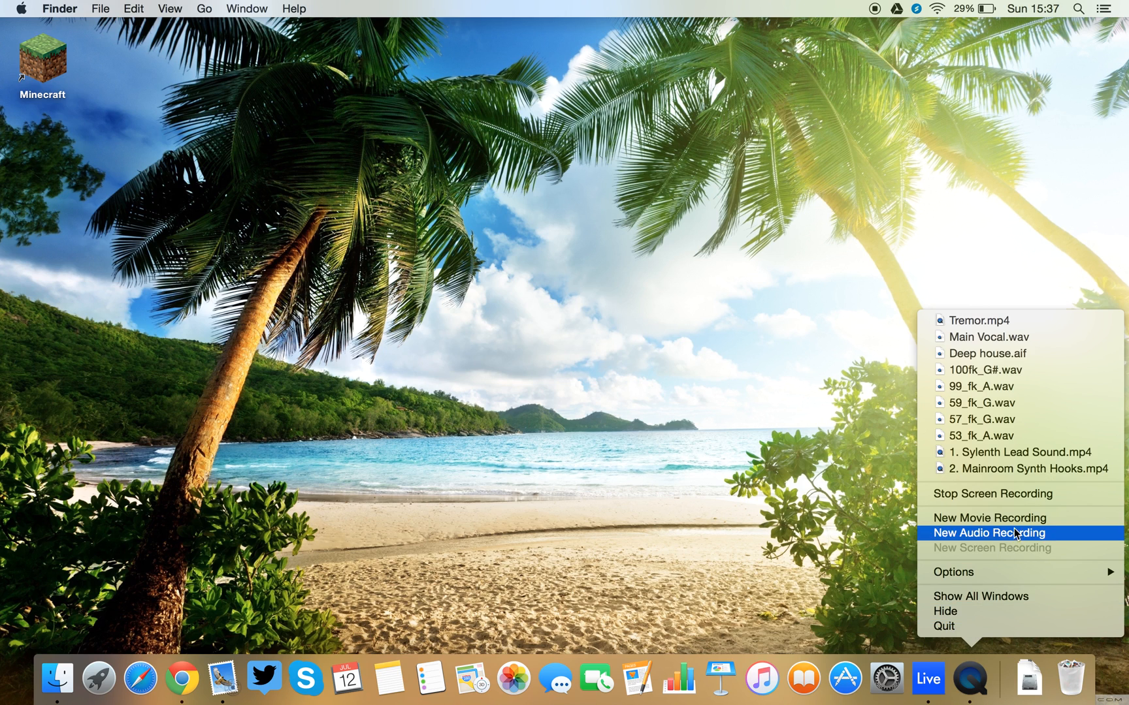
pyautogui.moveTo(1037, 552)
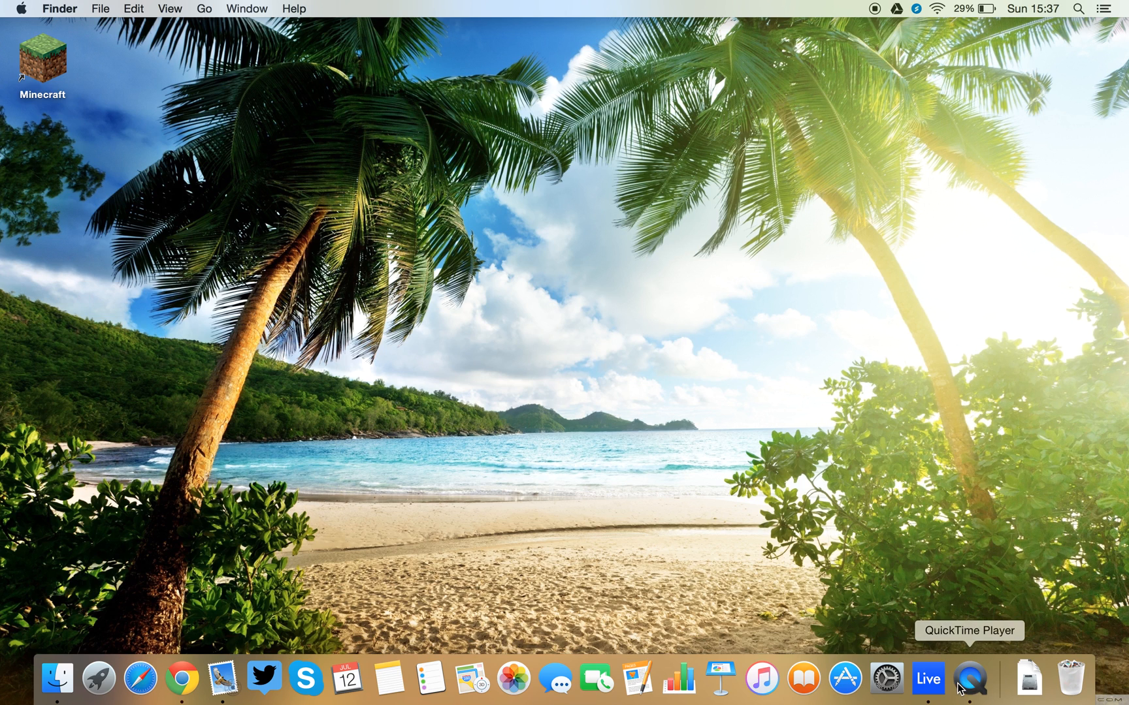
pyautogui.moveTo(81, 52)
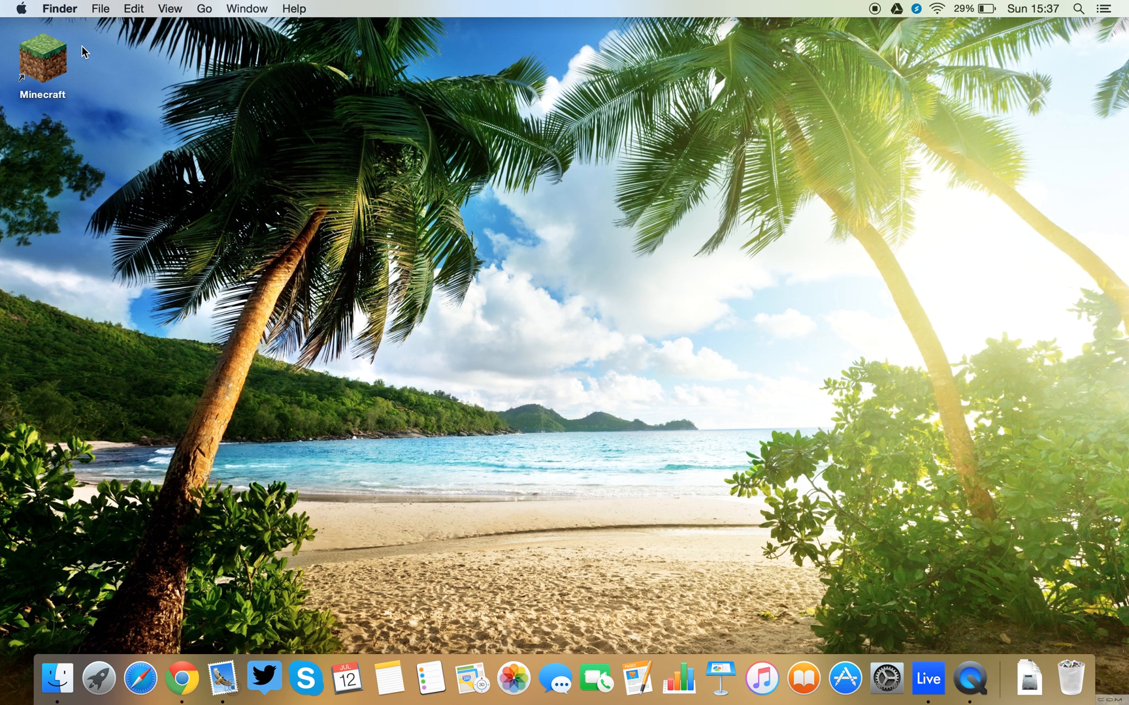
pyautogui.moveTo(101, 79)
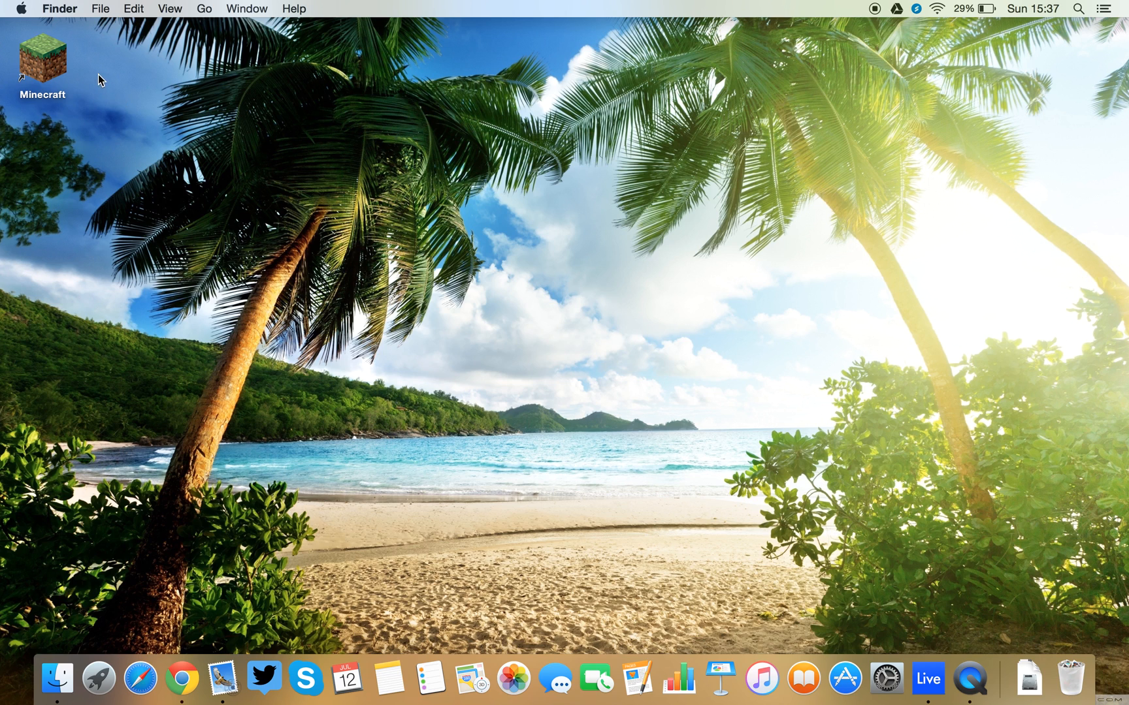
pyautogui.moveTo(292, 188)
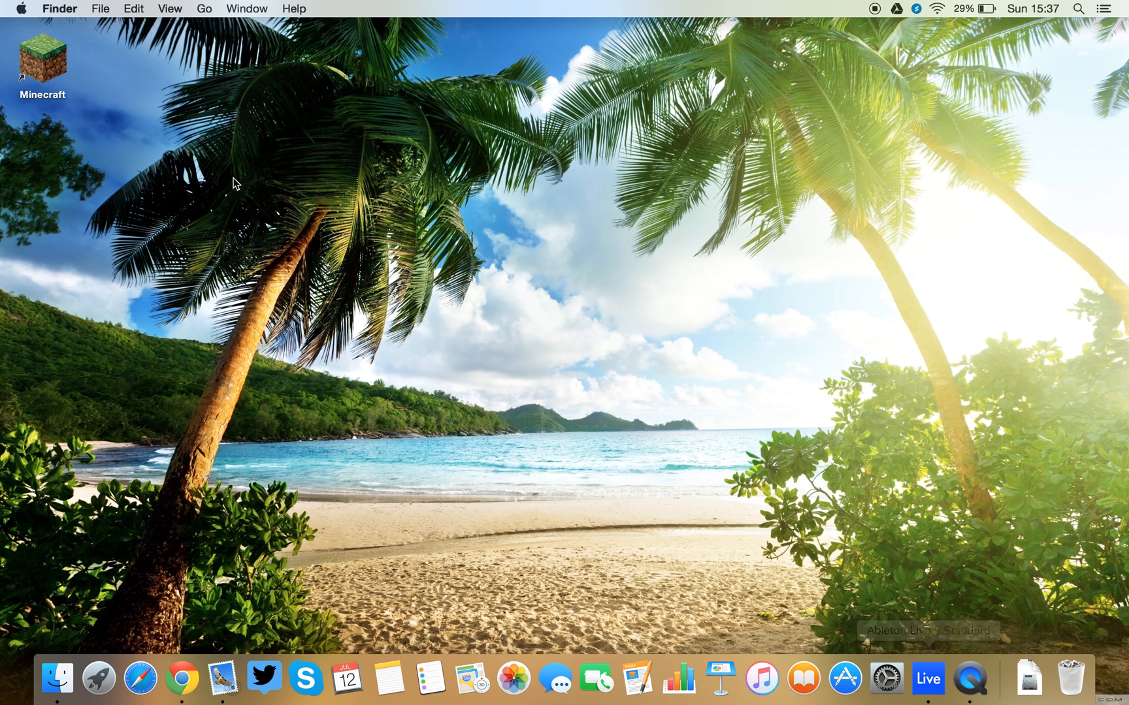
pyautogui.moveTo(137, 122)
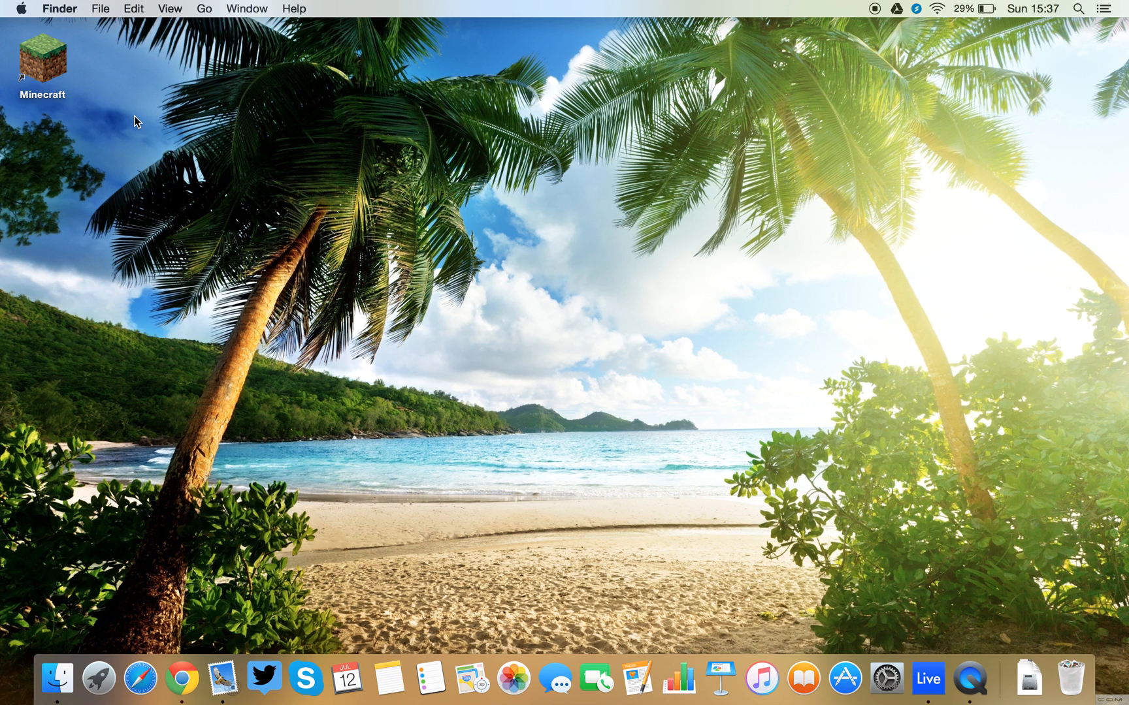
pyautogui.moveTo(160, 141)
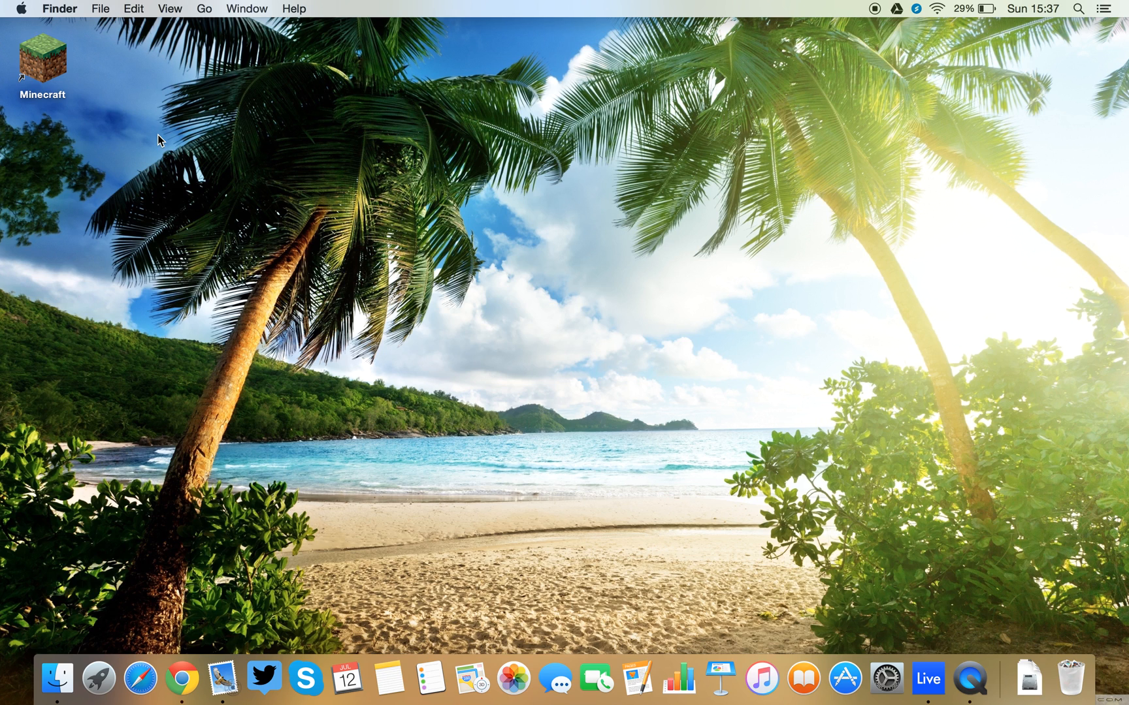
pyautogui.moveTo(264, 677)
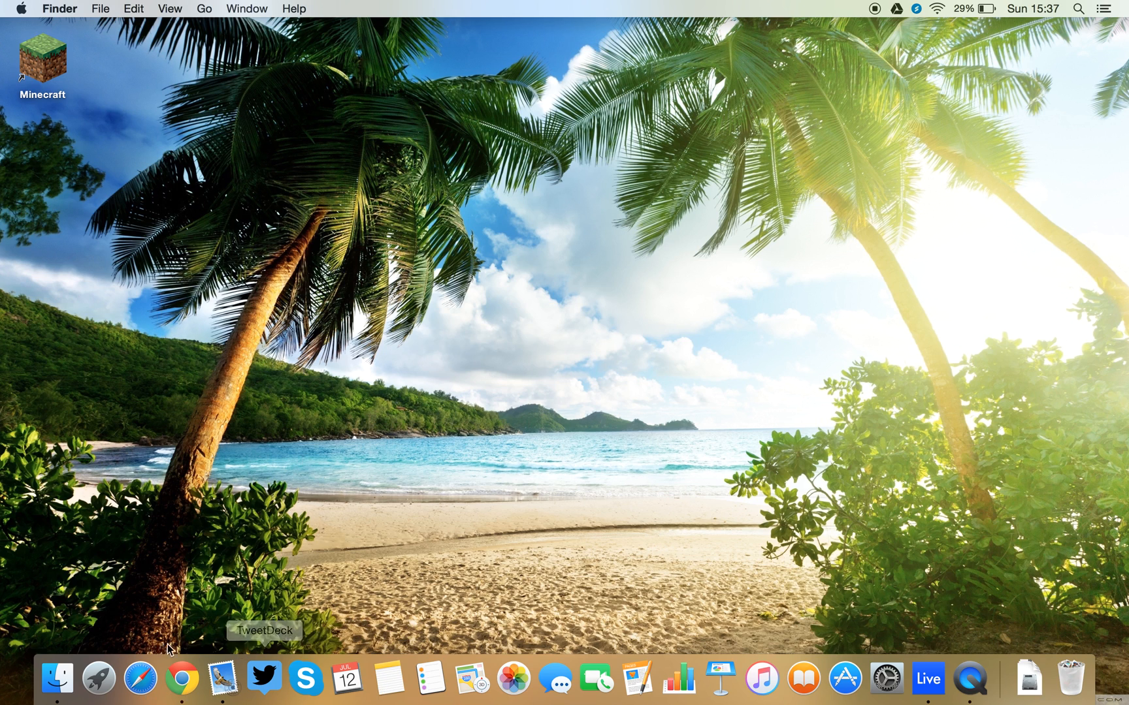
# Step: Browse Launchpad's app pages, then launch Chrome and enter soundcloud.com/stream
pyautogui.click(182, 677)
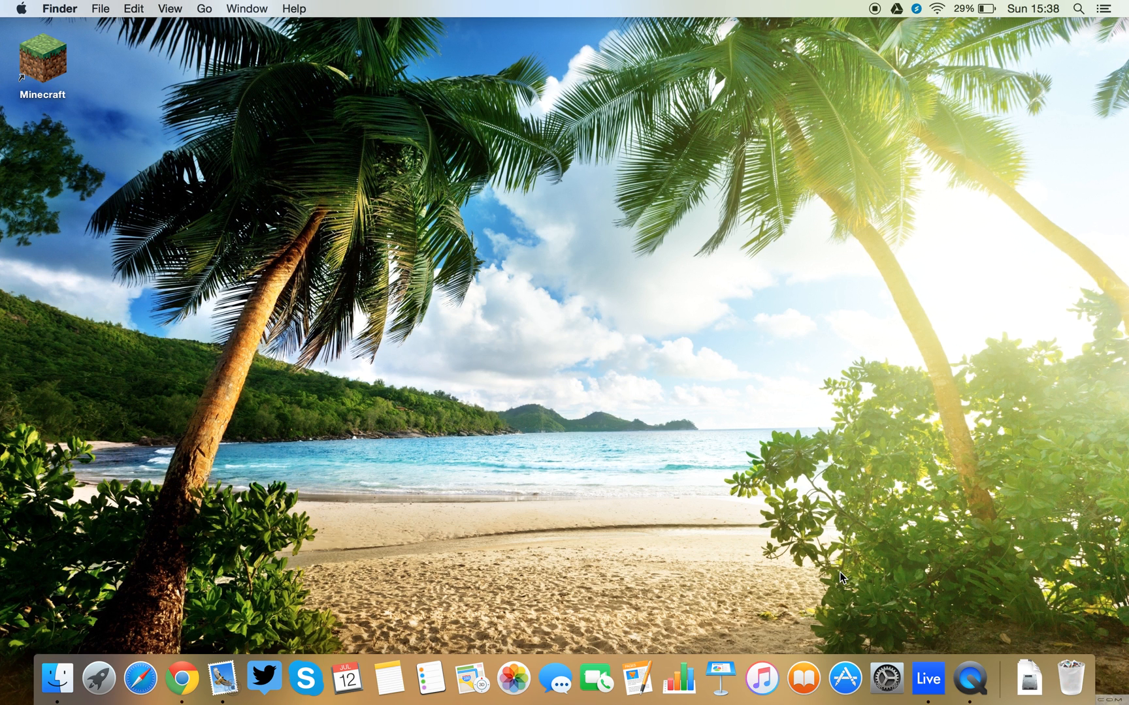
pyautogui.moveTo(937, 445)
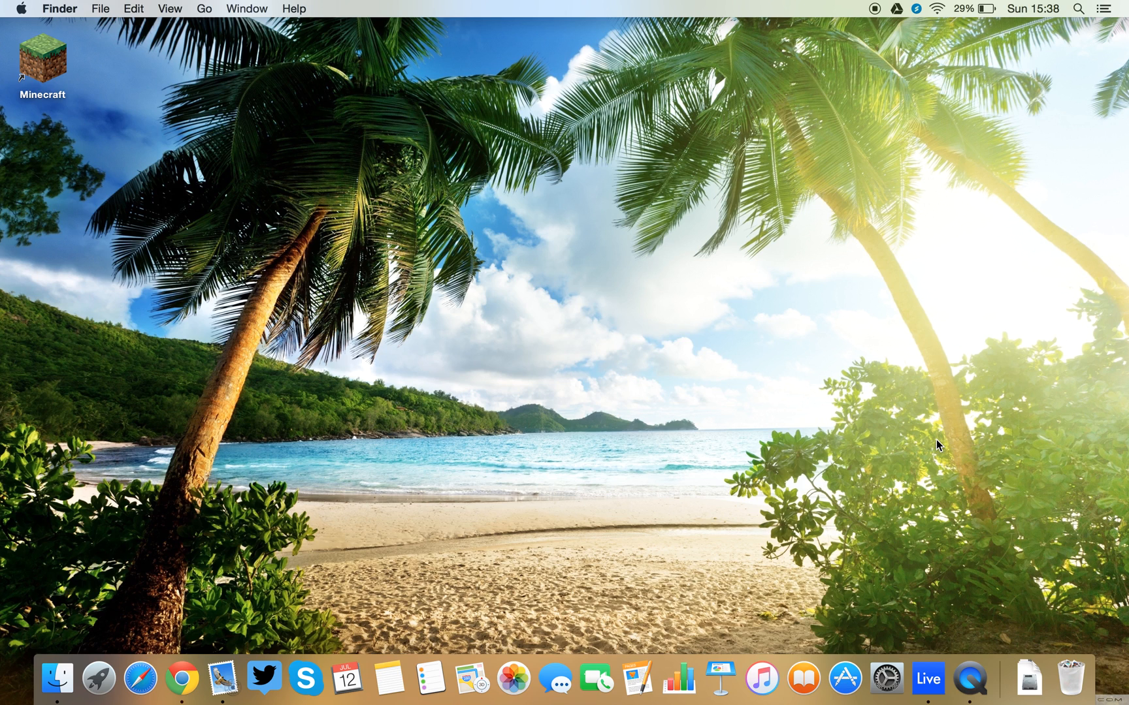
pyautogui.moveTo(940, 573)
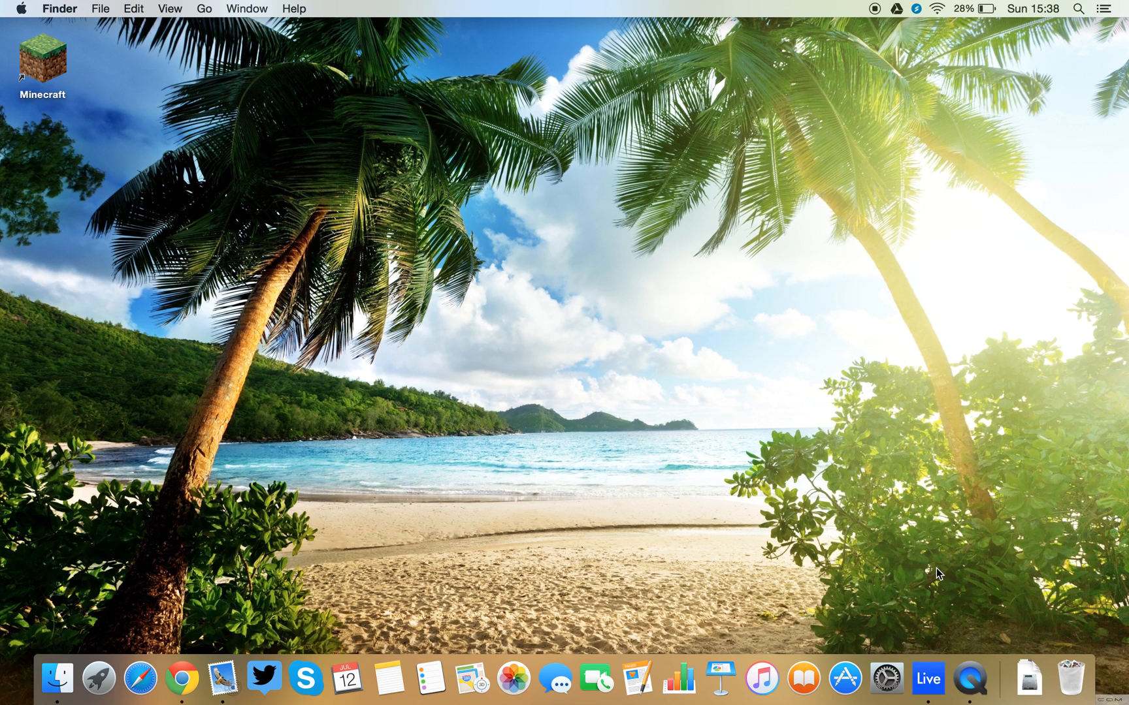
pyautogui.moveTo(99, 678)
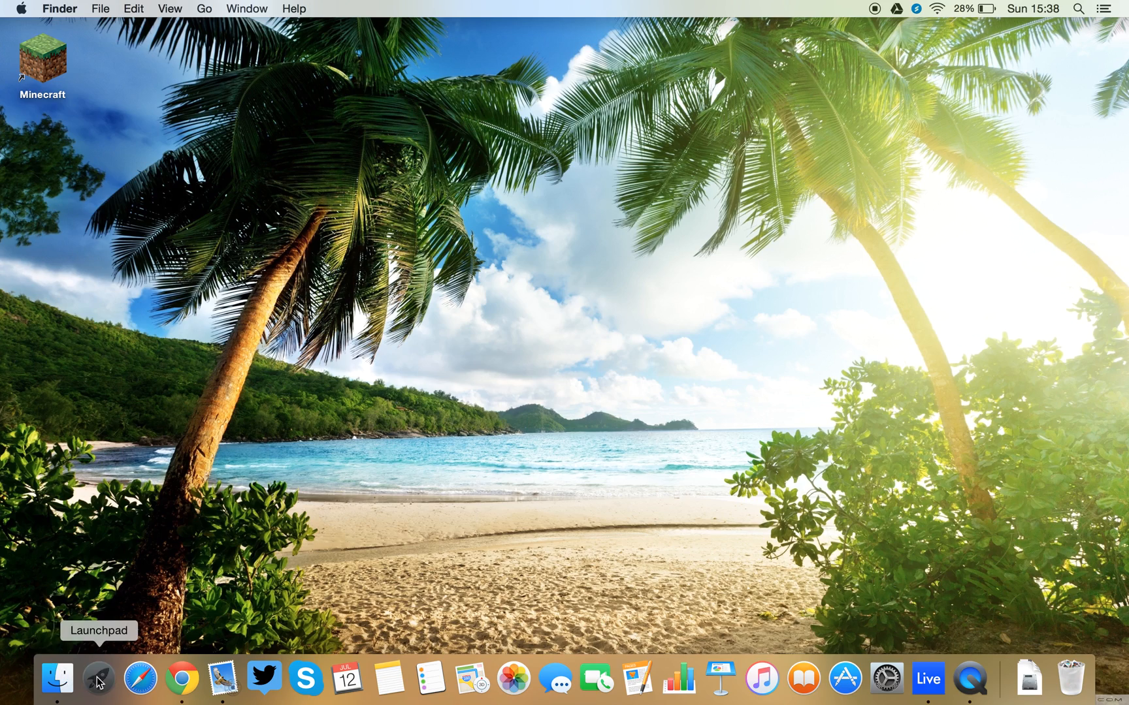
pyautogui.click(98, 677)
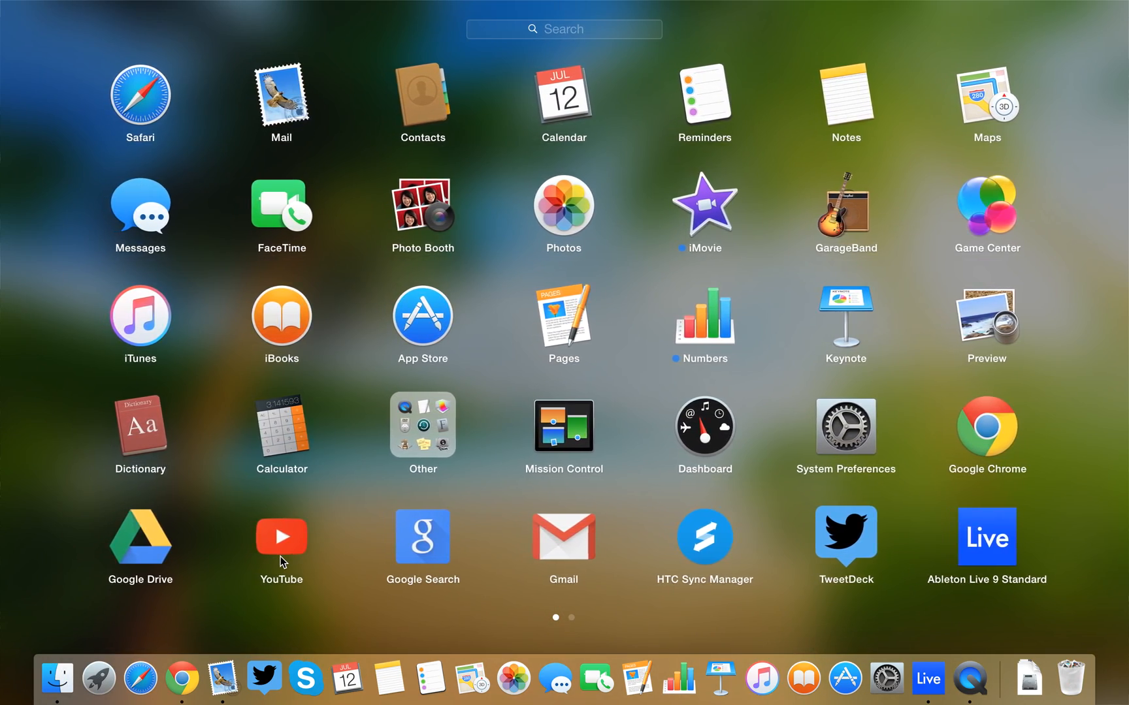
pyautogui.hscroll(-3)
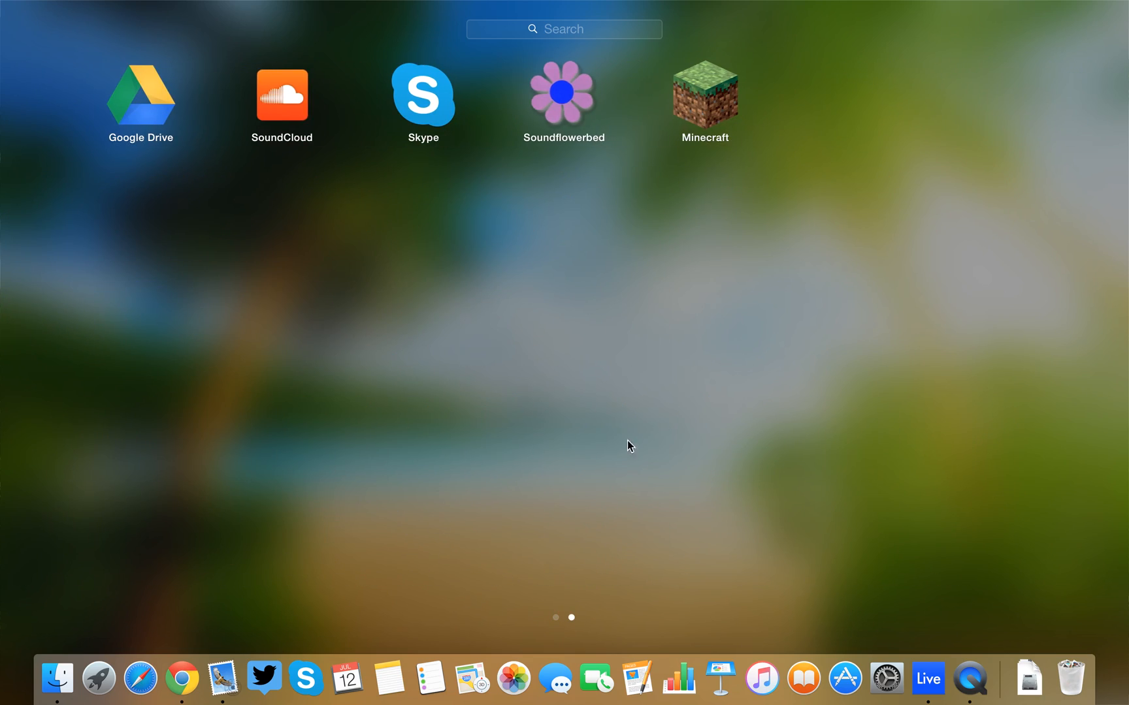
pyautogui.moveTo(583, 137)
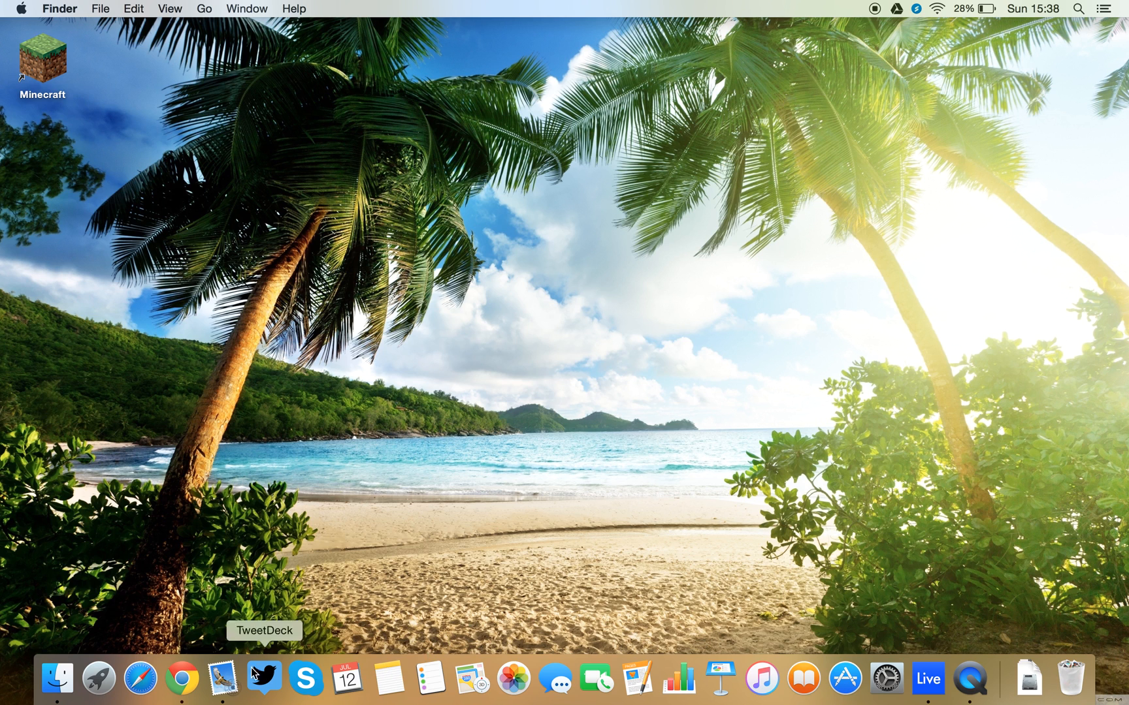
pyautogui.click(182, 677)
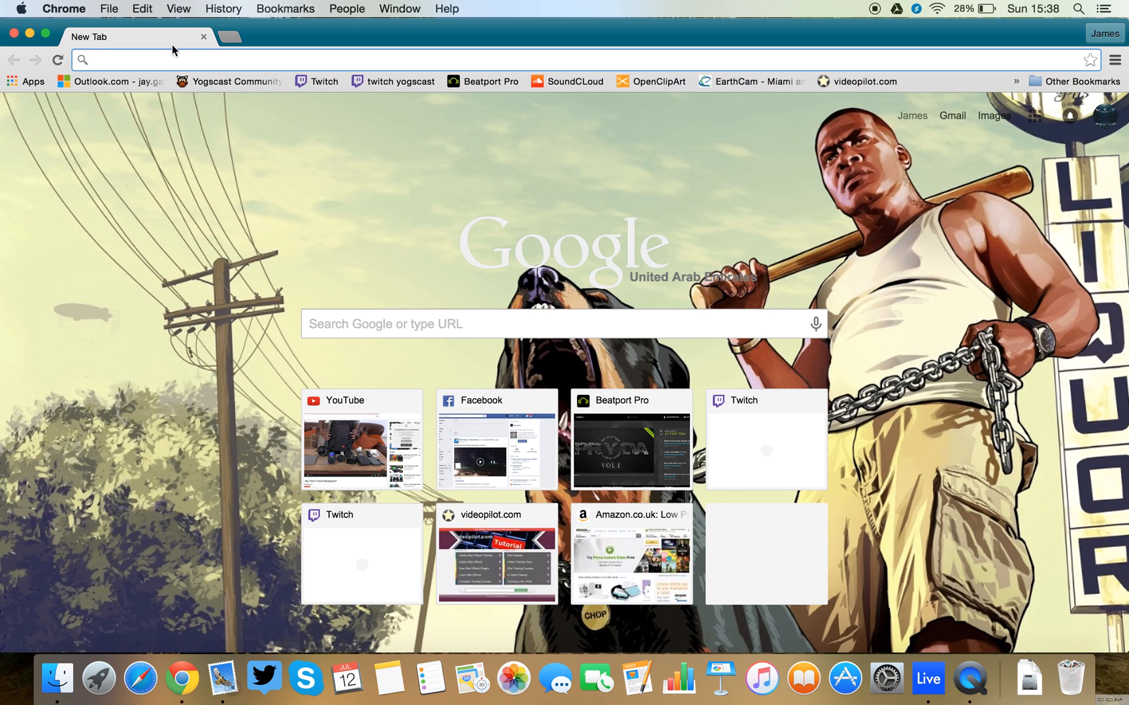
pyautogui.write('soundcloud.com/stream')
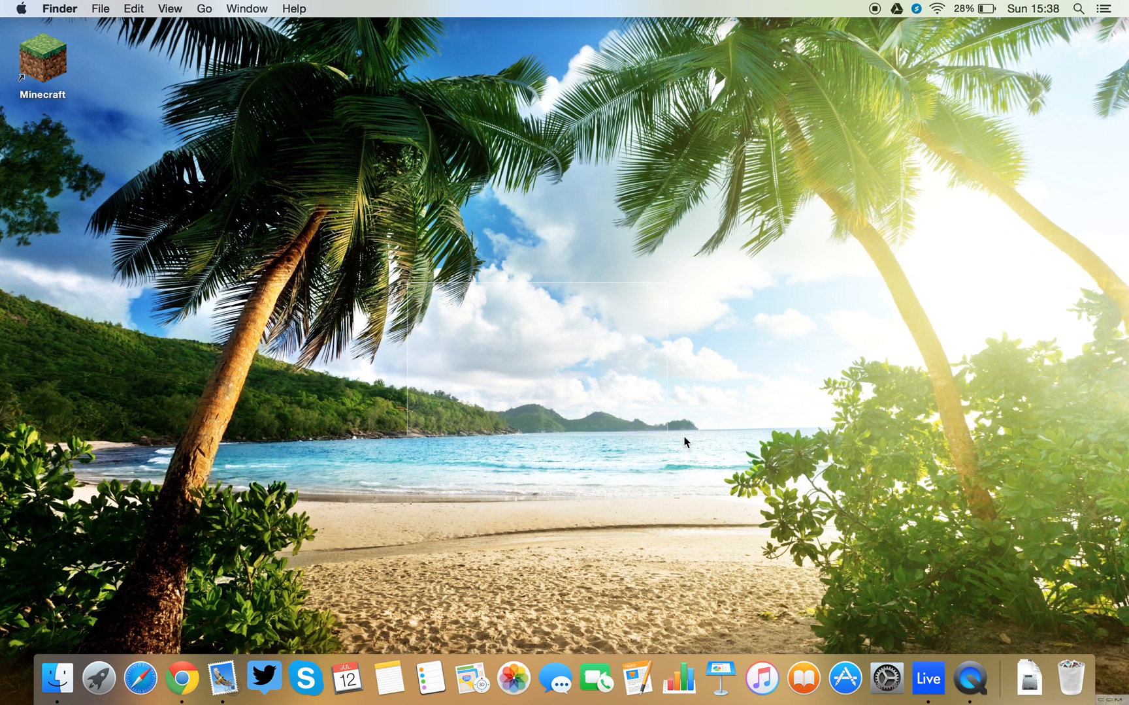
pyautogui.moveTo(714, 408)
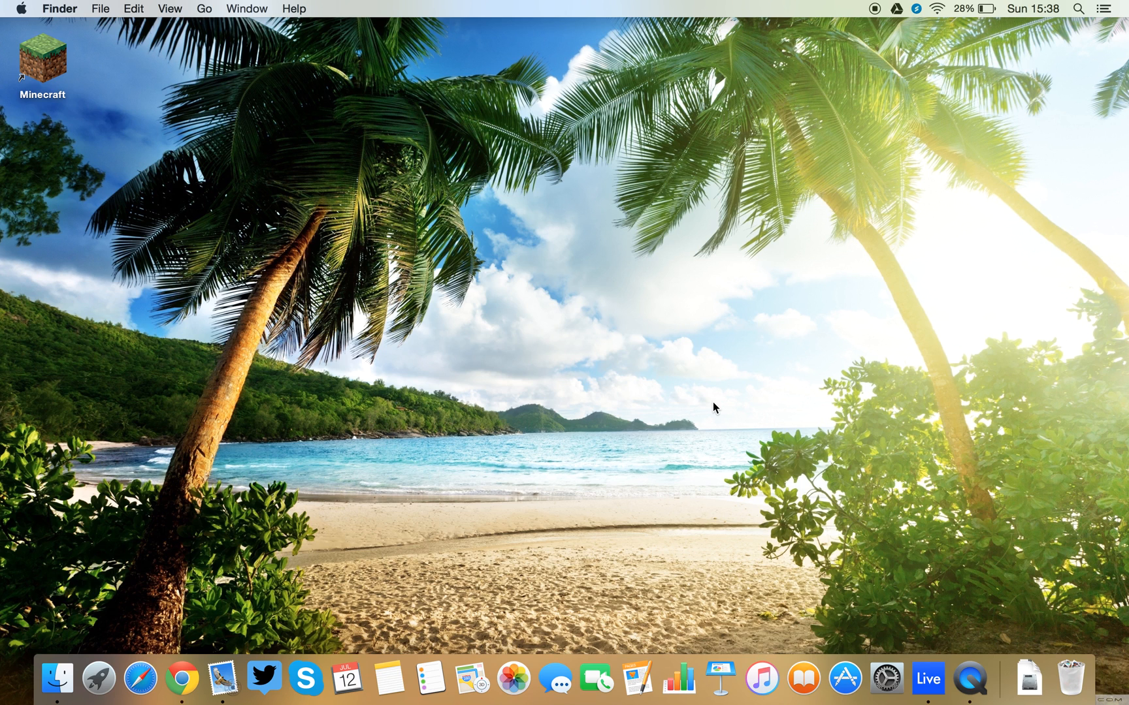
pyautogui.moveTo(880, 657)
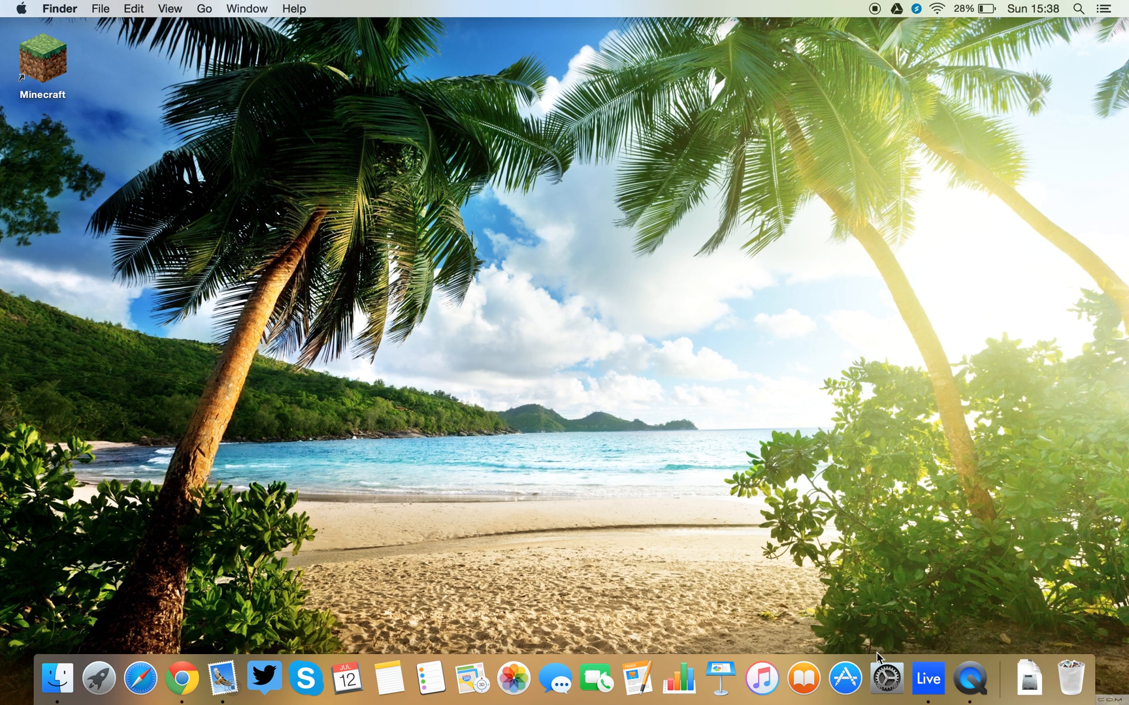
# Step: Launch System Preferences from the Dock
pyautogui.click(886, 677)
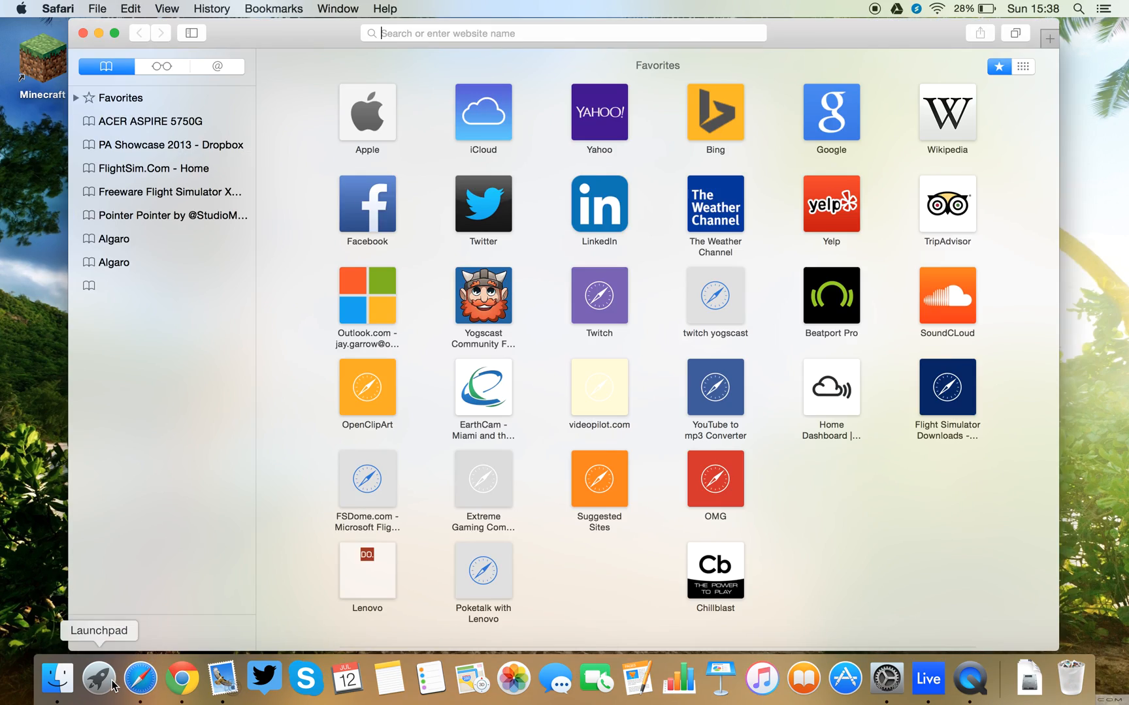
pyautogui.click(886, 677)
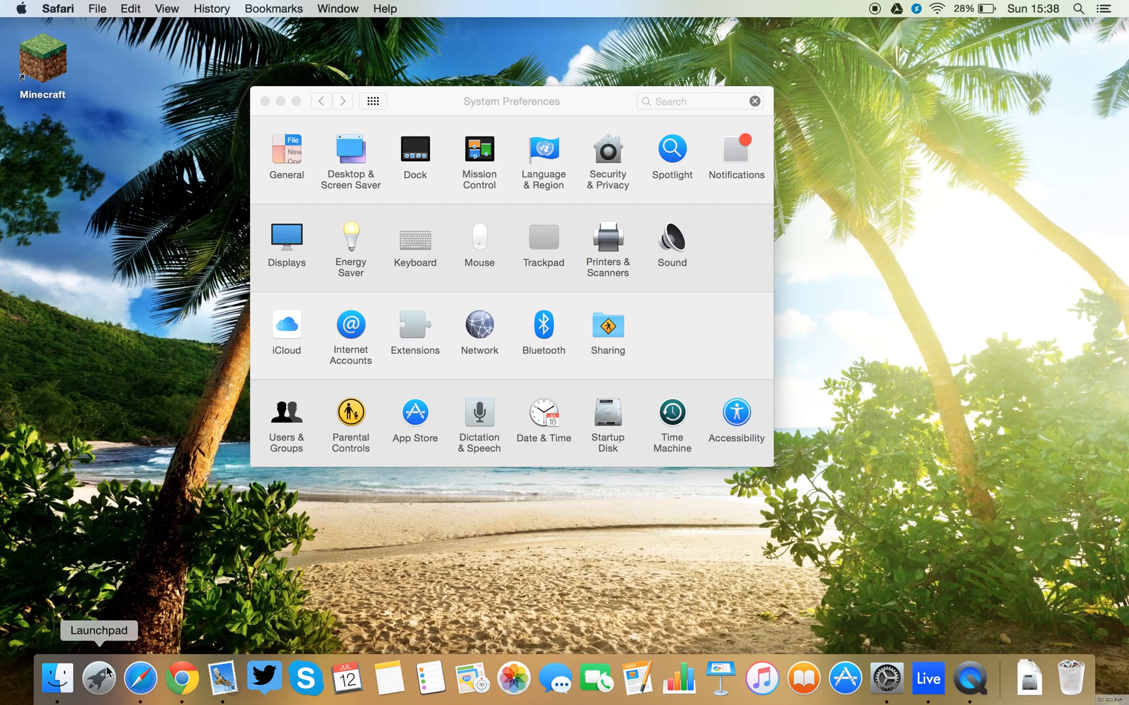
# Step: Show the Sound pane's Output device list, including Soundflower (2ch) and (64ch)
pyautogui.click(99, 677)
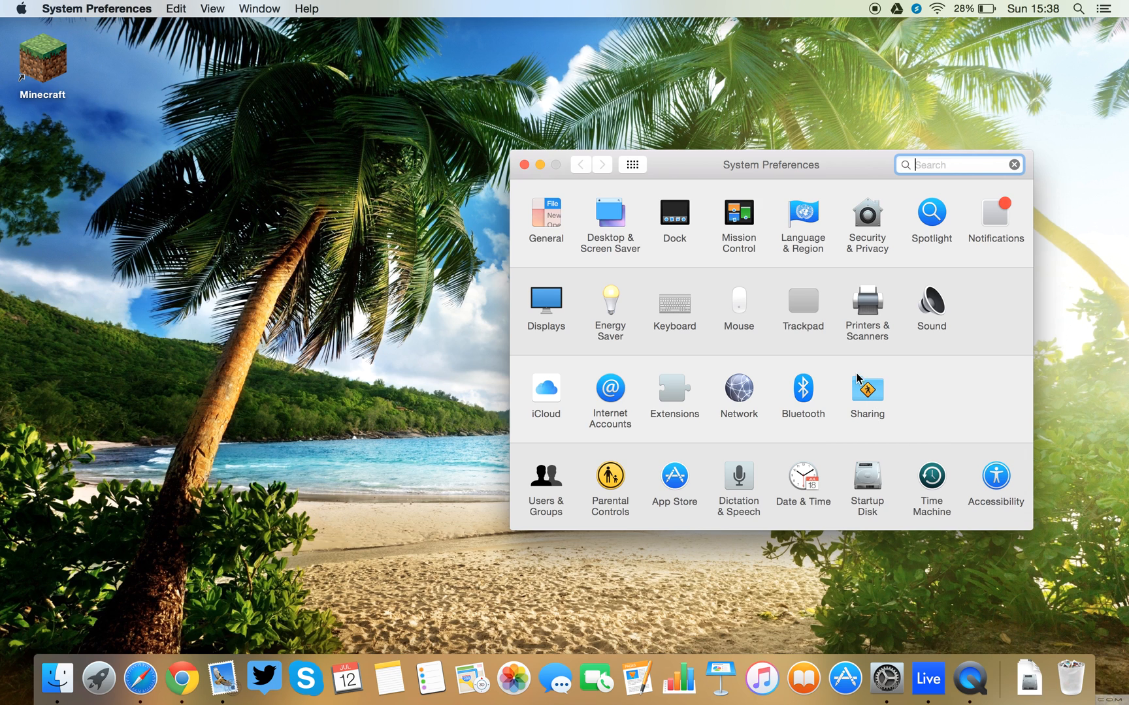
pyautogui.click(929, 303)
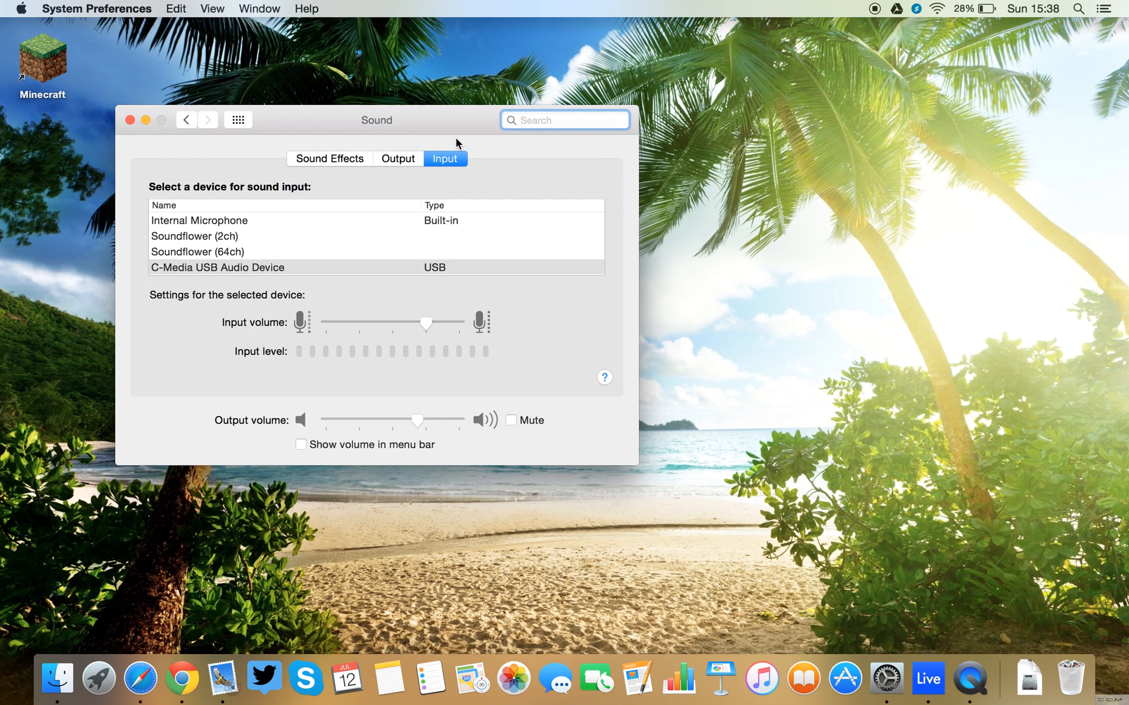
pyautogui.click(397, 158)
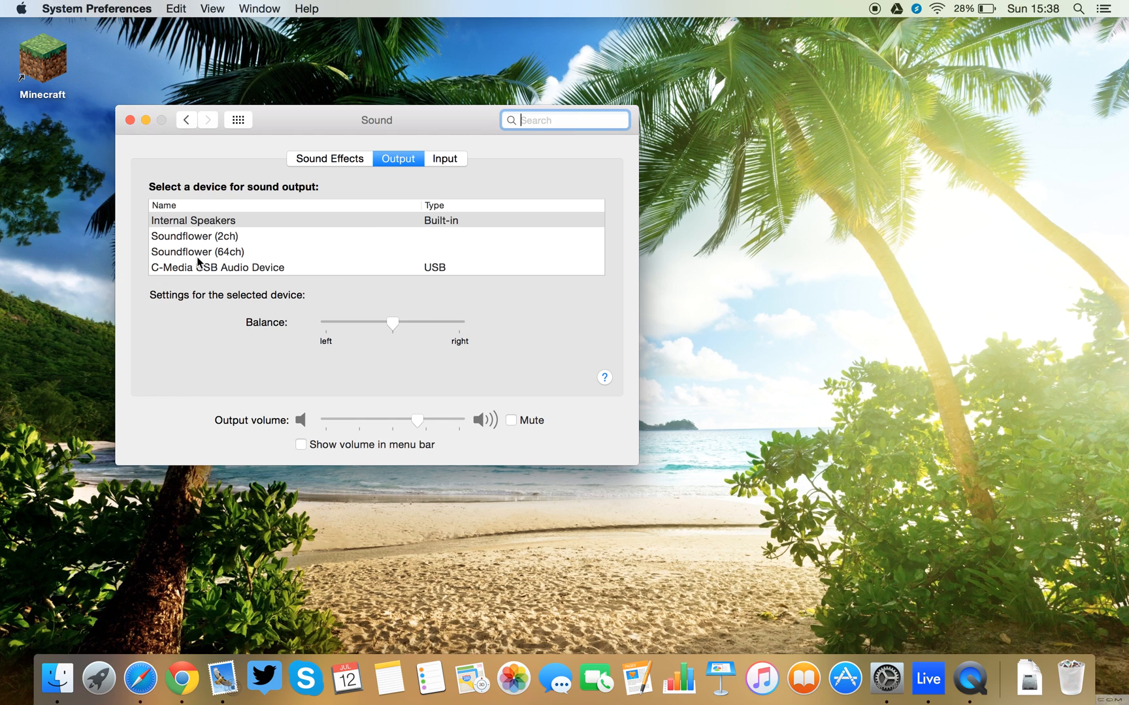
pyautogui.moveTo(205, 243)
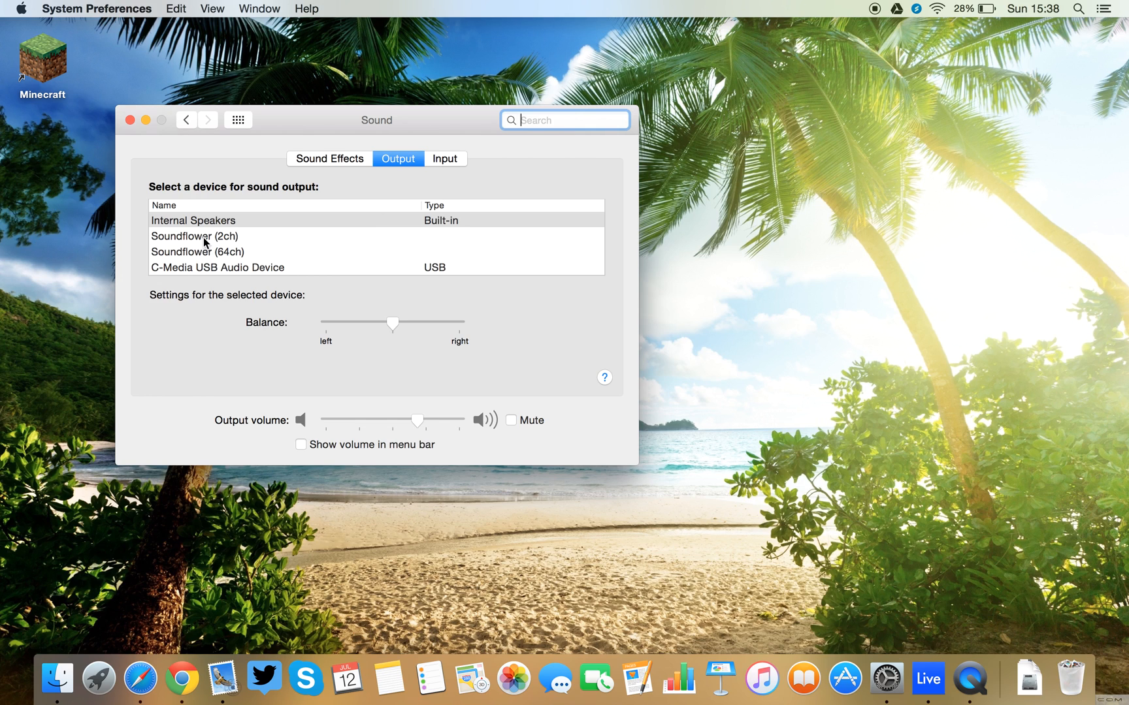
pyautogui.moveTo(236, 243)
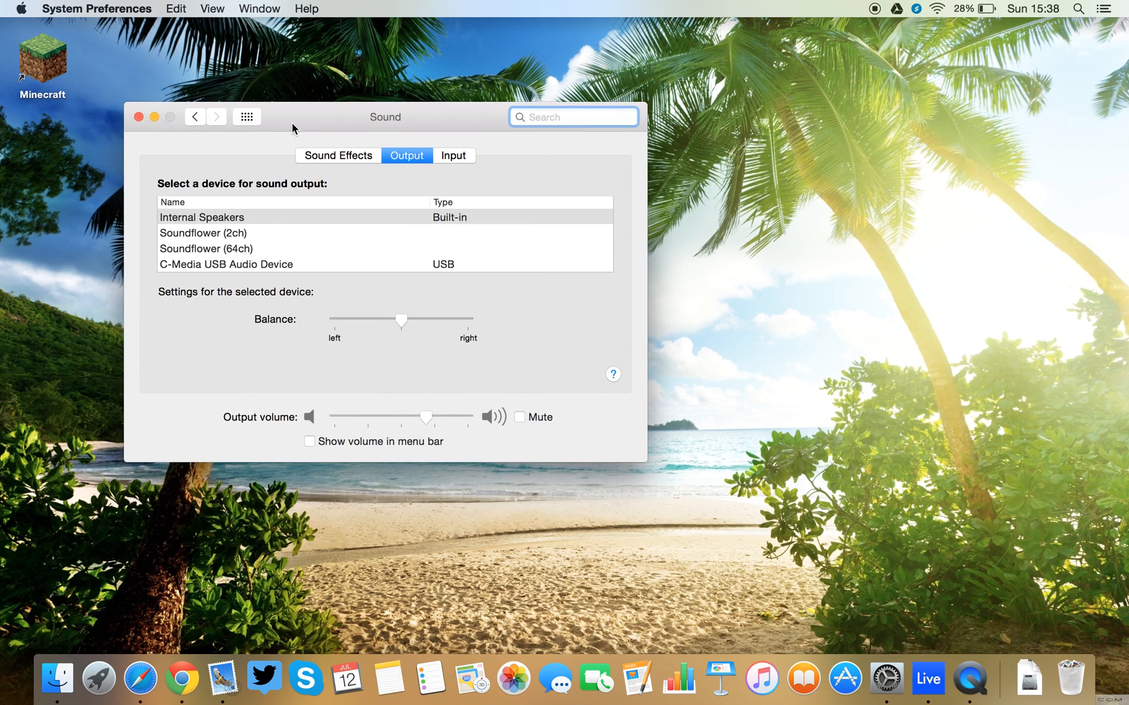
pyautogui.moveTo(253, 261)
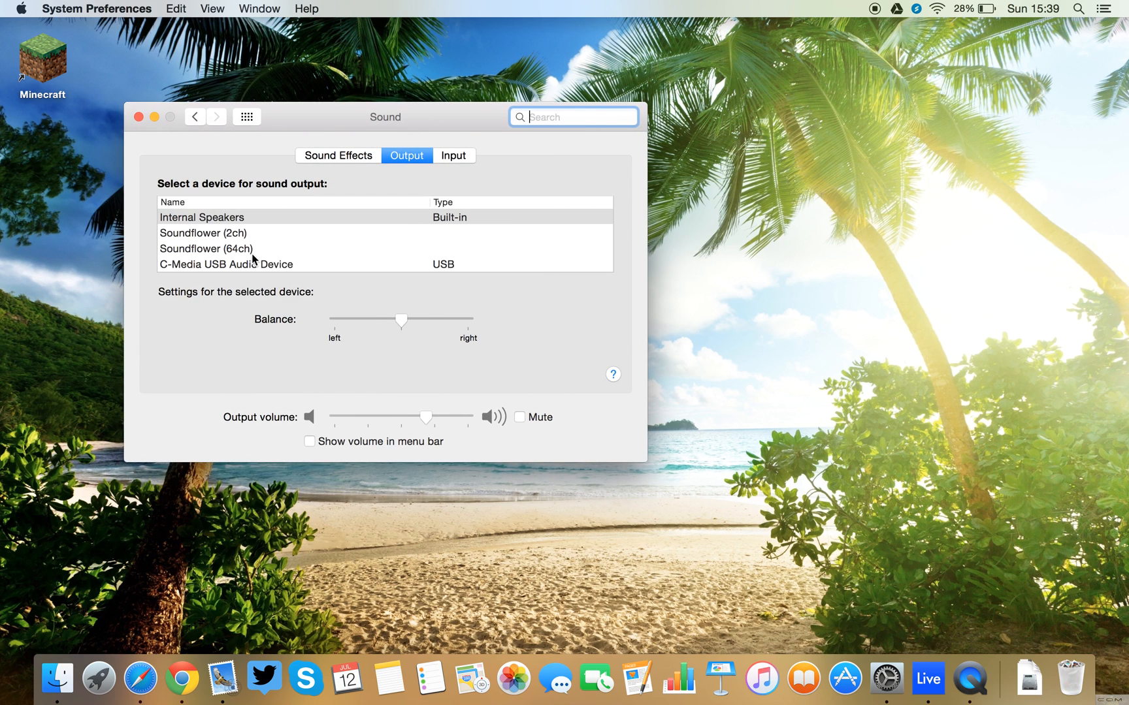
pyautogui.moveTo(263, 243)
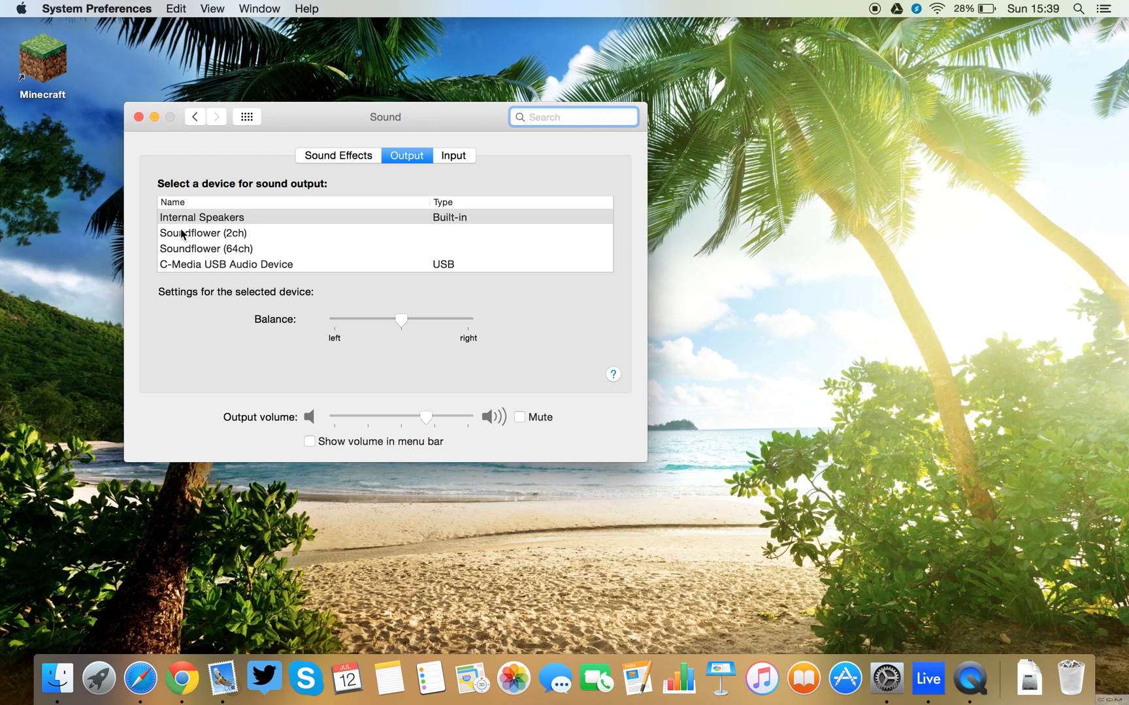
pyautogui.moveTo(313, 234)
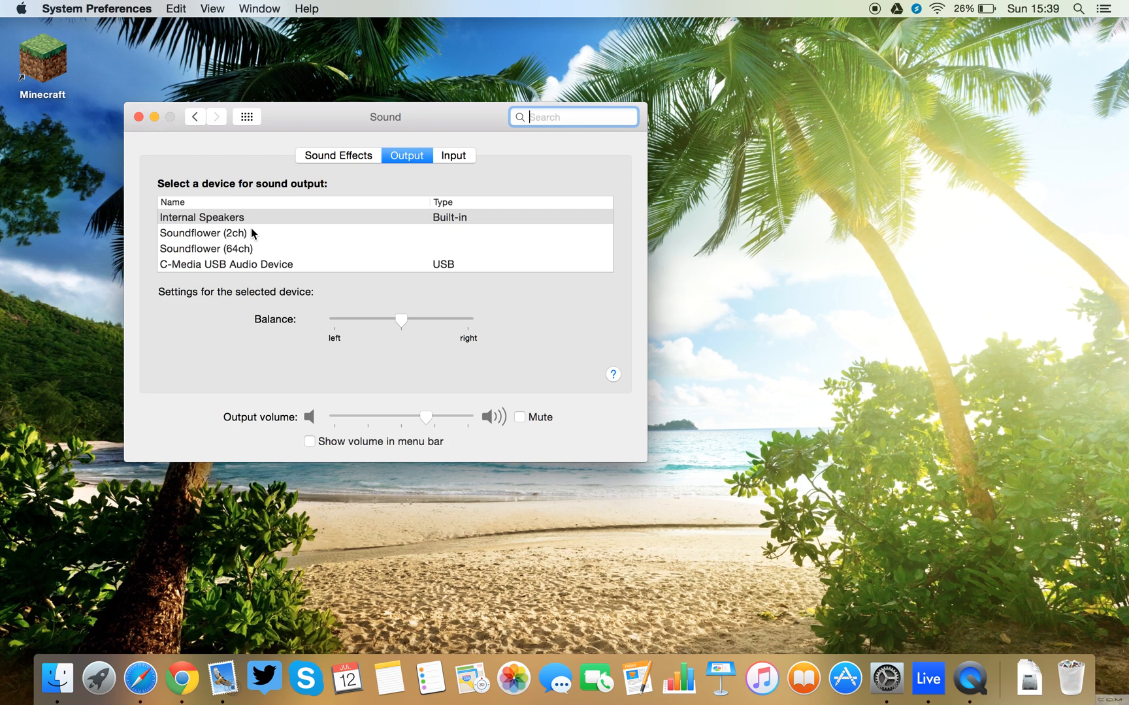
pyautogui.moveTo(160, 209)
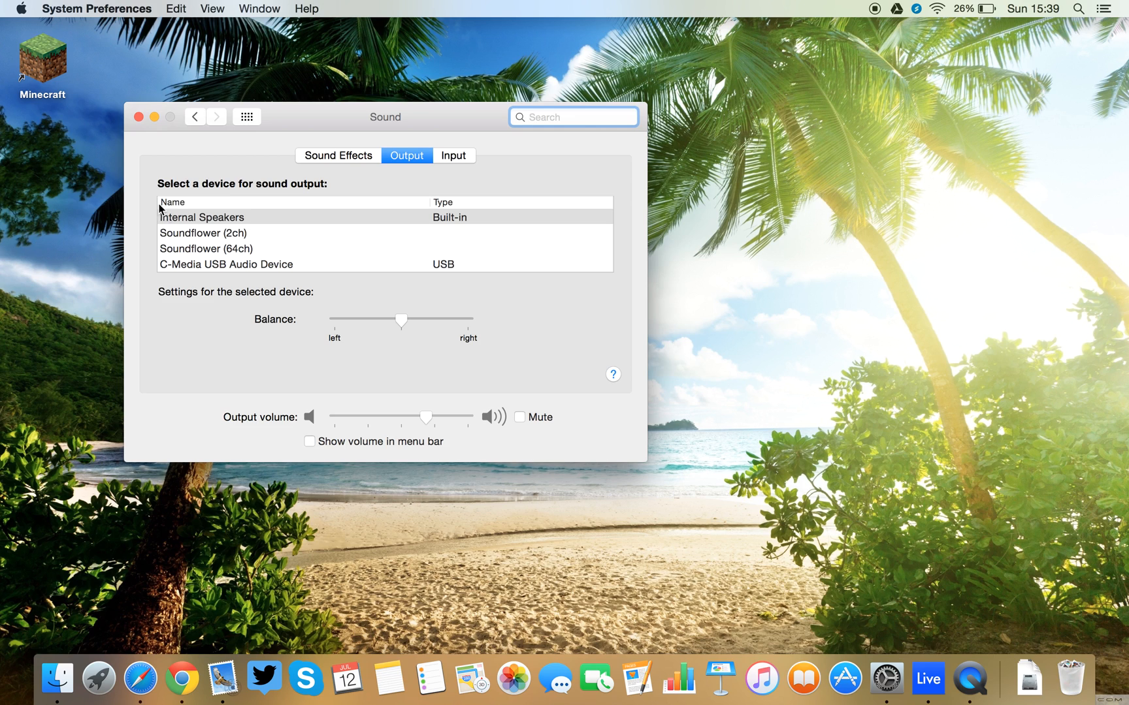
pyautogui.moveTo(230, 202)
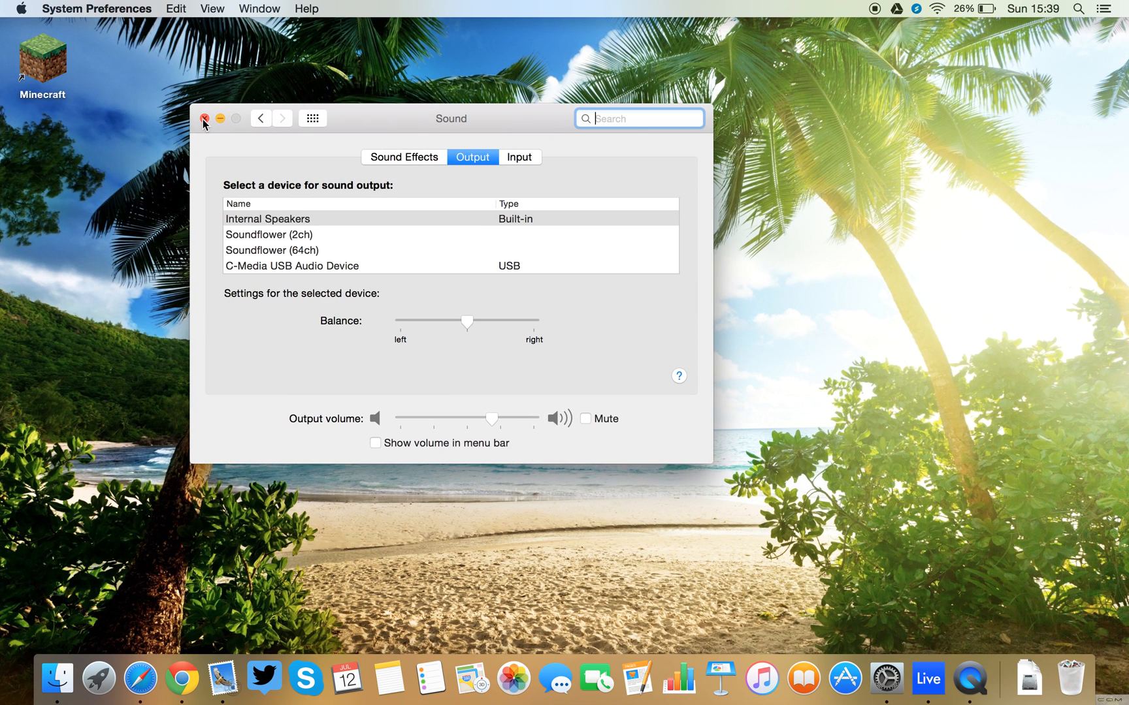
pyautogui.click(206, 118)
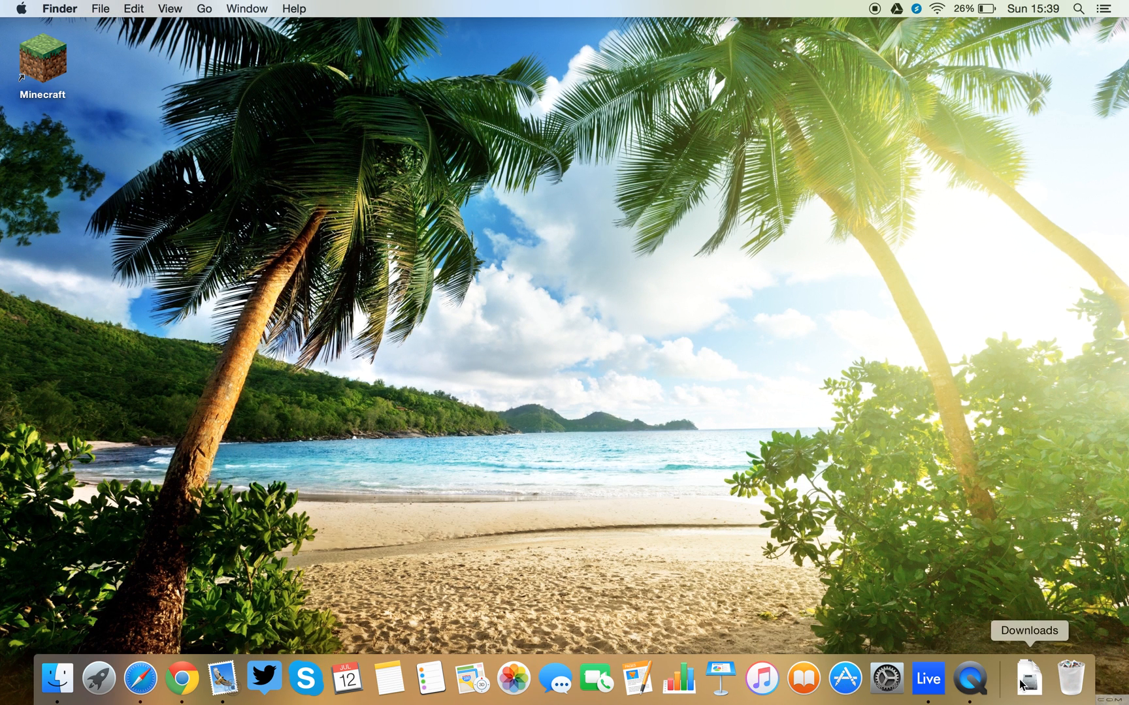
pyautogui.rightClick(969, 678)
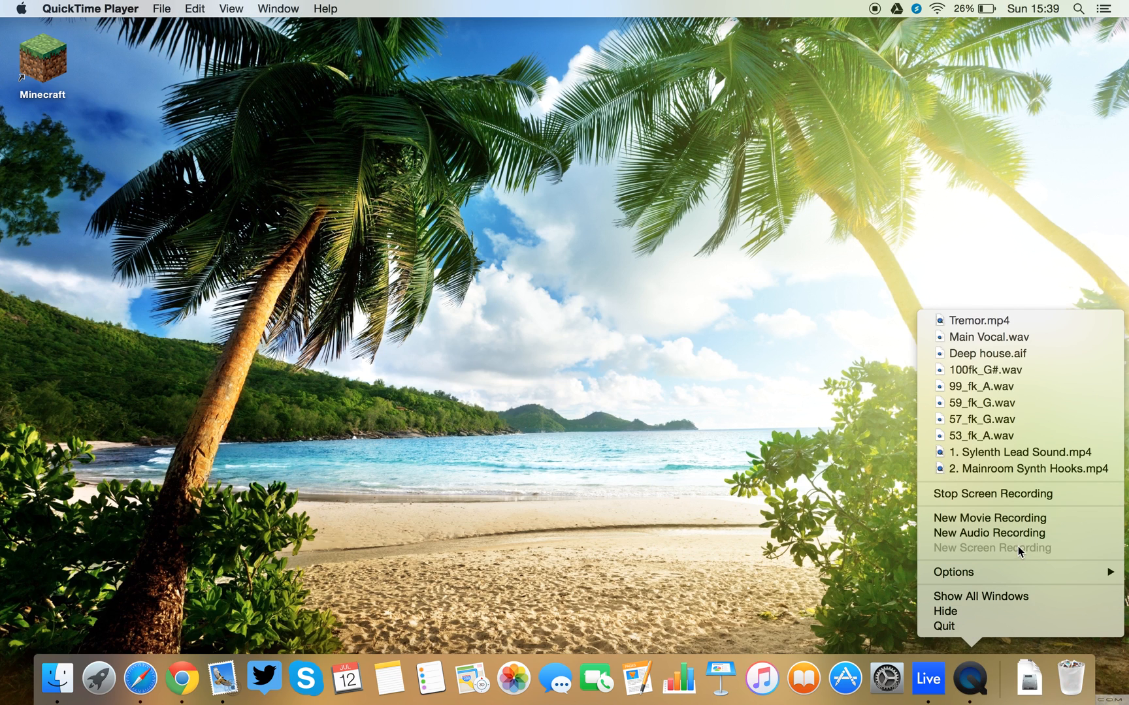
pyautogui.moveTo(988, 549)
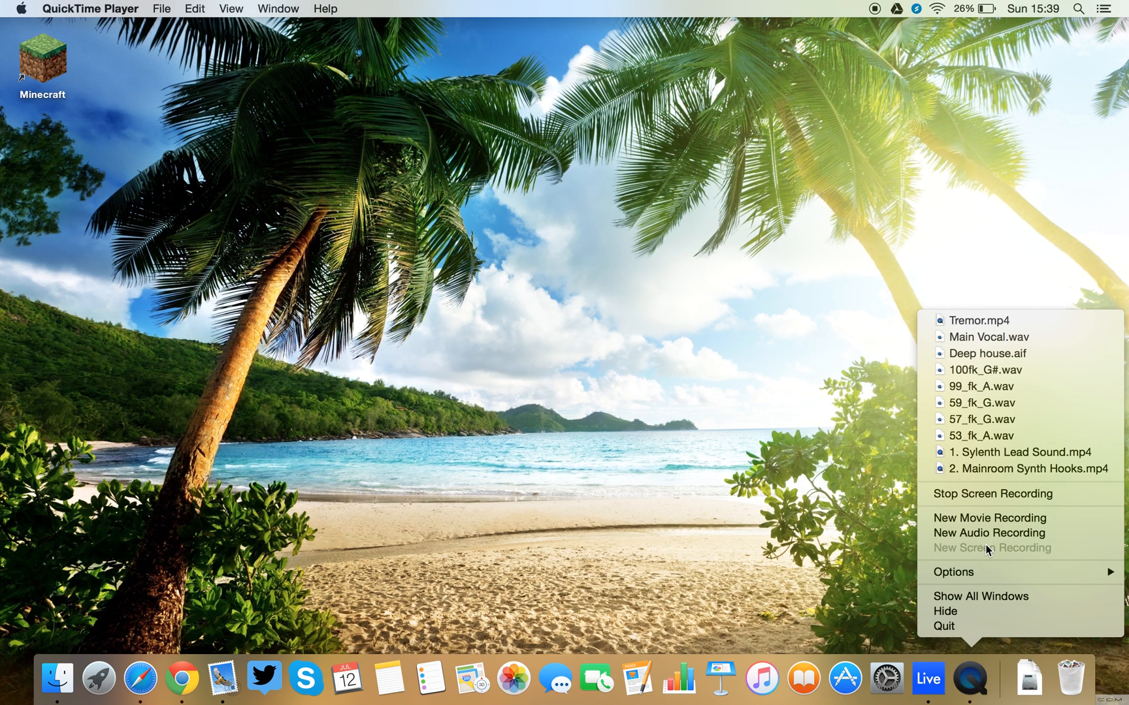
pyautogui.click(161, 9)
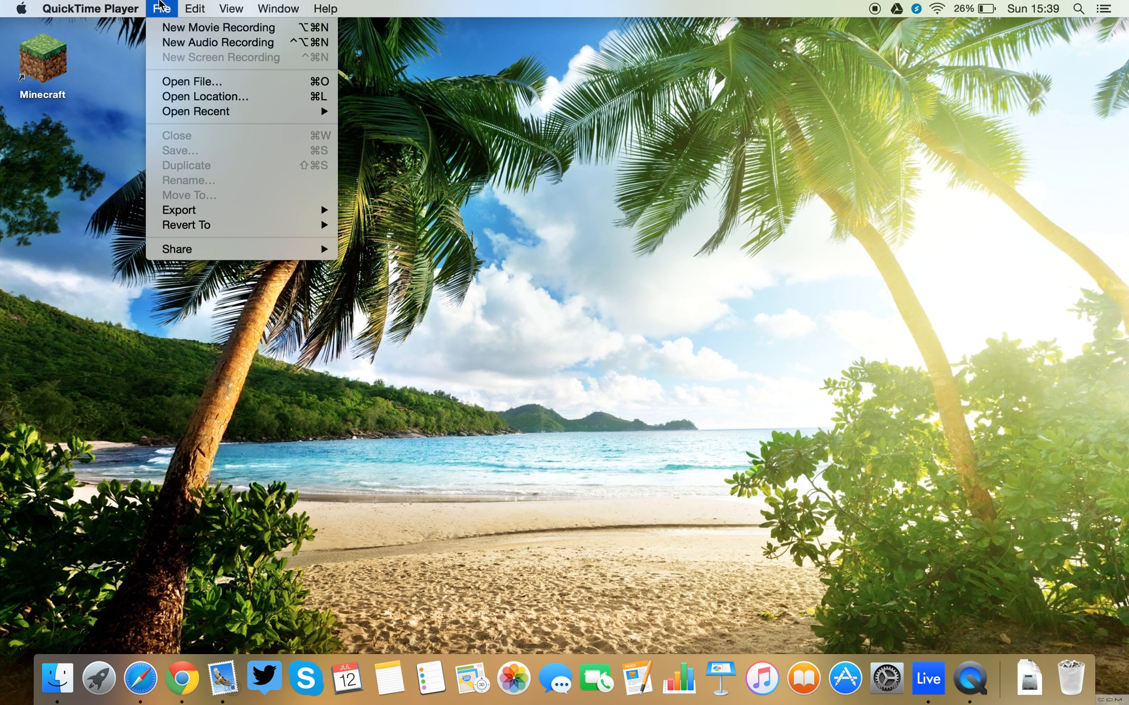
pyautogui.click(90, 7)
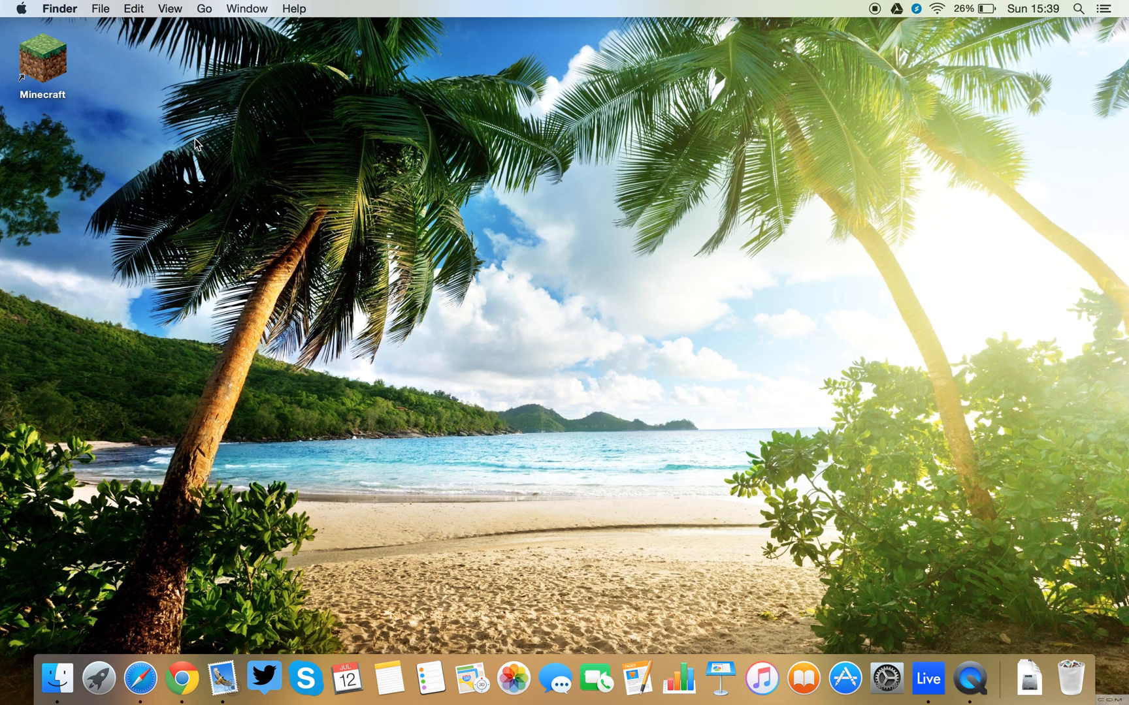
pyautogui.moveTo(429, 266)
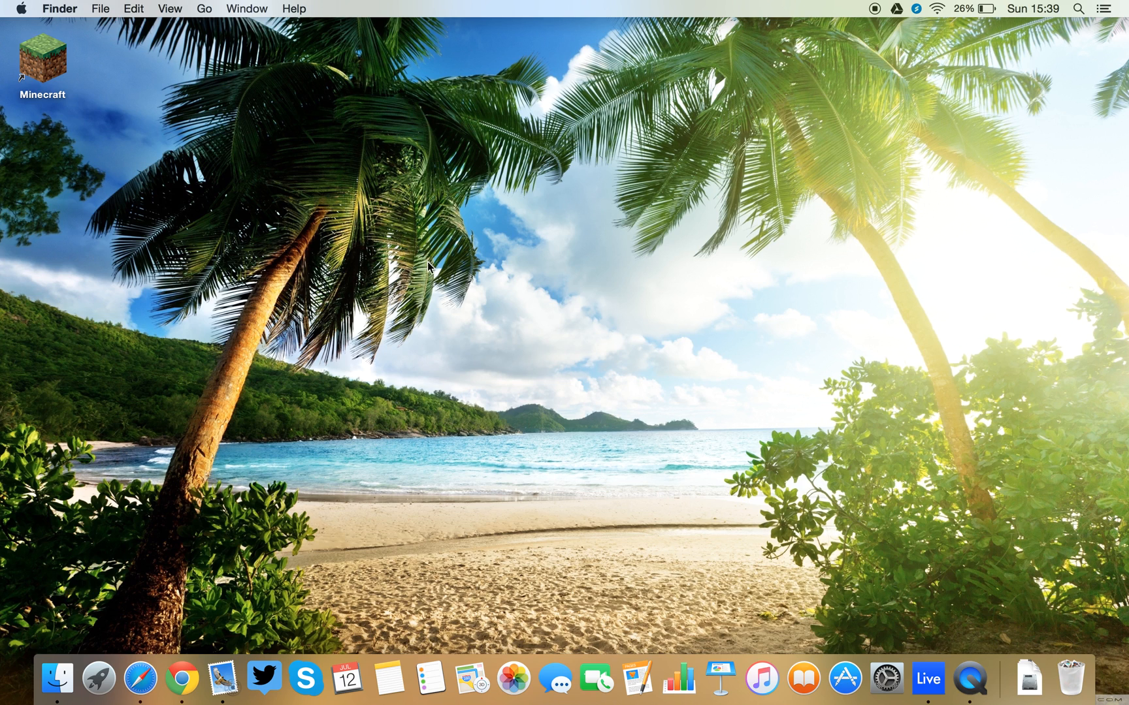
pyautogui.moveTo(1079, 627)
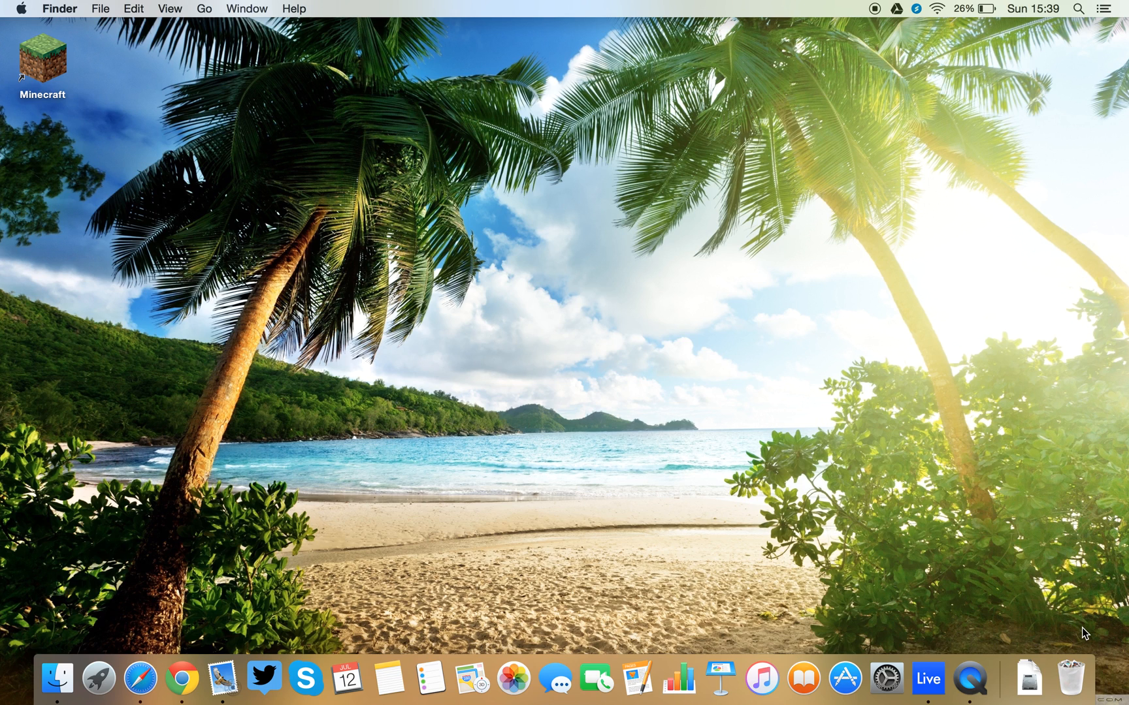
pyautogui.moveTo(1036, 559)
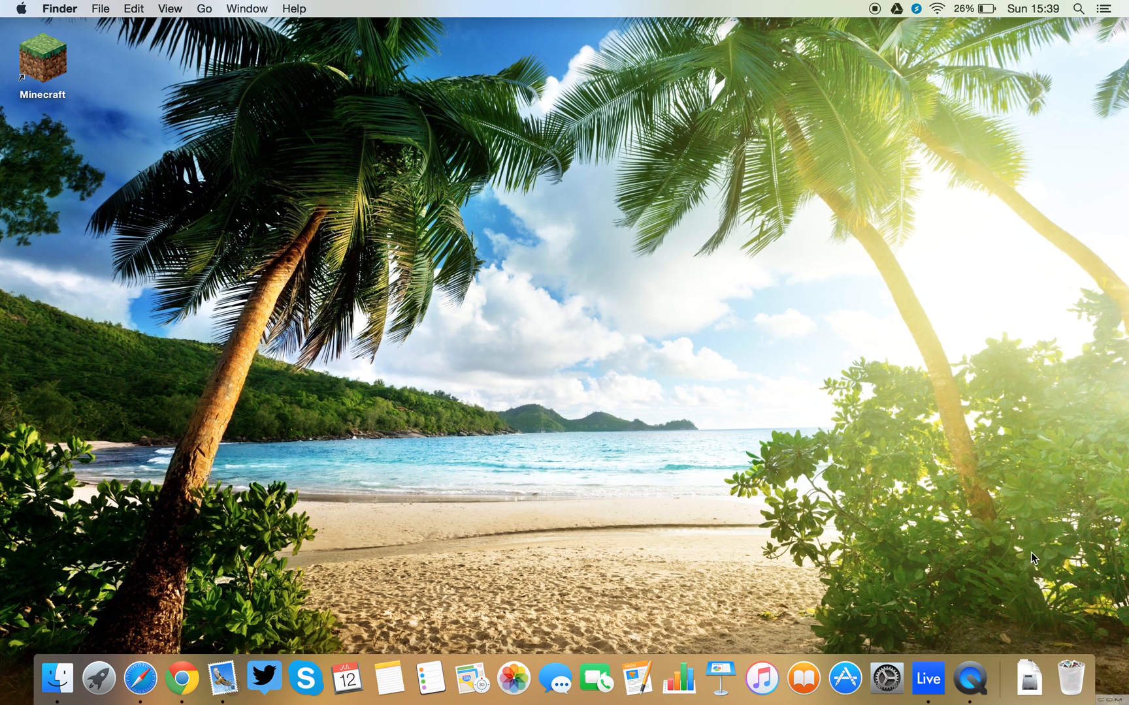
pyautogui.moveTo(734, 507)
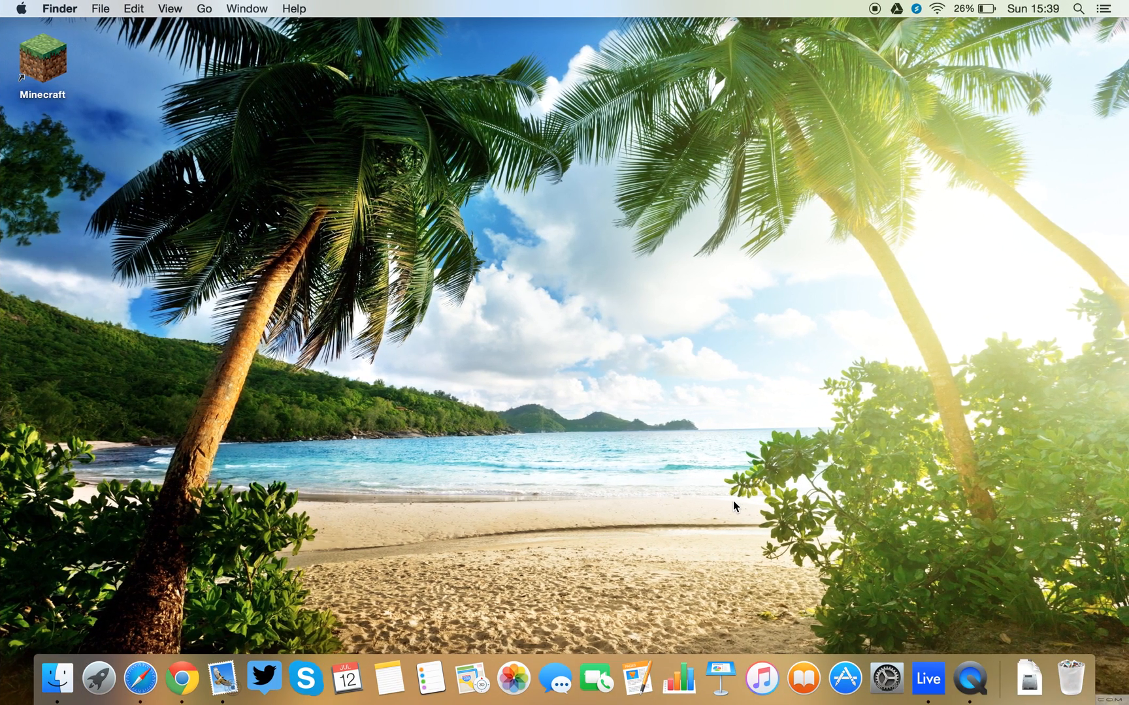
pyautogui.moveTo(969, 677)
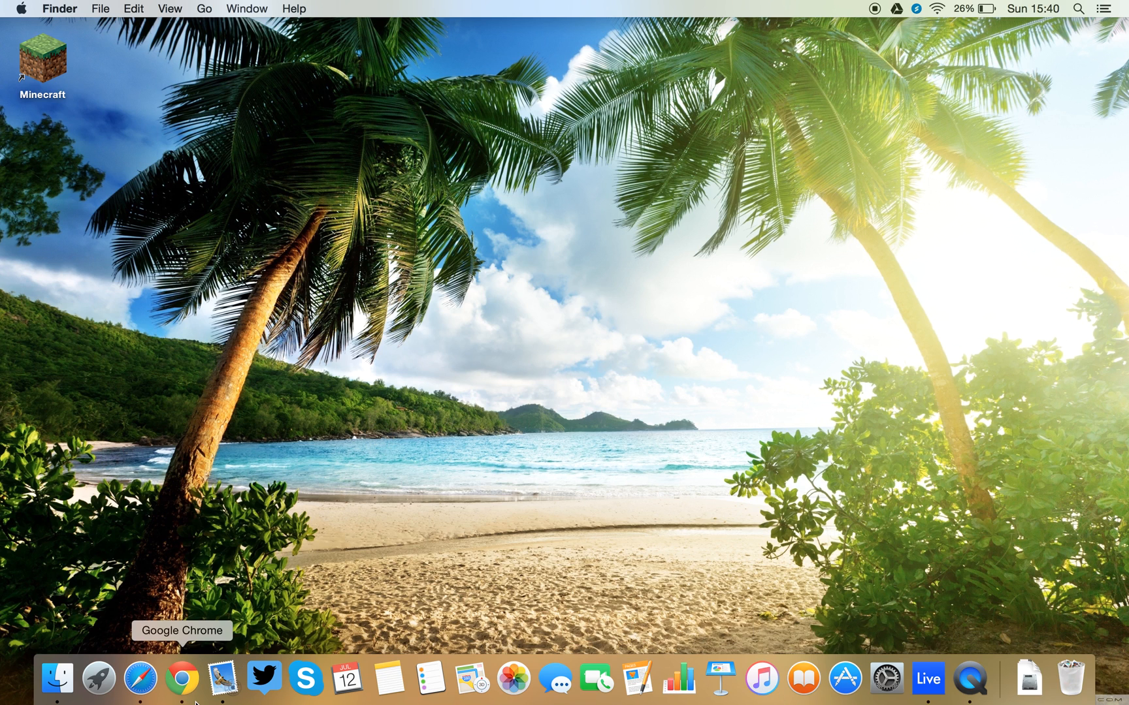
# Step: Launch Chrome and close its new-tab window, returning to Ableton
pyautogui.click(182, 677)
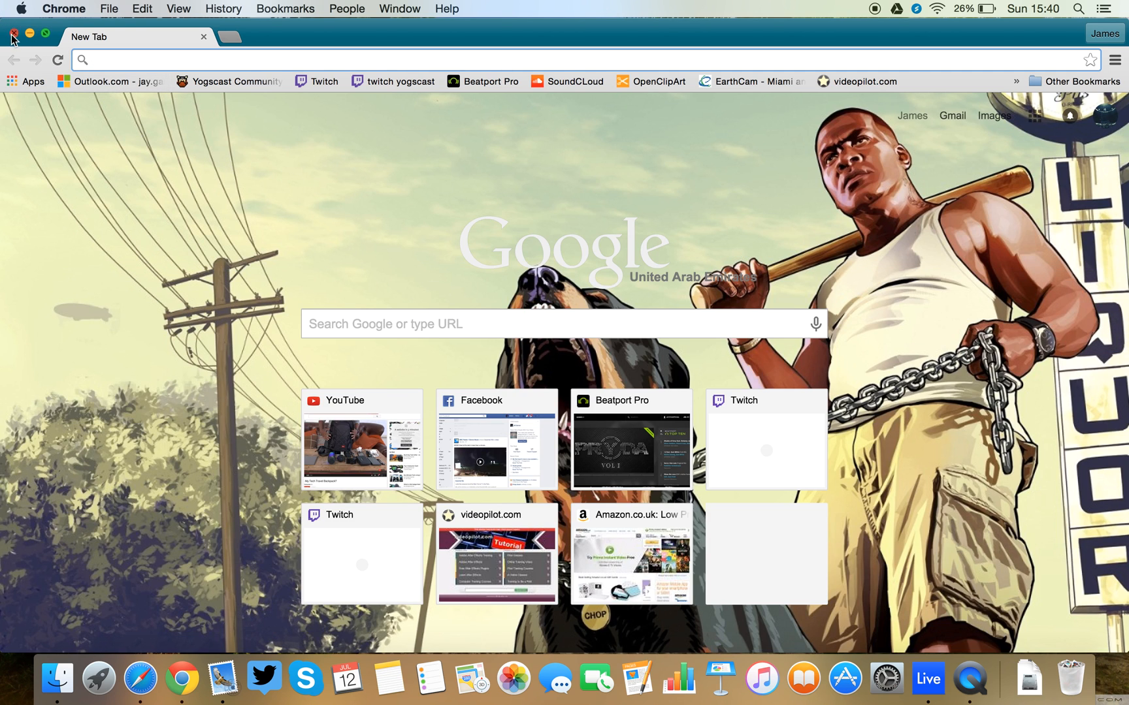
pyautogui.click(12, 36)
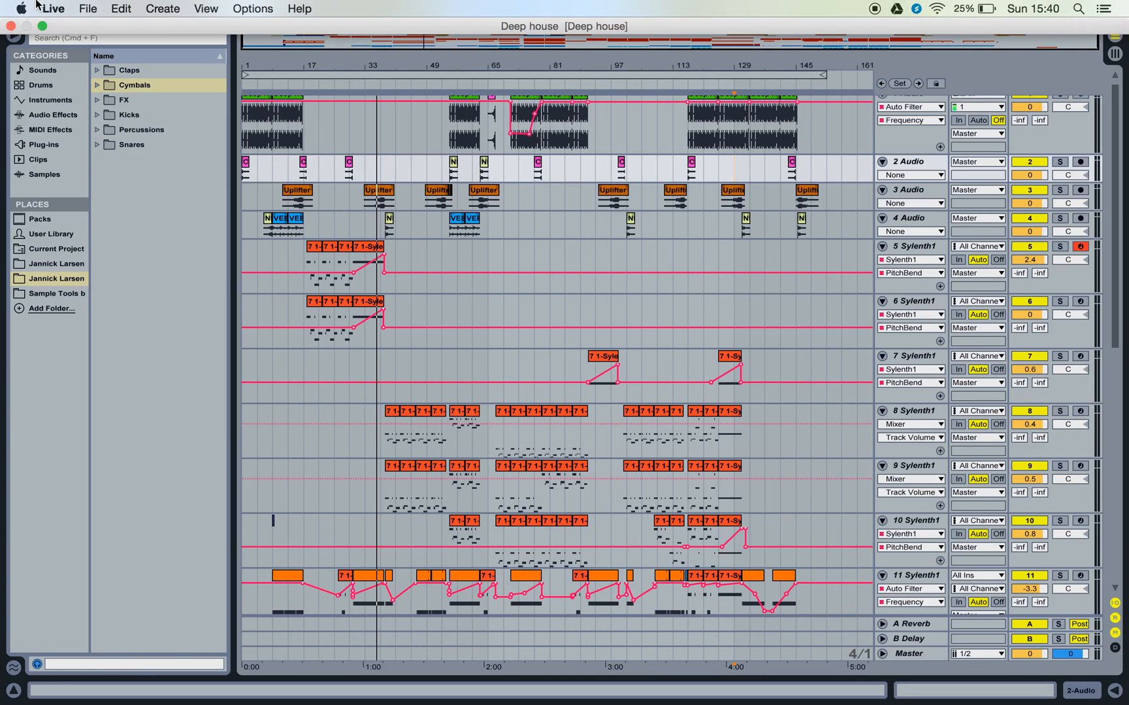
# Step: Open Live's Preferences on the Audio page
pyautogui.click(21, 8)
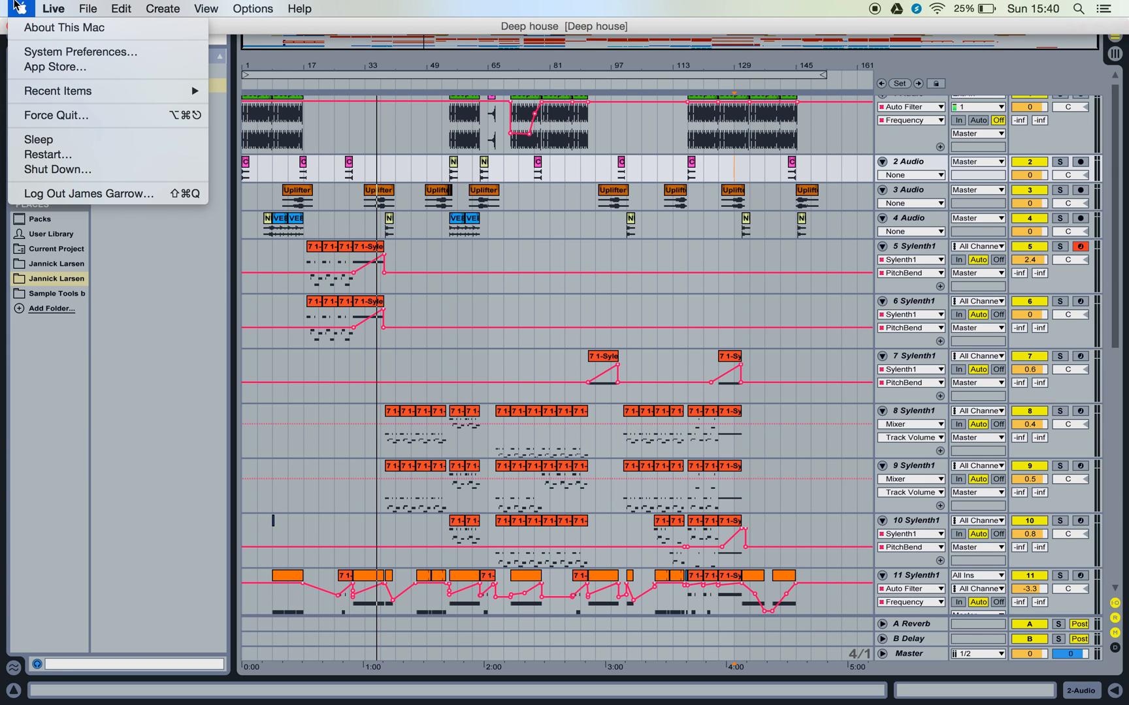
pyautogui.click(52, 8)
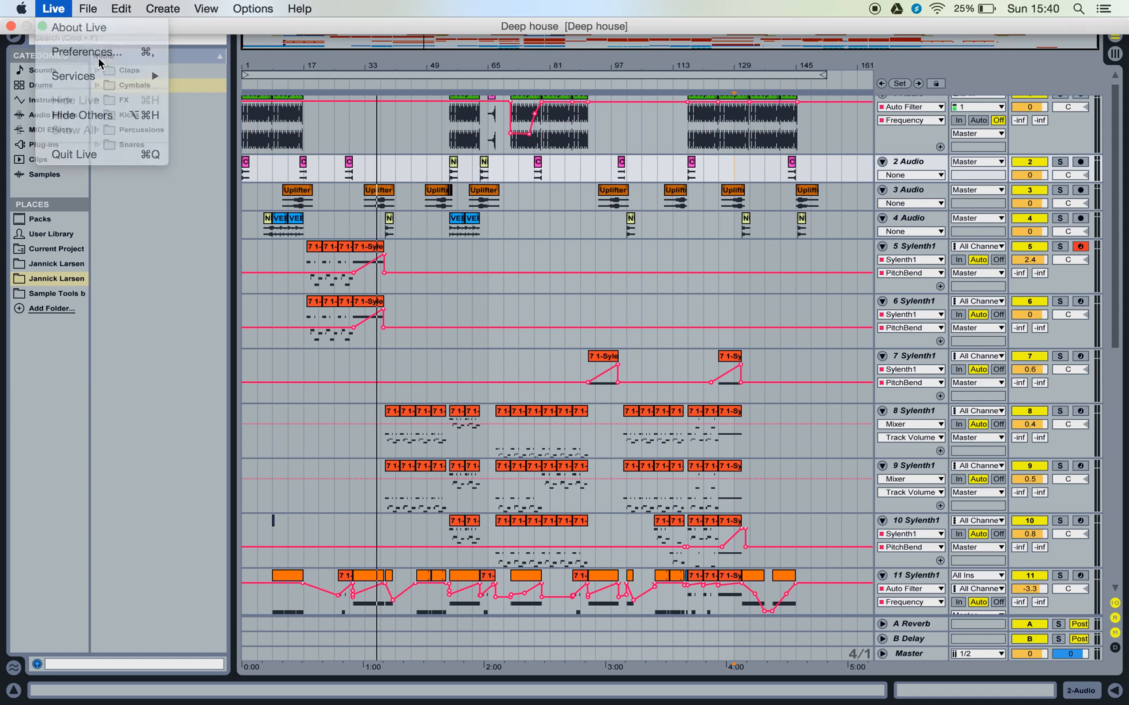
pyautogui.click(85, 52)
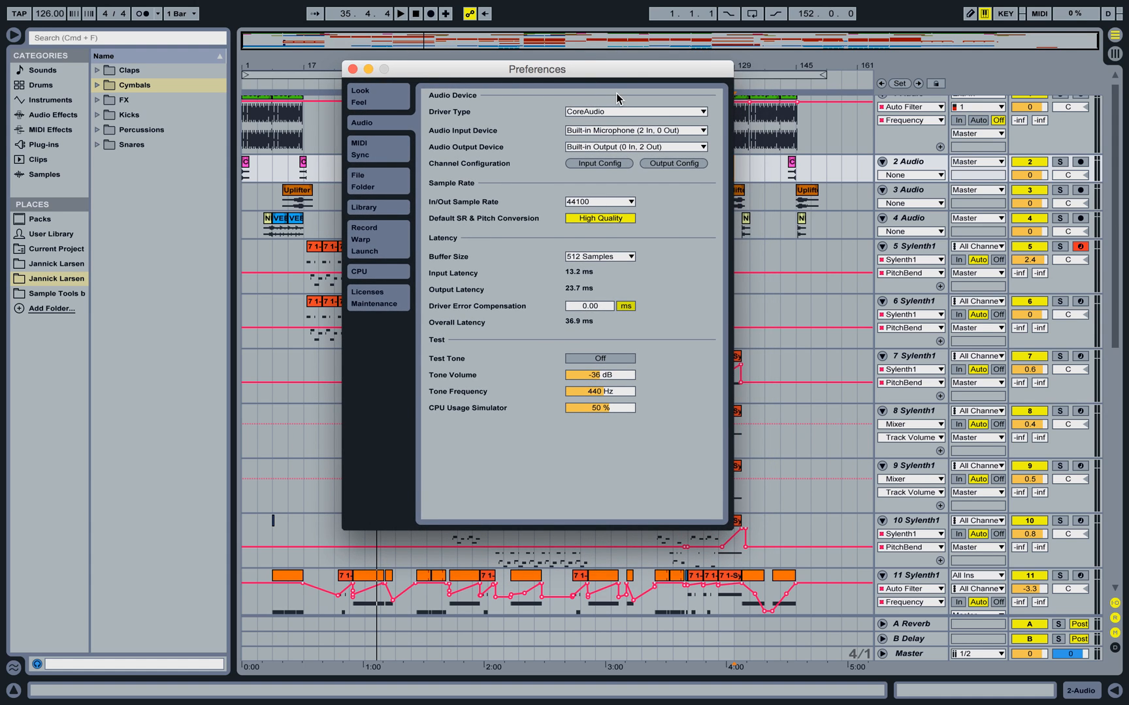
pyautogui.moveTo(685, 117)
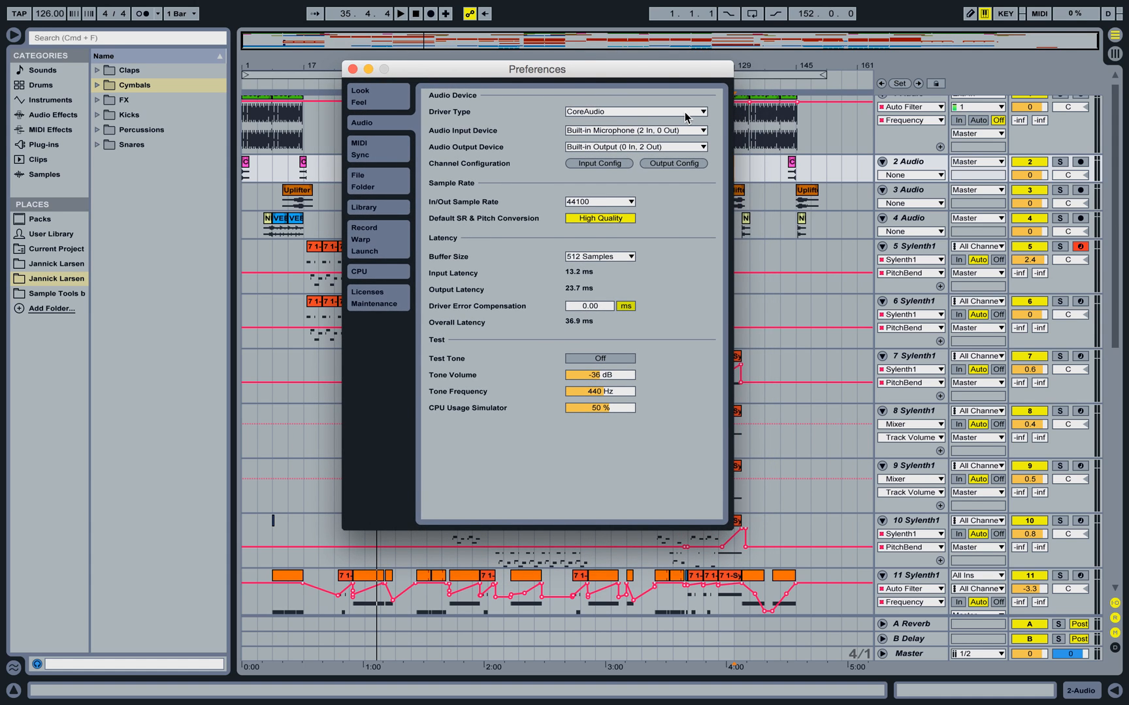
pyautogui.moveTo(601, 135)
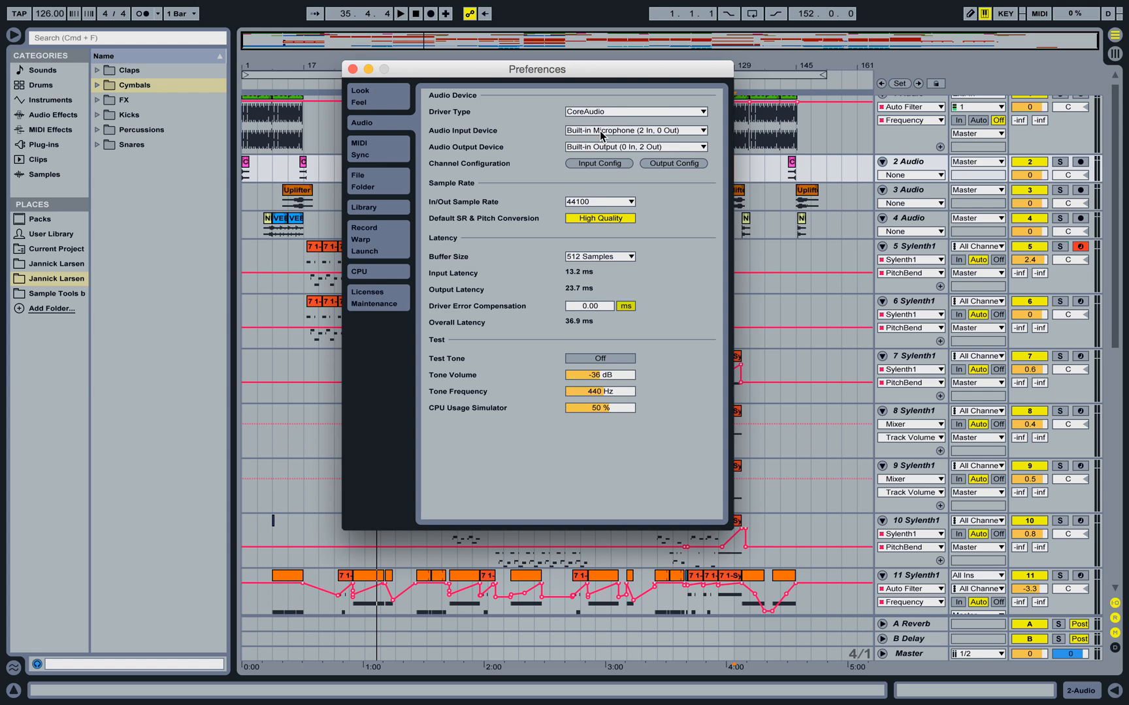
pyautogui.moveTo(468, 137)
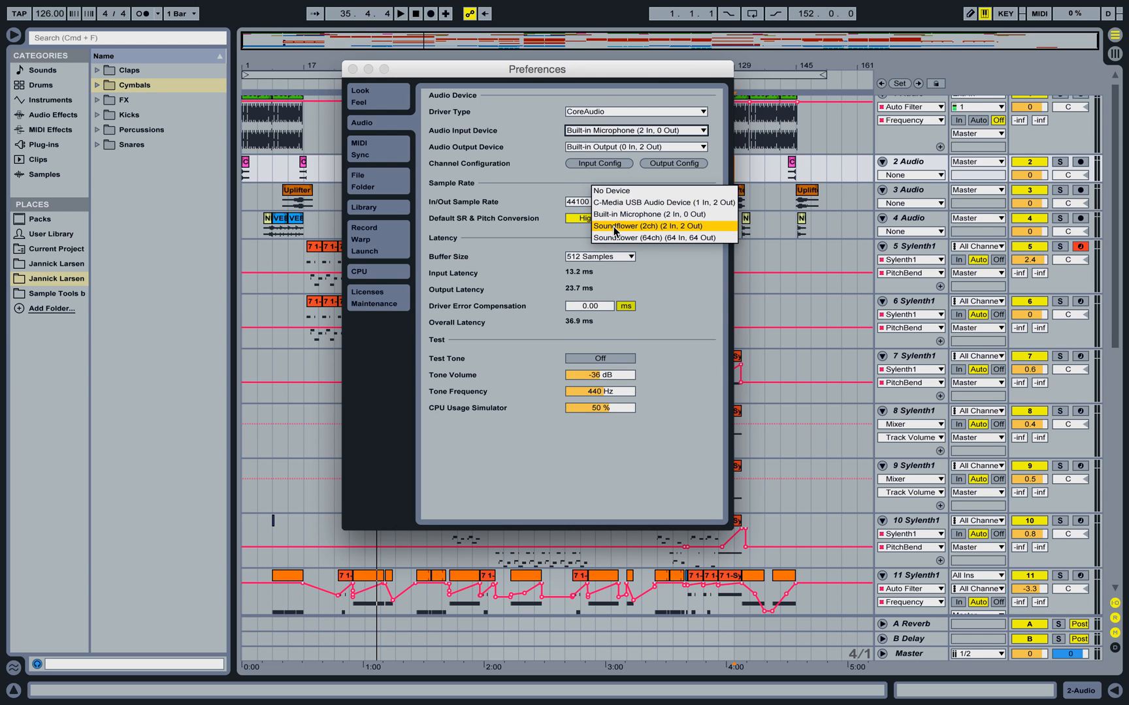
pyautogui.moveTo(618, 232)
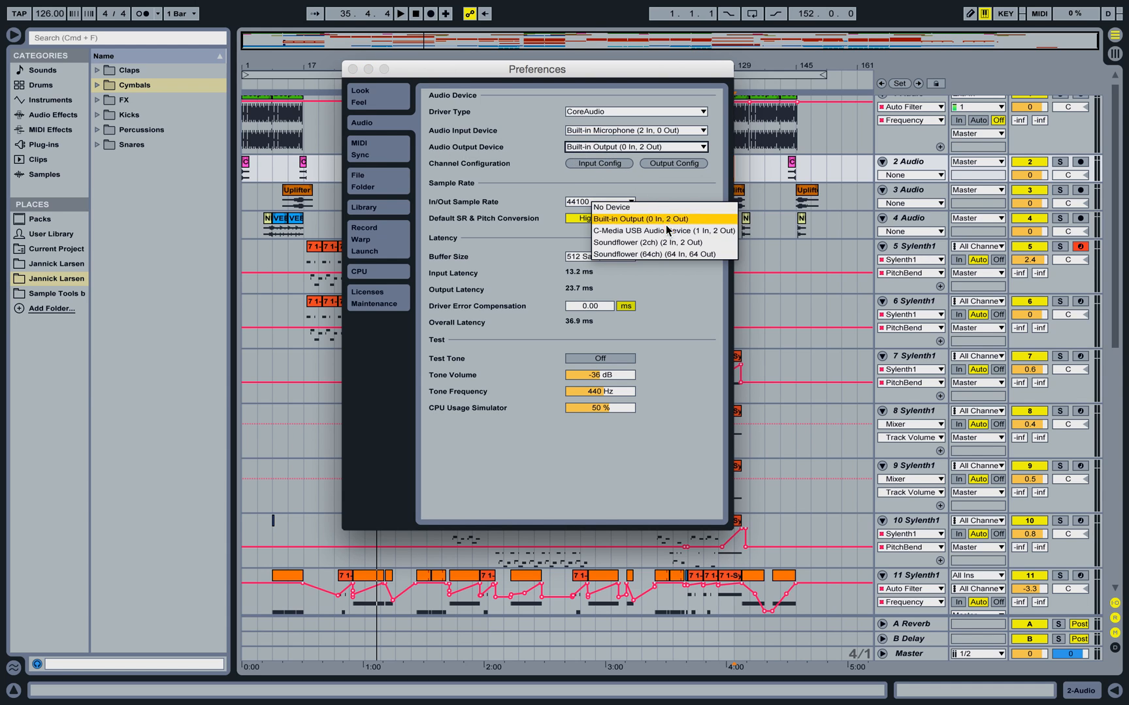
pyautogui.moveTo(647, 242)
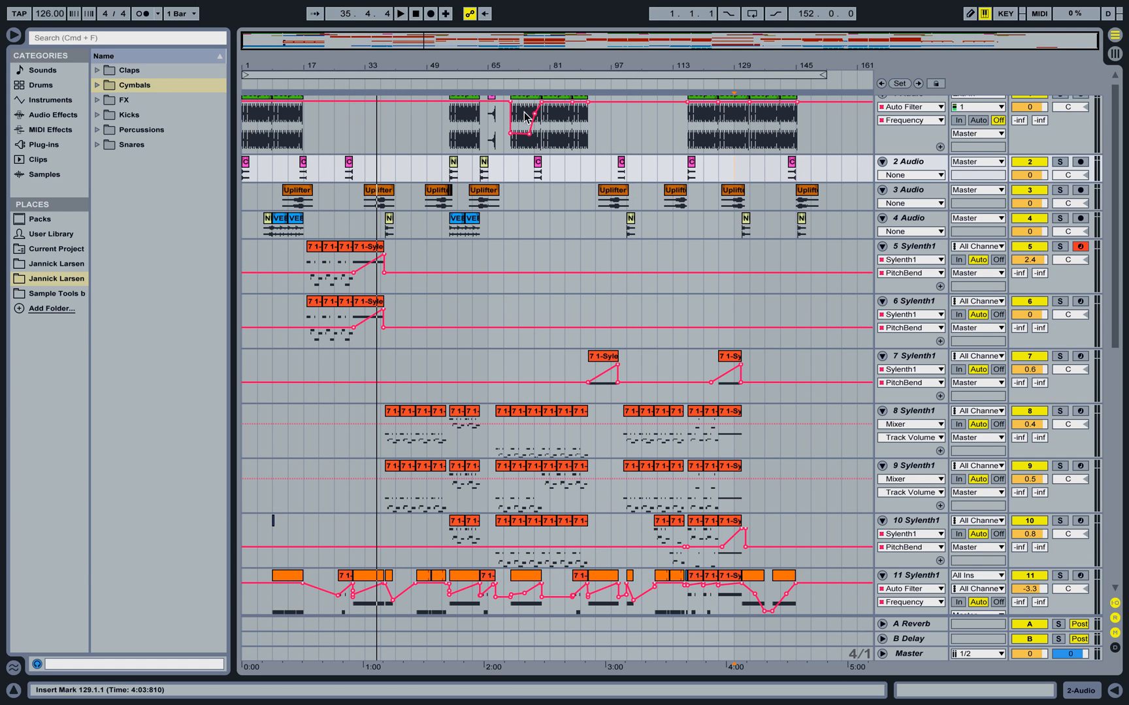
# Step: Briefly play the Deep house arrangement from bar 129, then stop
pyautogui.click(402, 13)
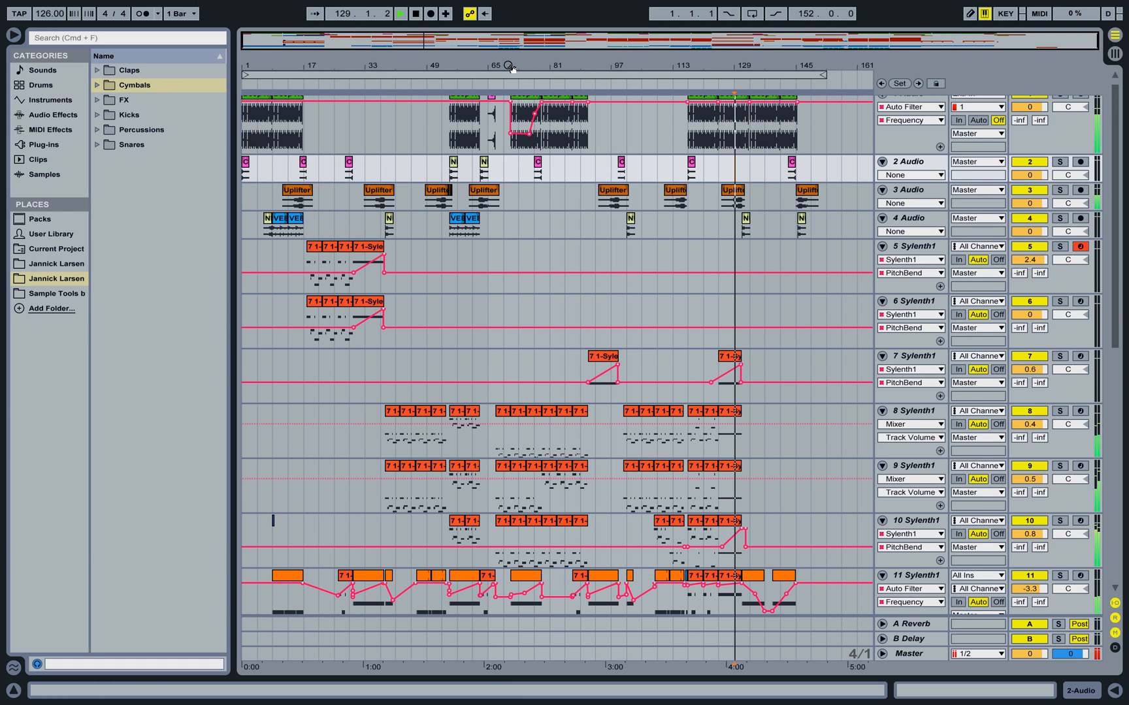
pyautogui.click(401, 13)
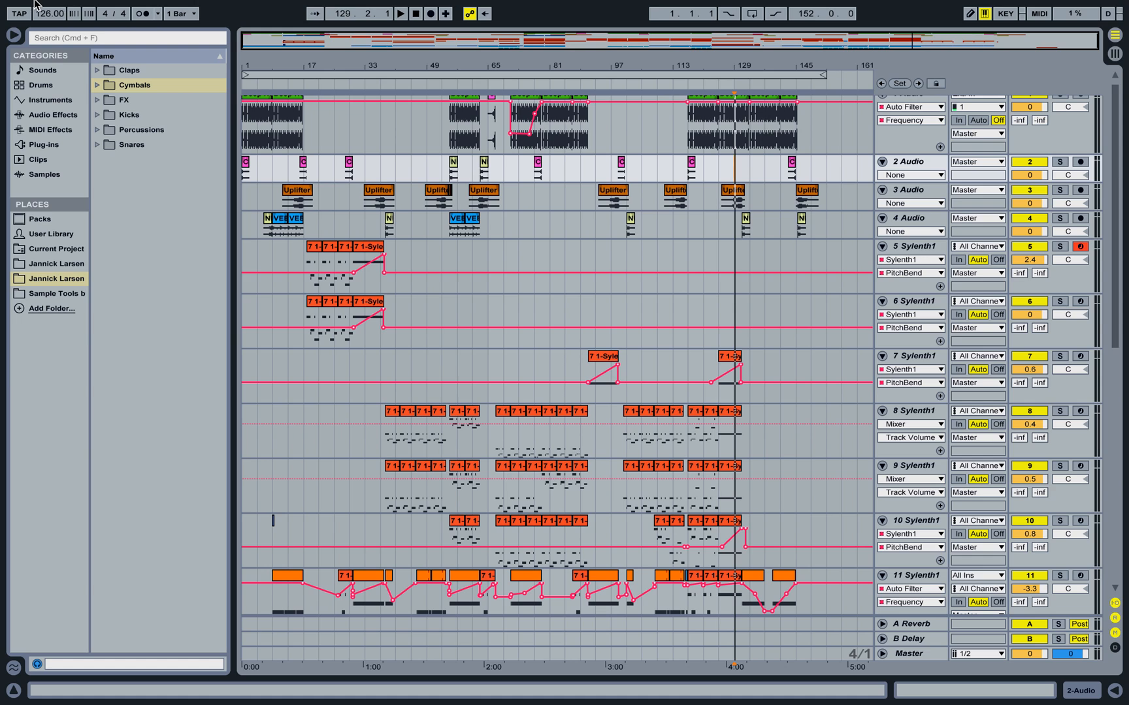
pyautogui.moveTo(353, 80)
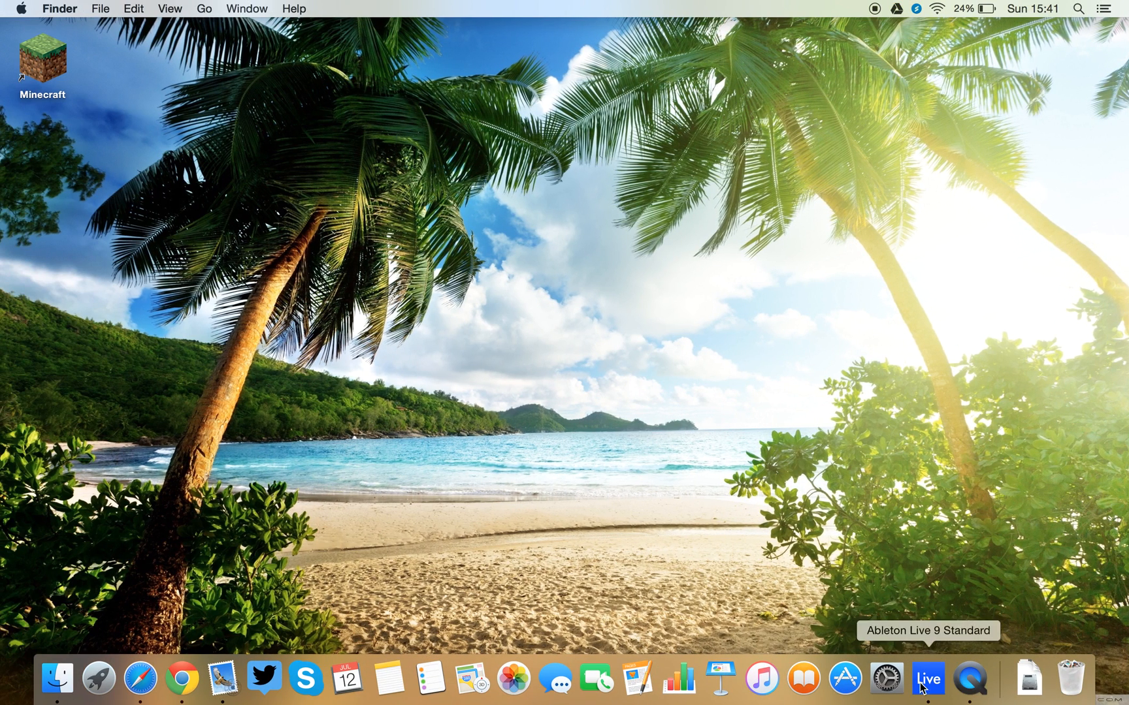
pyautogui.click(887, 678)
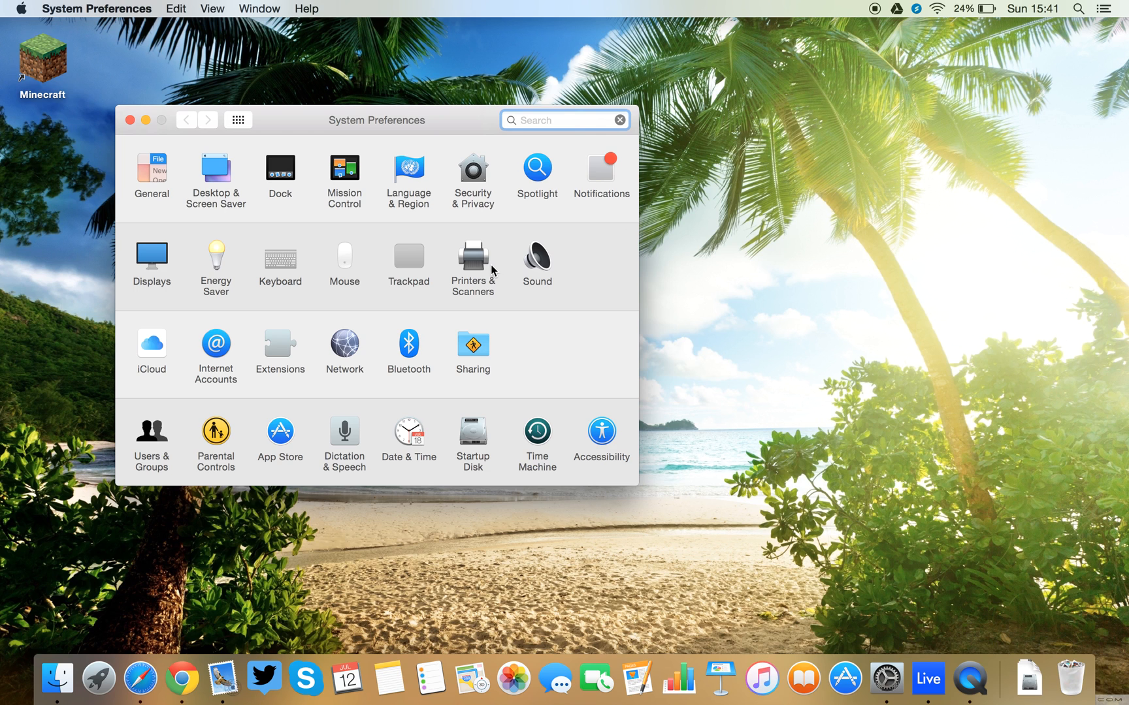
pyautogui.click(536, 260)
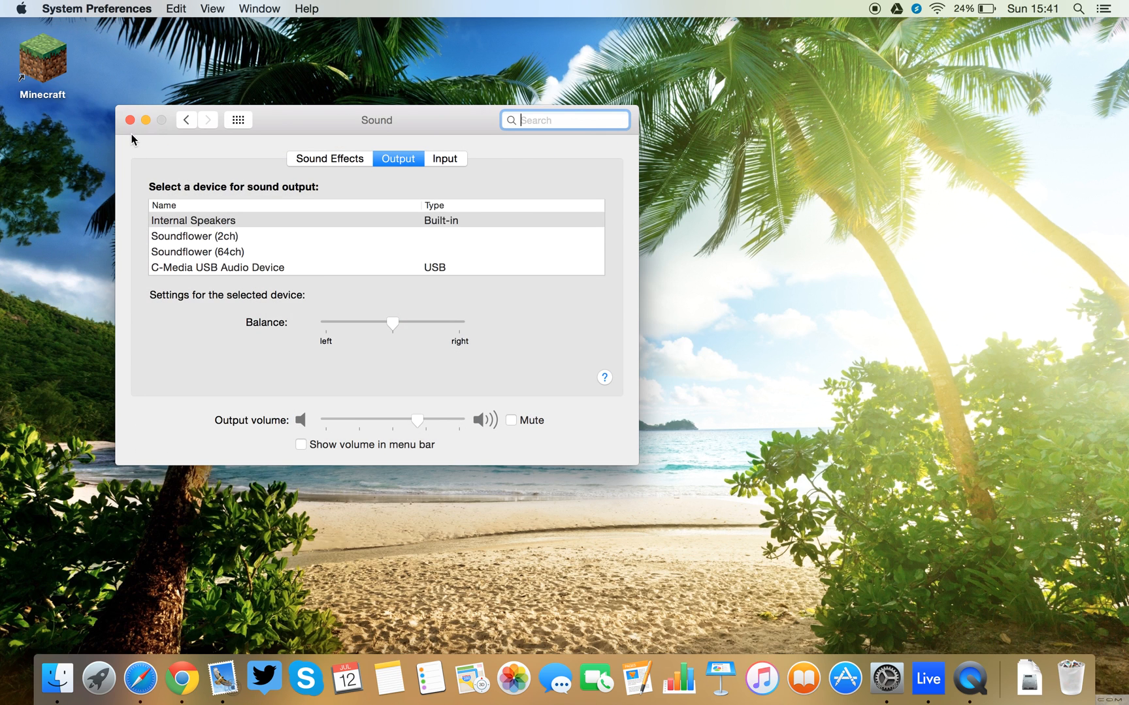
pyautogui.click(130, 120)
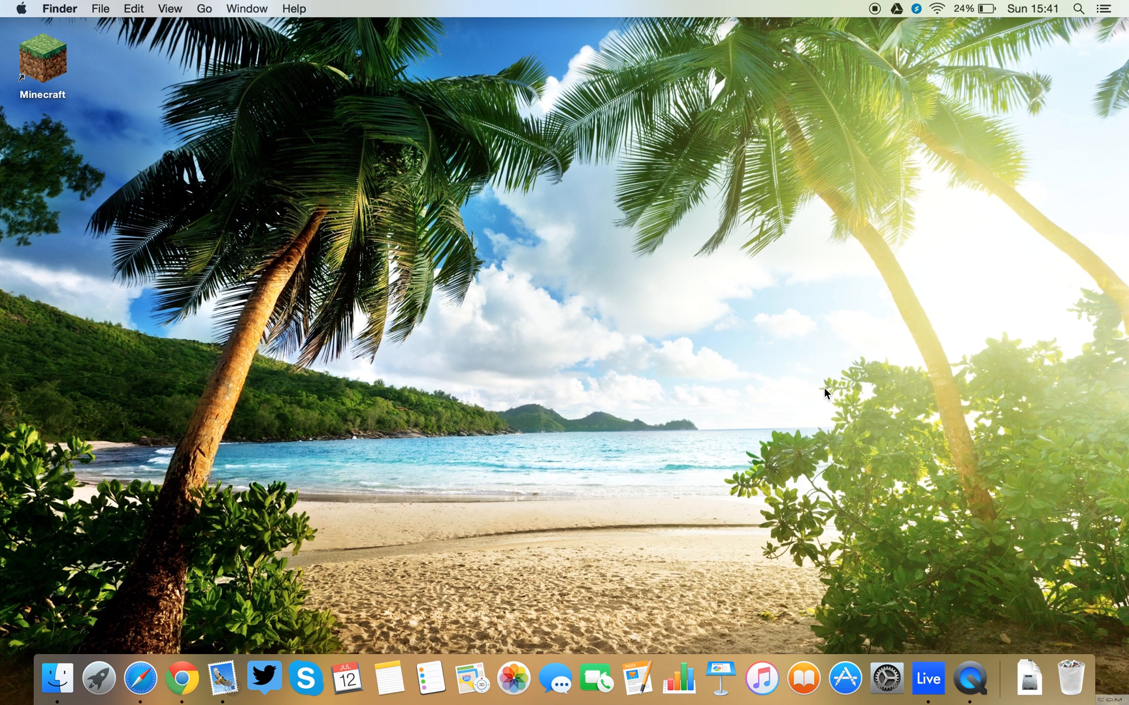
pyautogui.moveTo(720, 679)
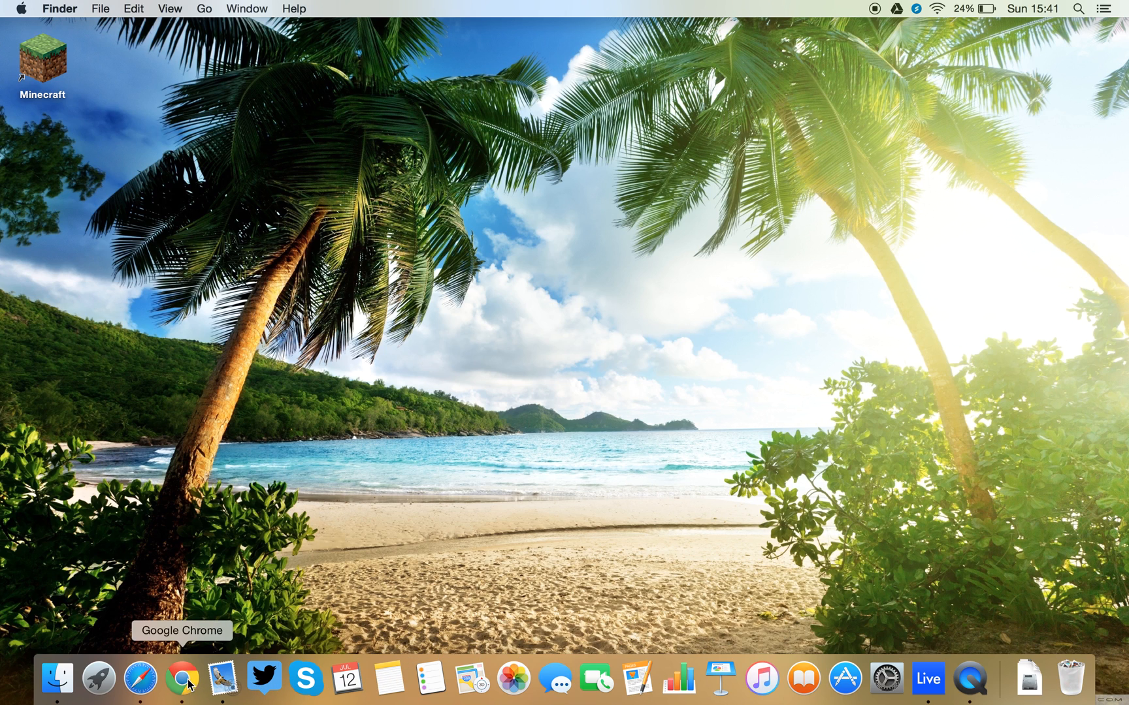
pyautogui.moveTo(845, 679)
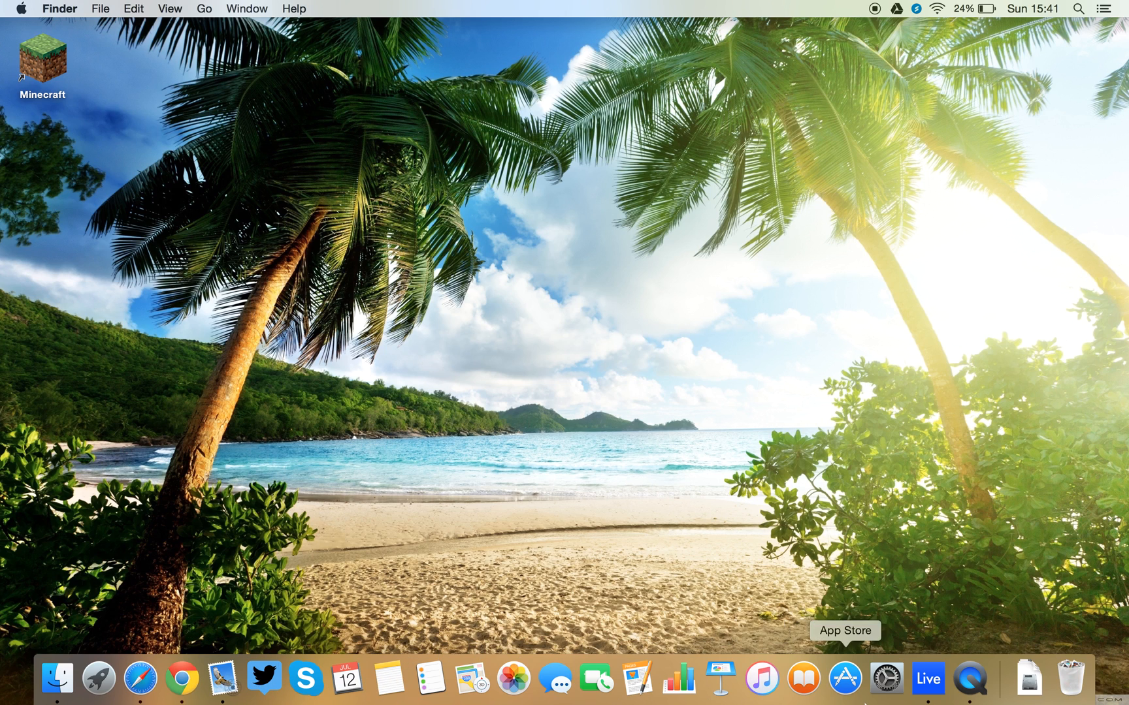
# Step: Bring the Deep house Live set back to the front from the Dock
pyautogui.click(761, 678)
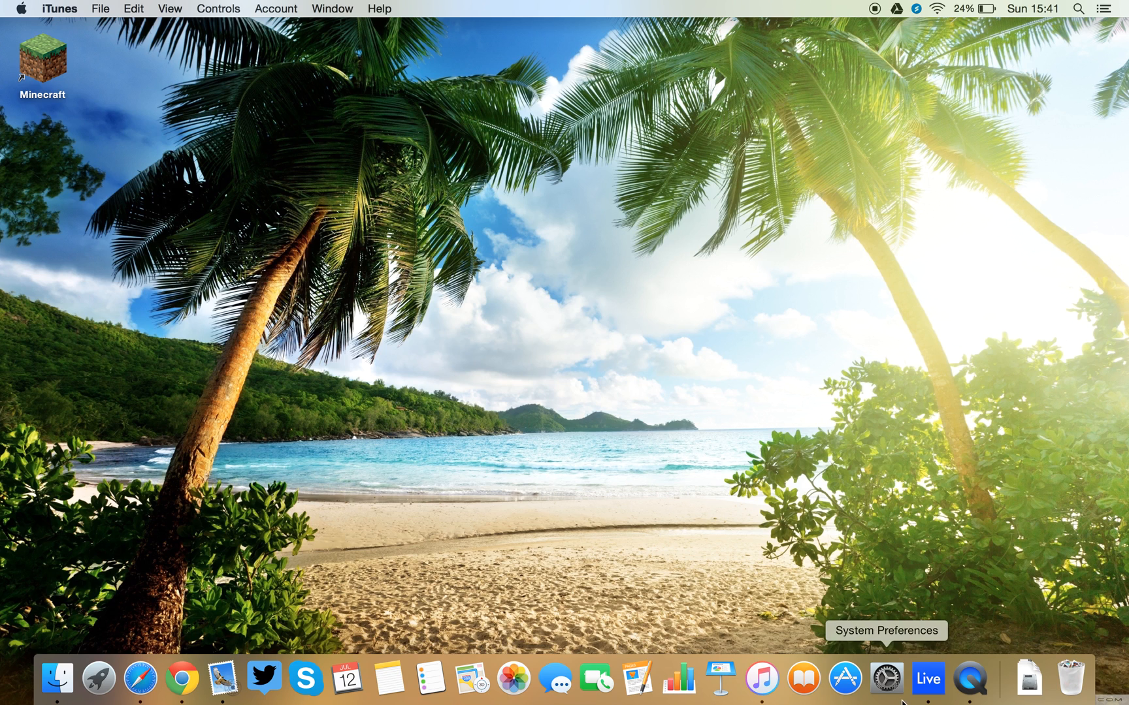
pyautogui.click(926, 677)
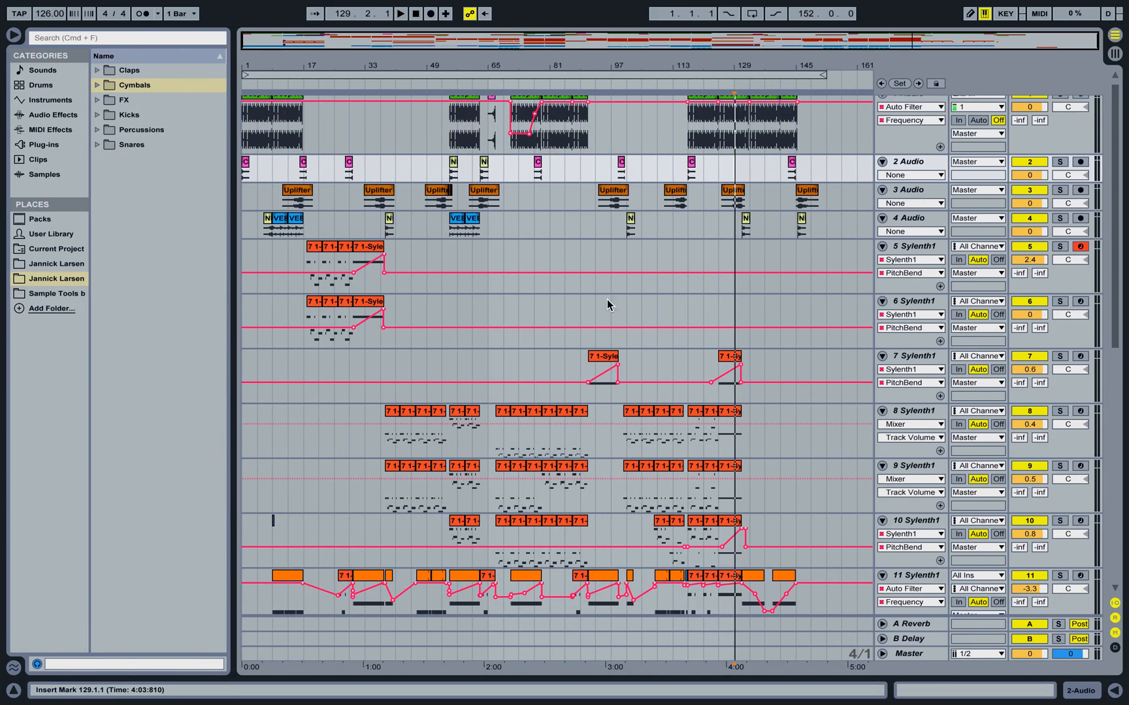
# Step: Close the Deep house Live window and bring up QuickTime Player's dock menu of recording options
pyautogui.scroll(-3)
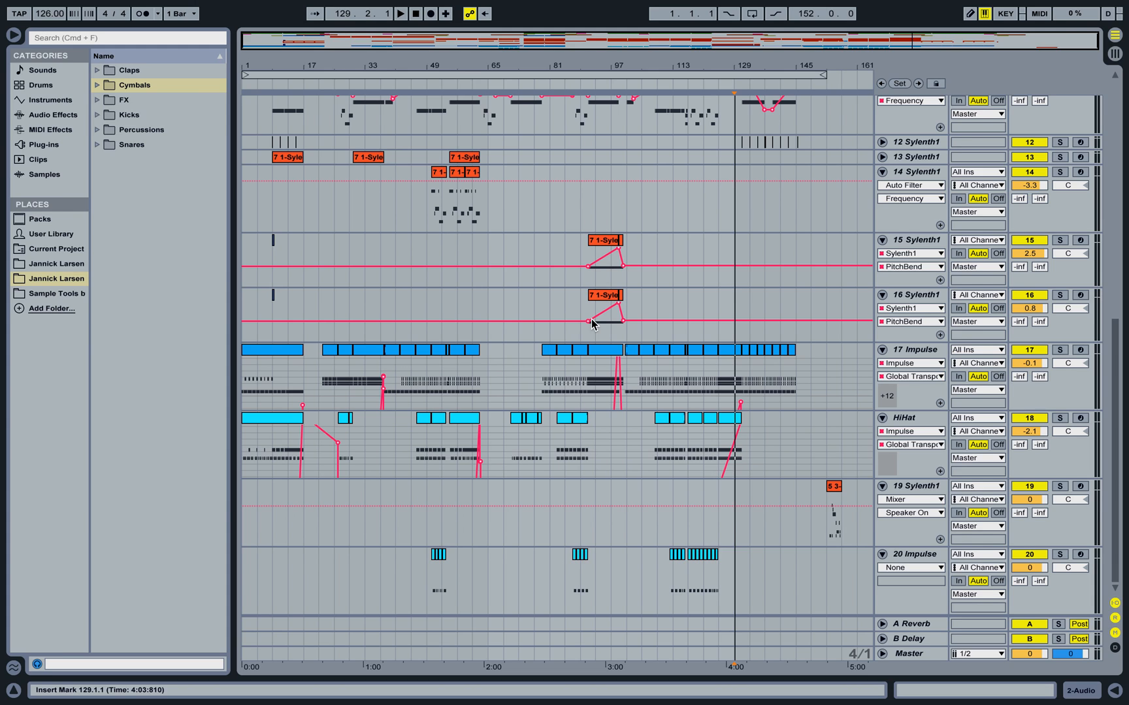
pyautogui.click(54, 8)
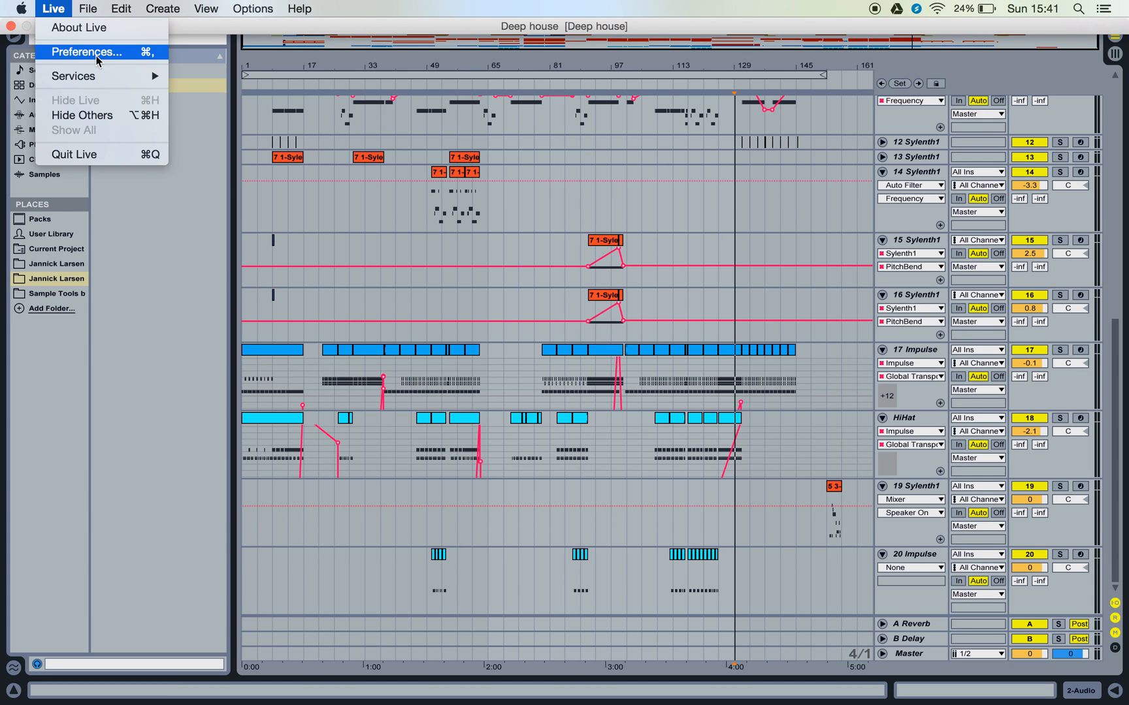
pyautogui.moveTo(189, 156)
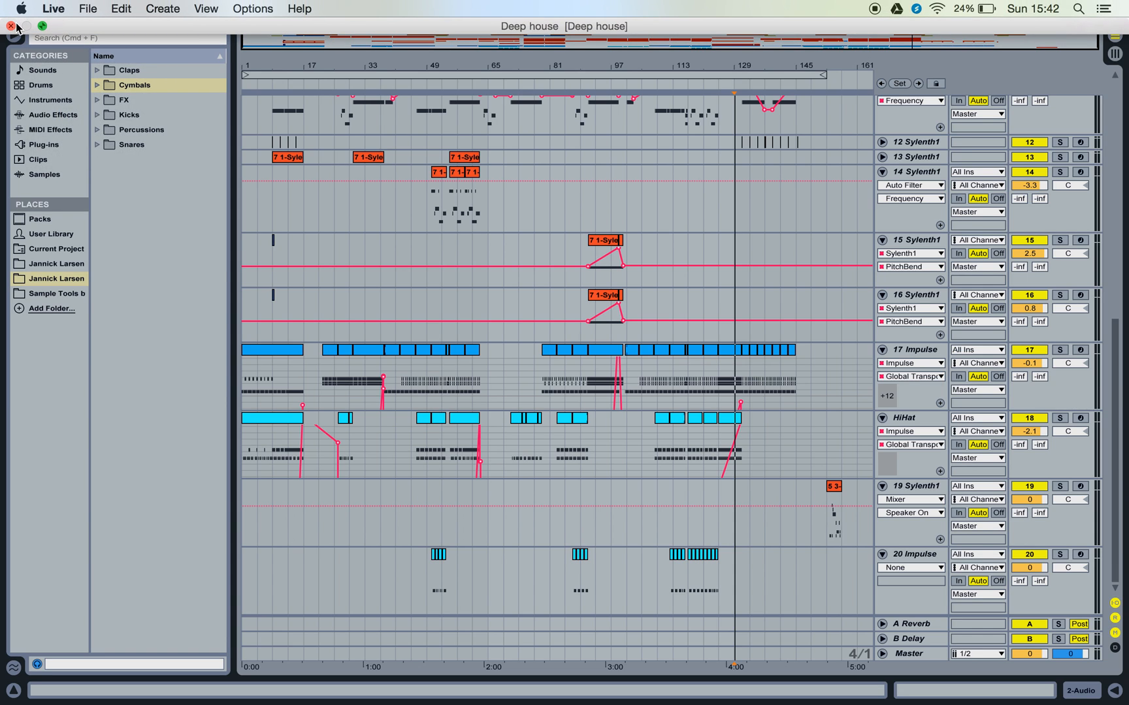
pyautogui.click(10, 27)
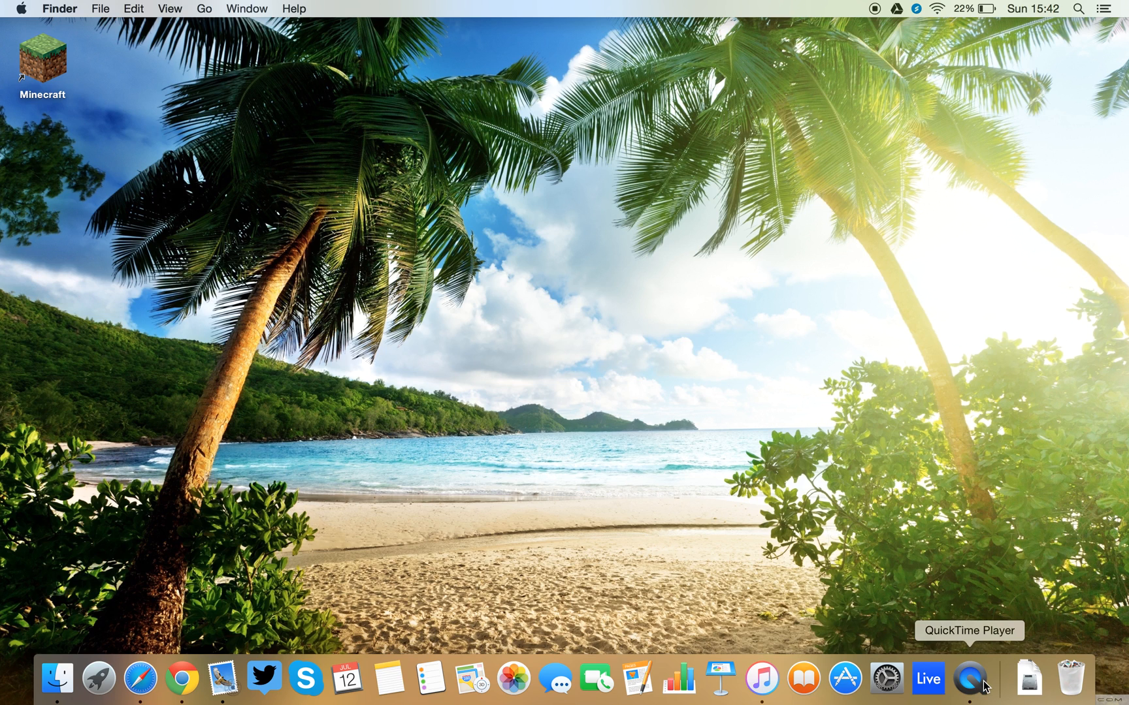
pyautogui.rightClick(968, 676)
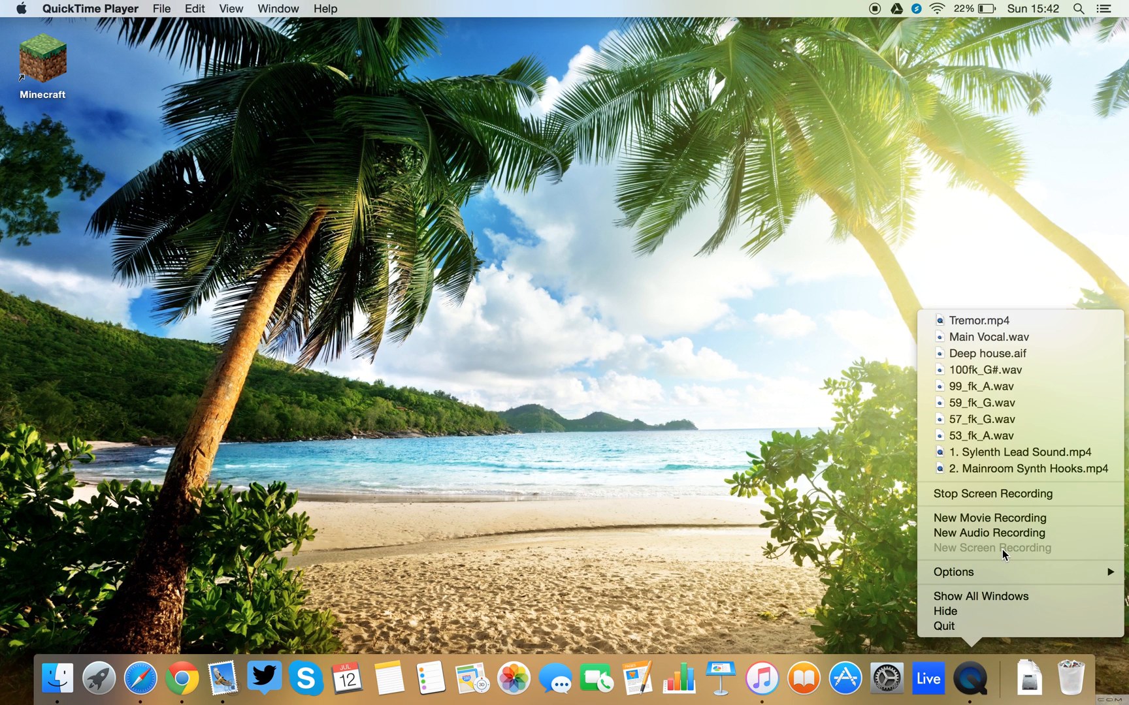
pyautogui.moveTo(221, 249)
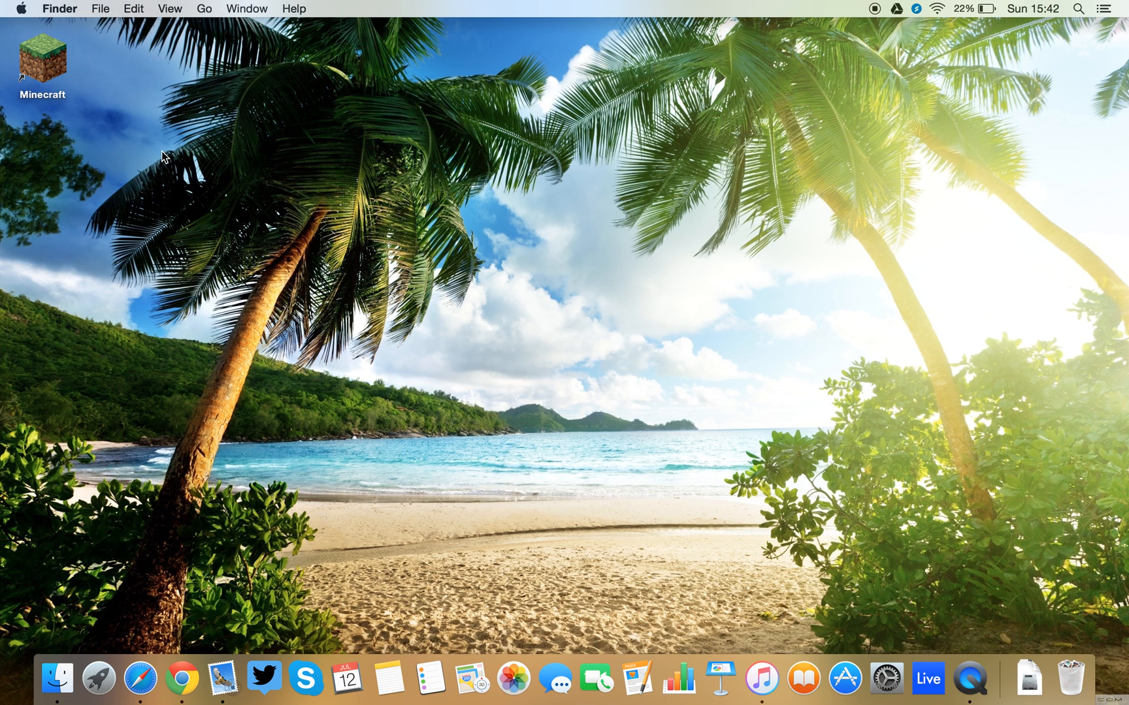
pyautogui.moveTo(206, 159)
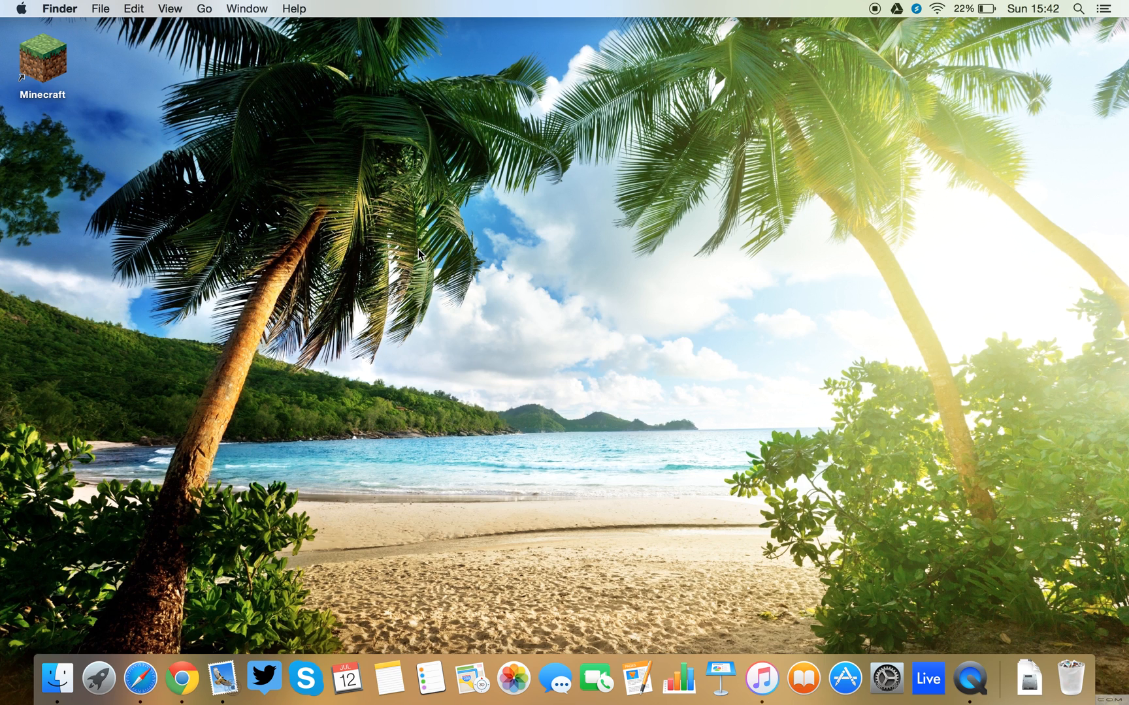
pyautogui.moveTo(407, 264)
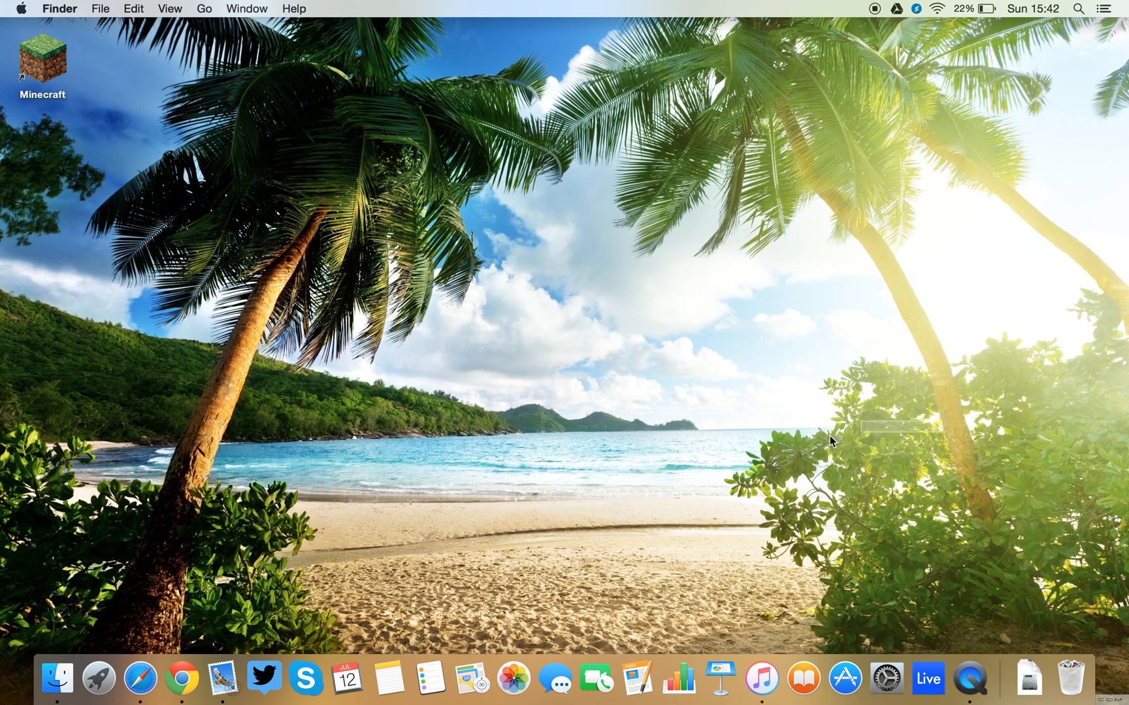
pyautogui.moveTo(383, 408)
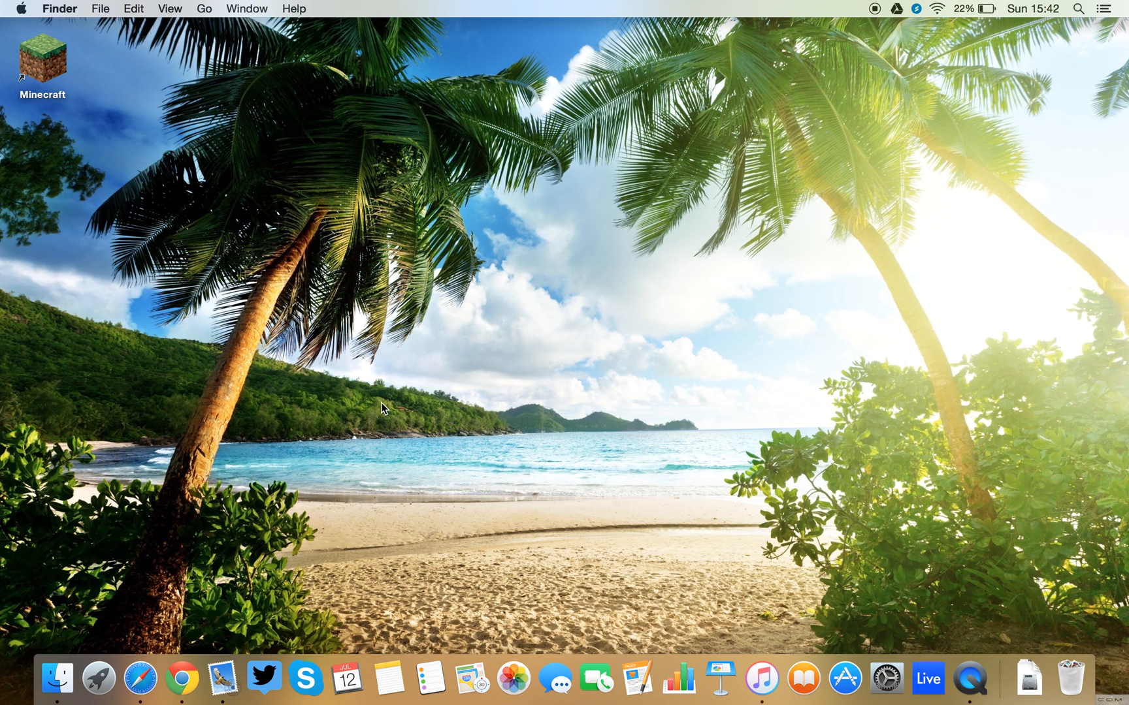
pyautogui.moveTo(889, 618)
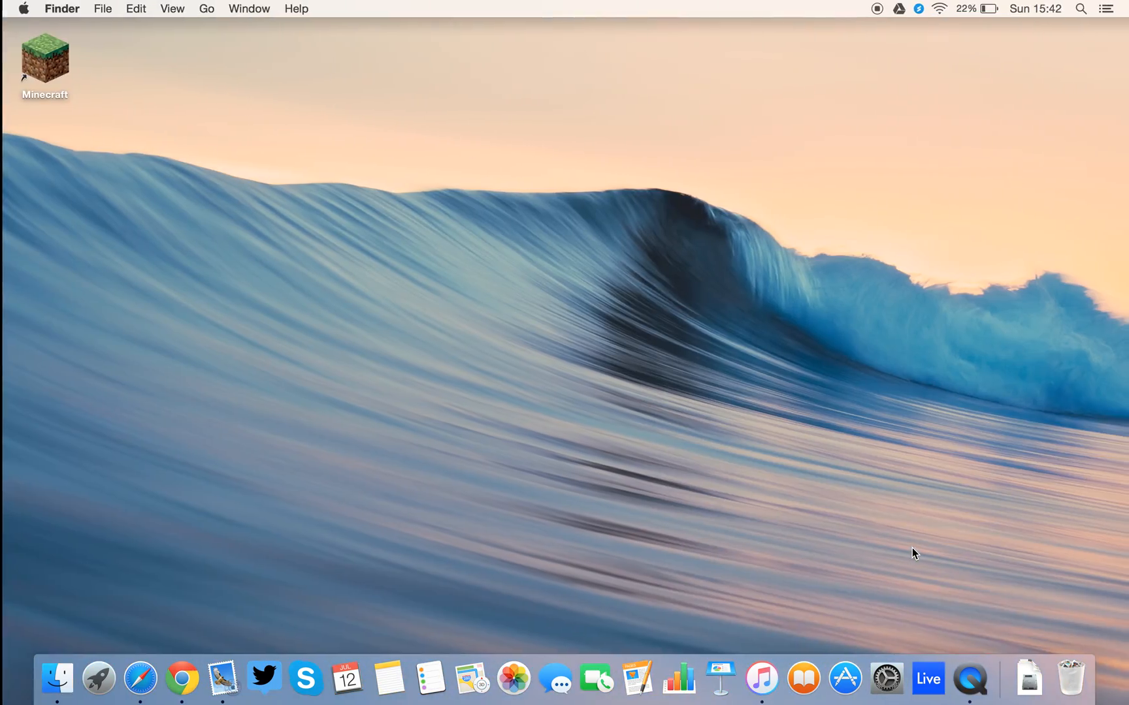
pyautogui.moveTo(734, 493)
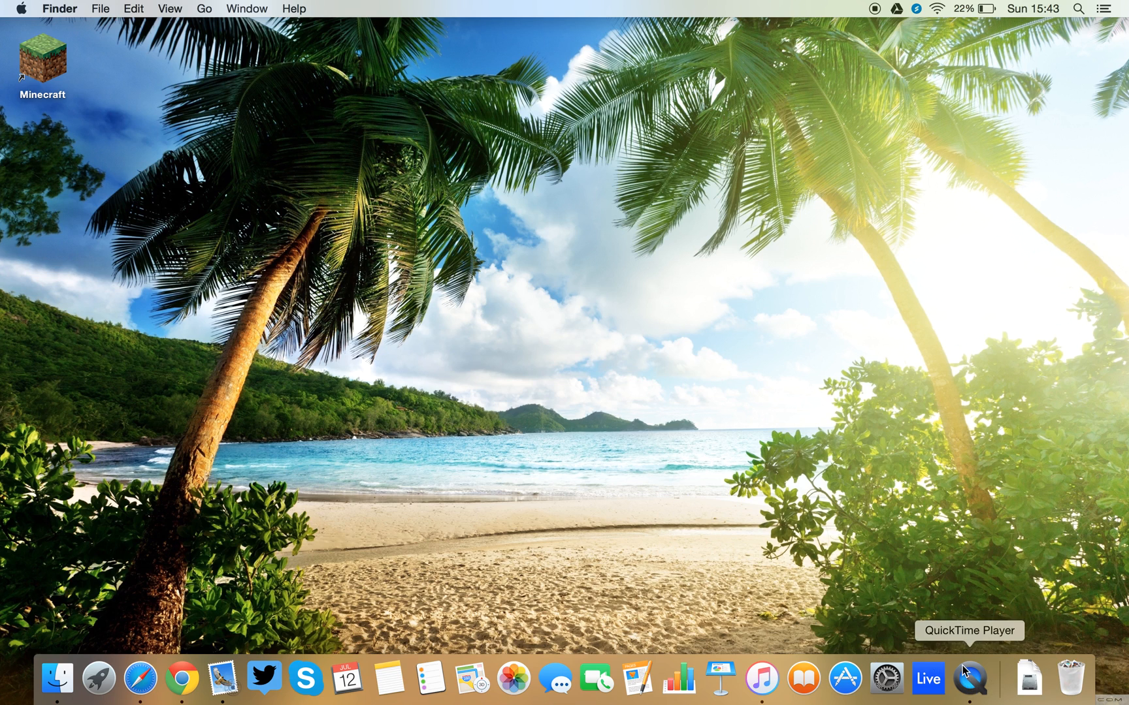
pyautogui.moveTo(761, 668)
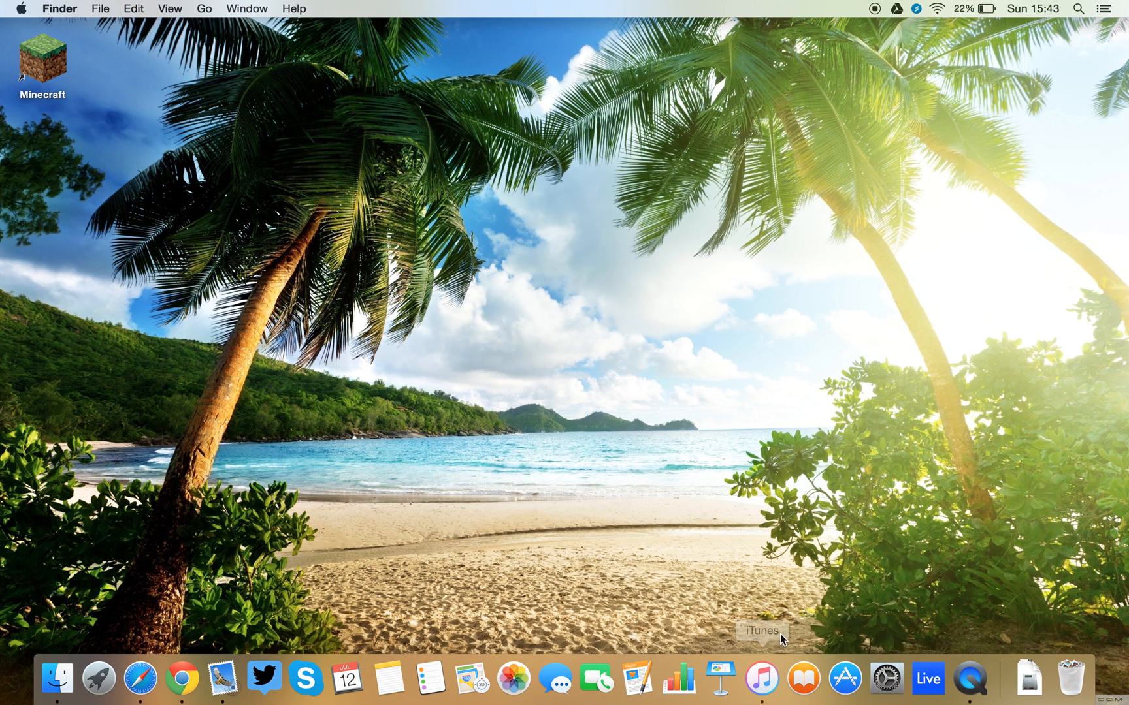
pyautogui.moveTo(765, 579)
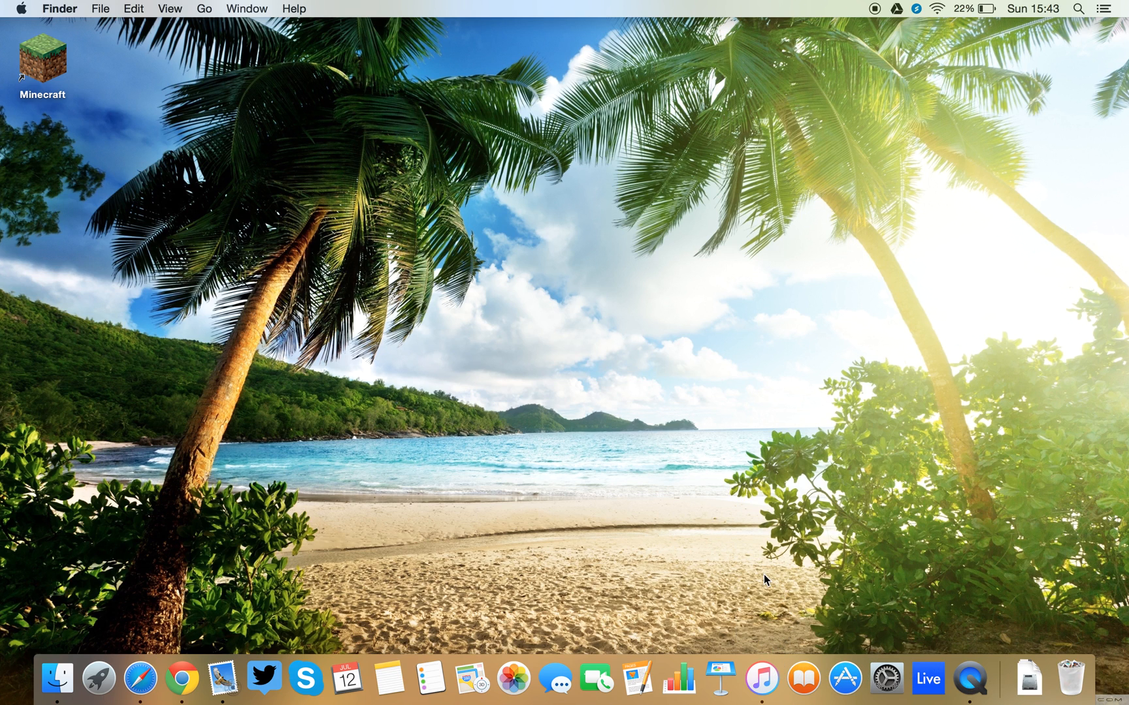
pyautogui.moveTo(783, 583)
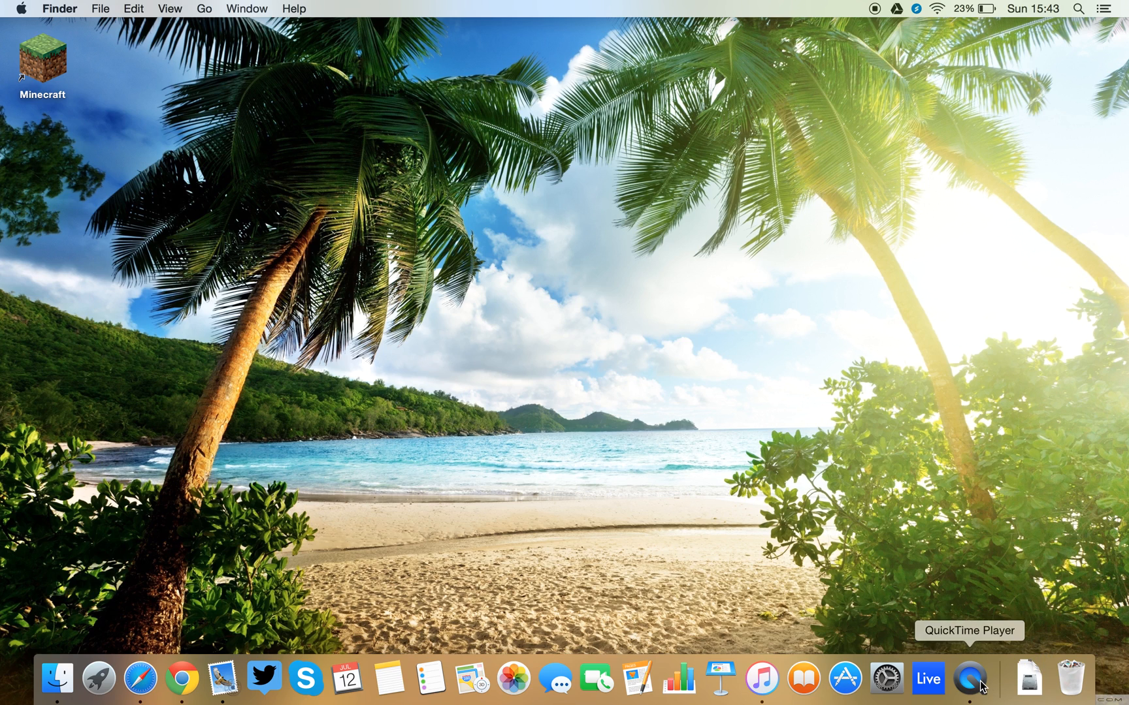
pyautogui.moveTo(411, 525)
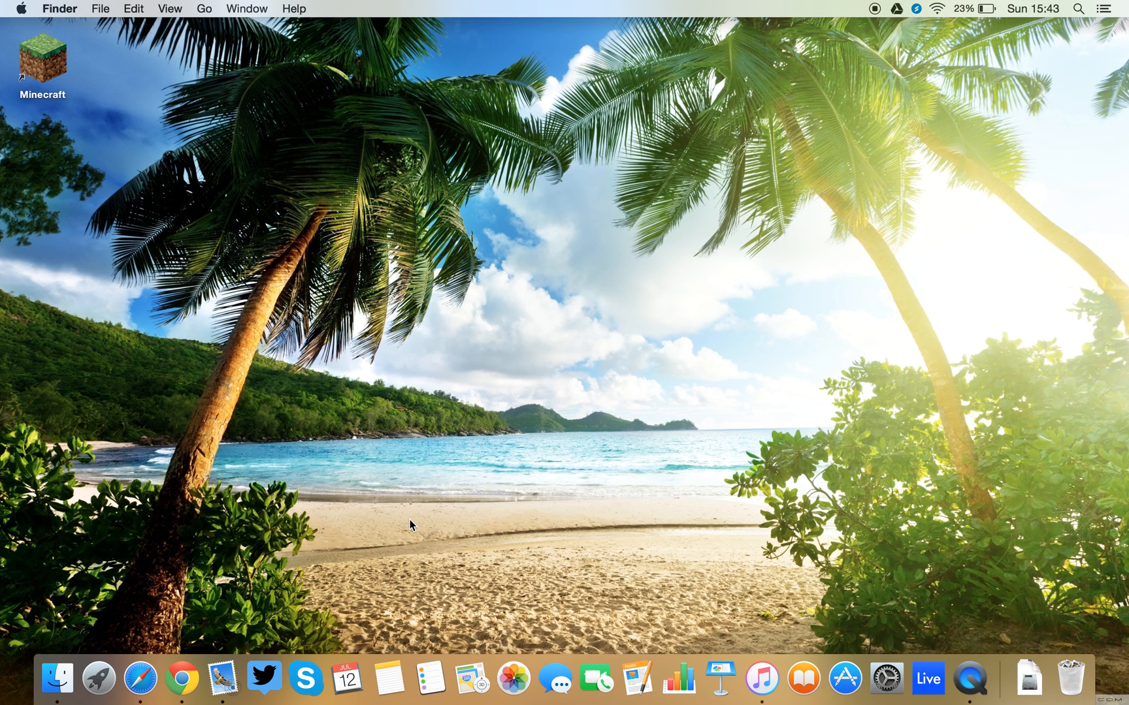
pyautogui.moveTo(444, 506)
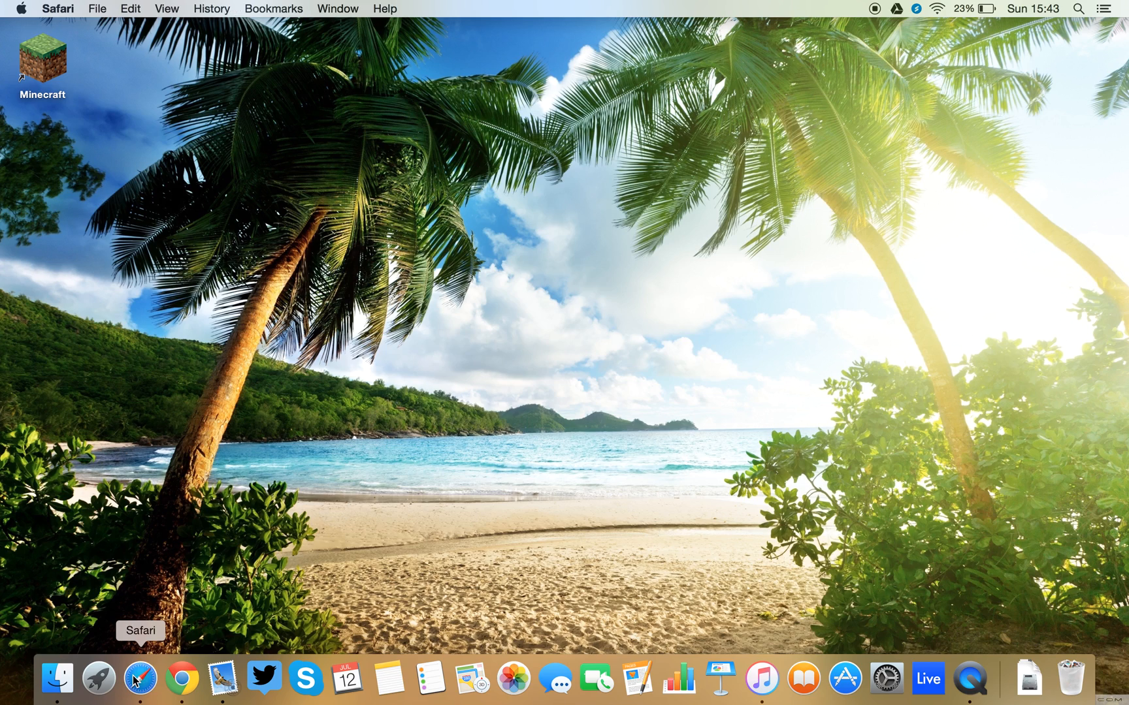
pyautogui.click(140, 677)
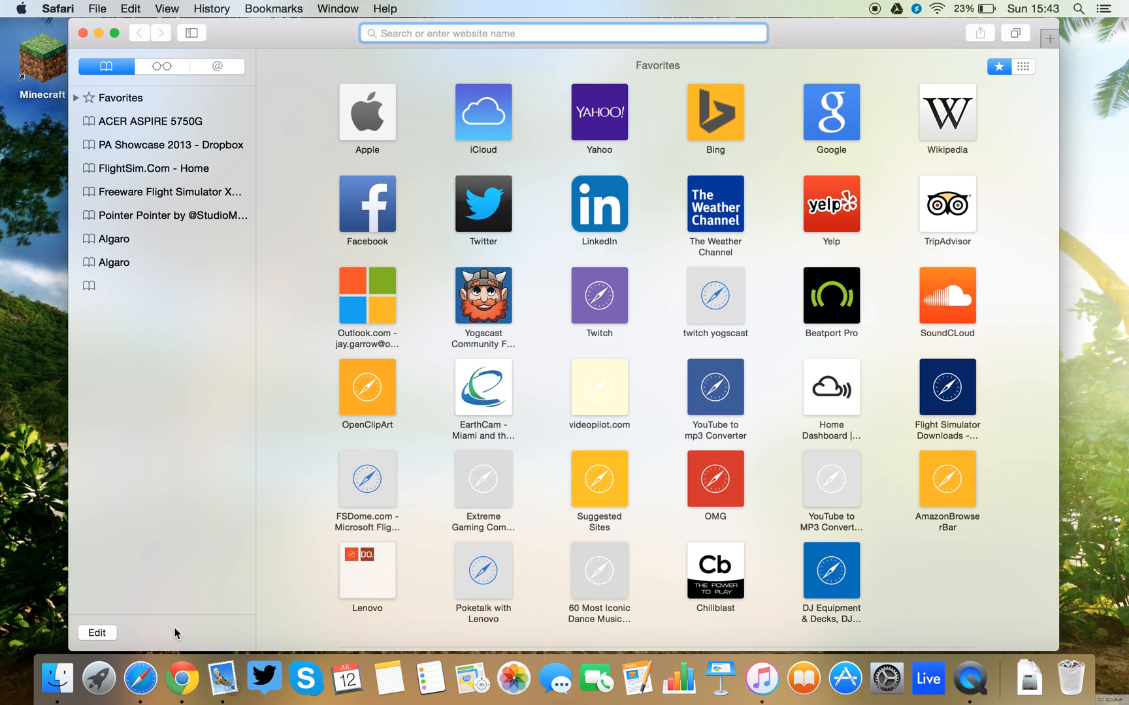
pyautogui.click(89, 33)
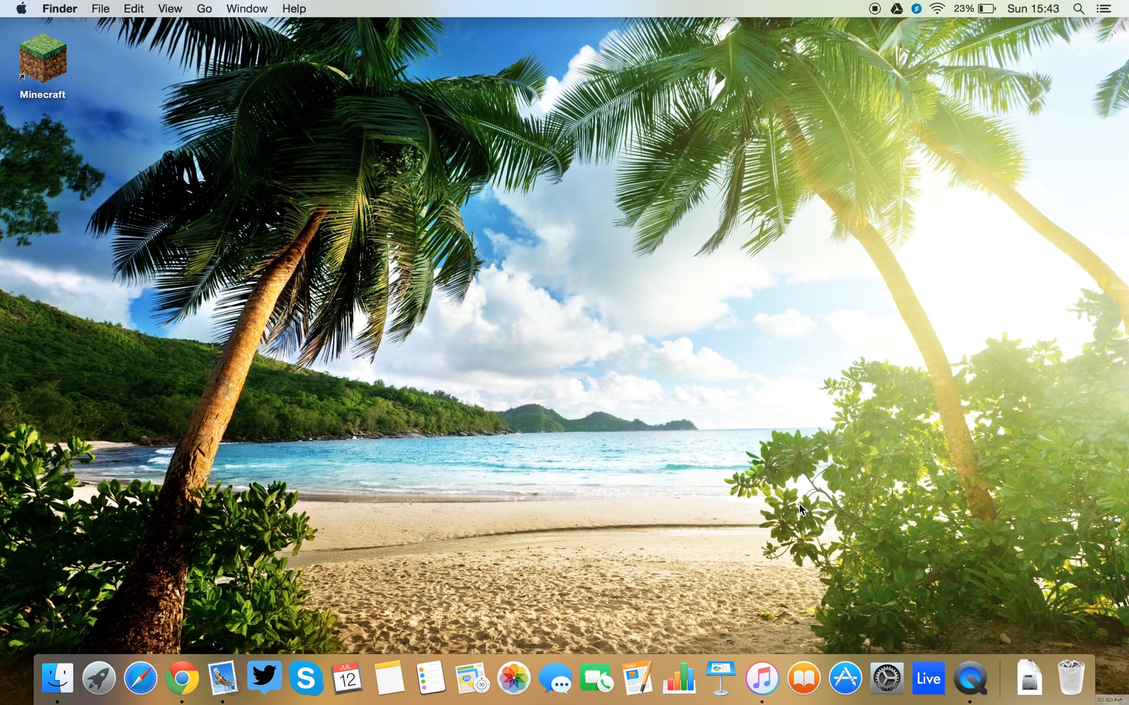
pyautogui.moveTo(993, 654)
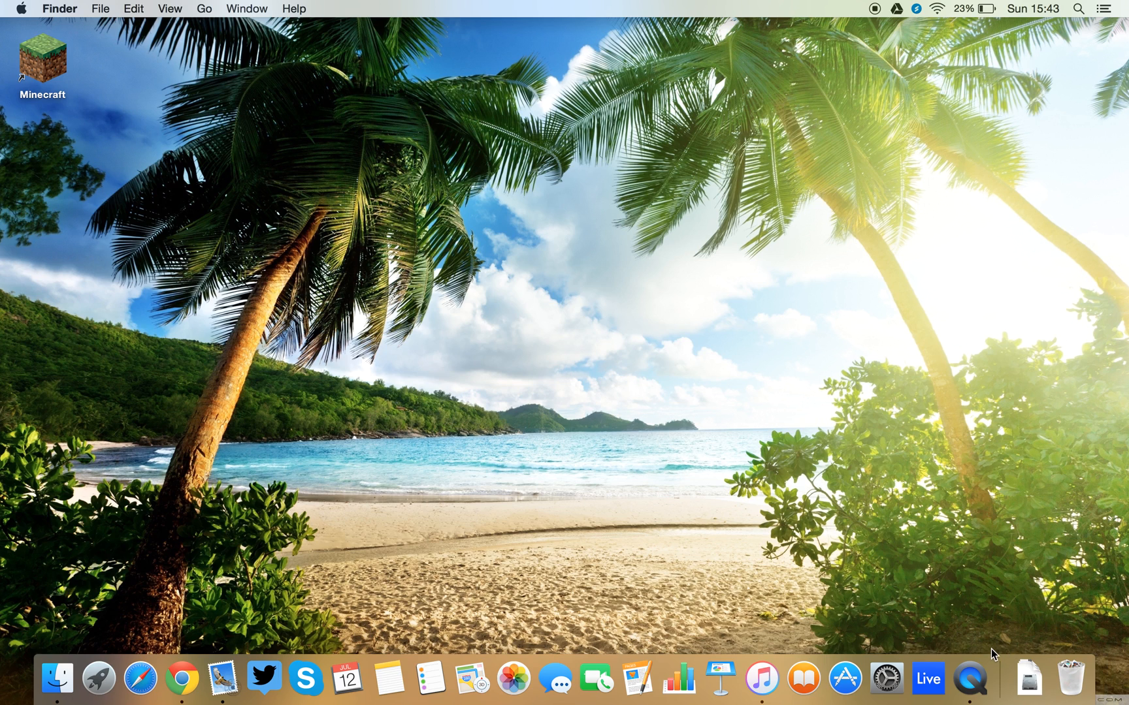
pyautogui.moveTo(928, 677)
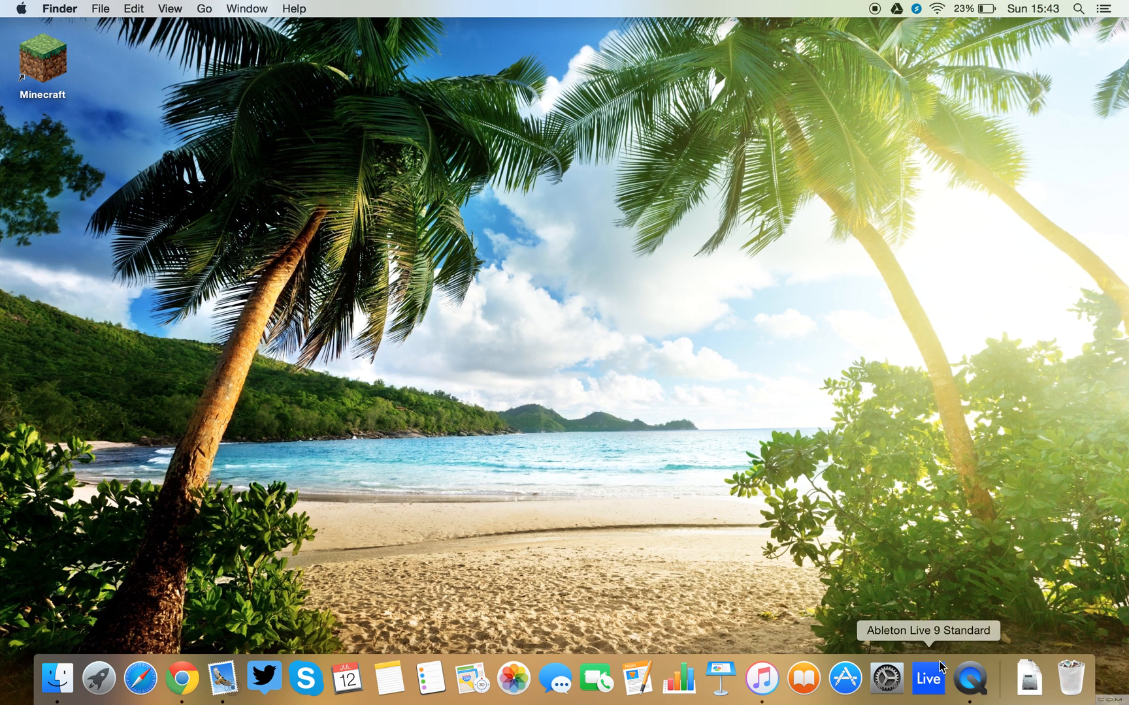
pyautogui.moveTo(968, 676)
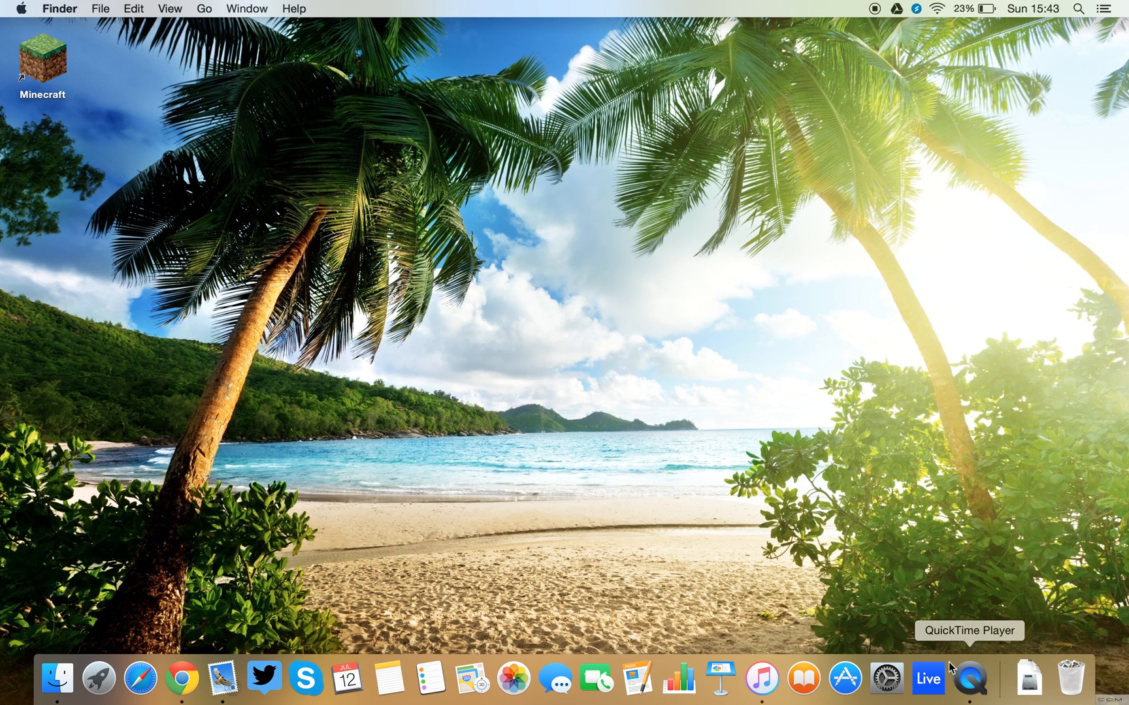
pyautogui.moveTo(895, 662)
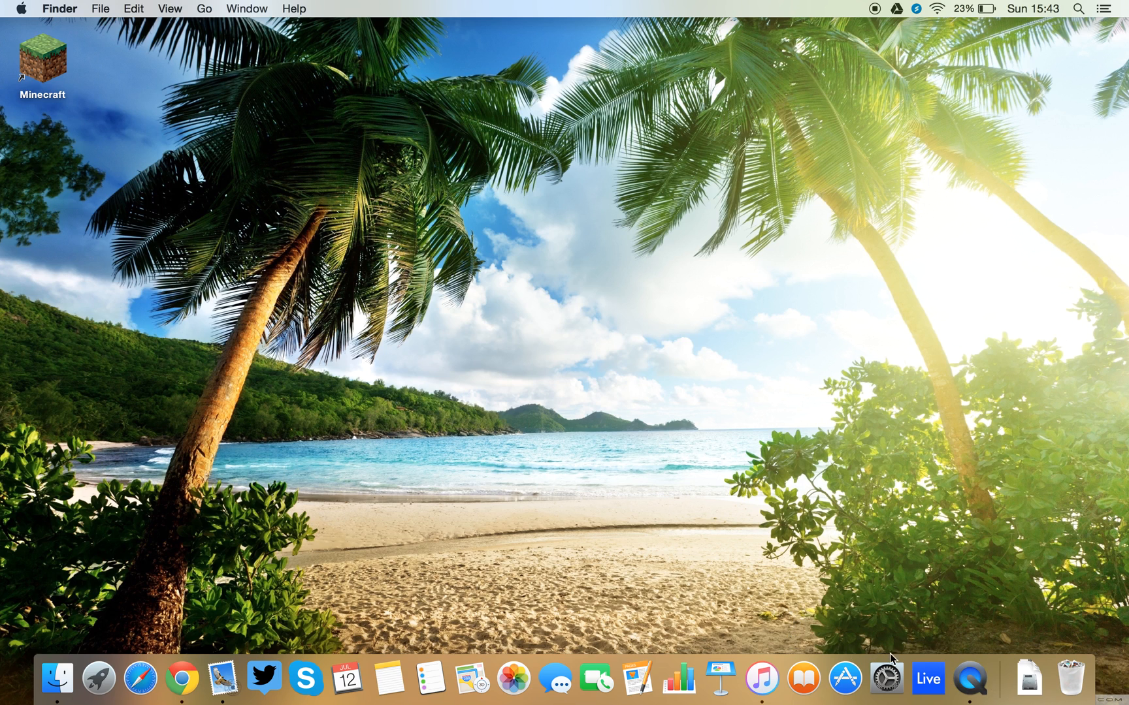
pyautogui.moveTo(922, 635)
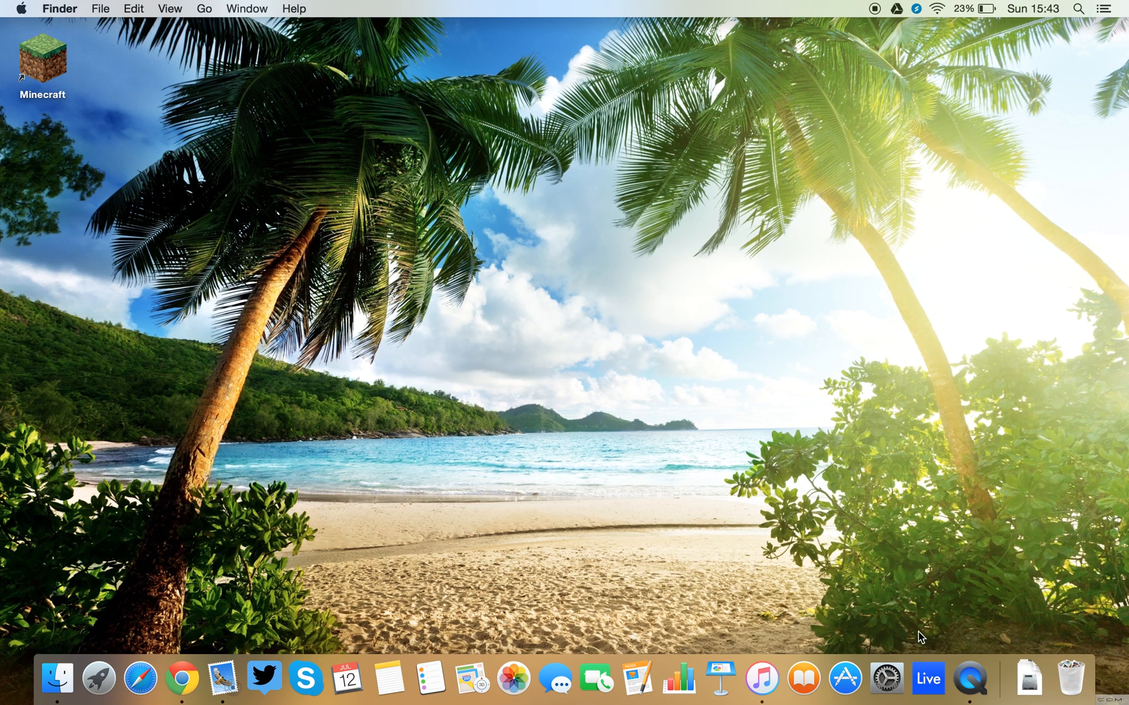
# Step: Open QuickTime Player's dock menu showing recent files and Stop Screen Recording
pyautogui.rightClick(965, 678)
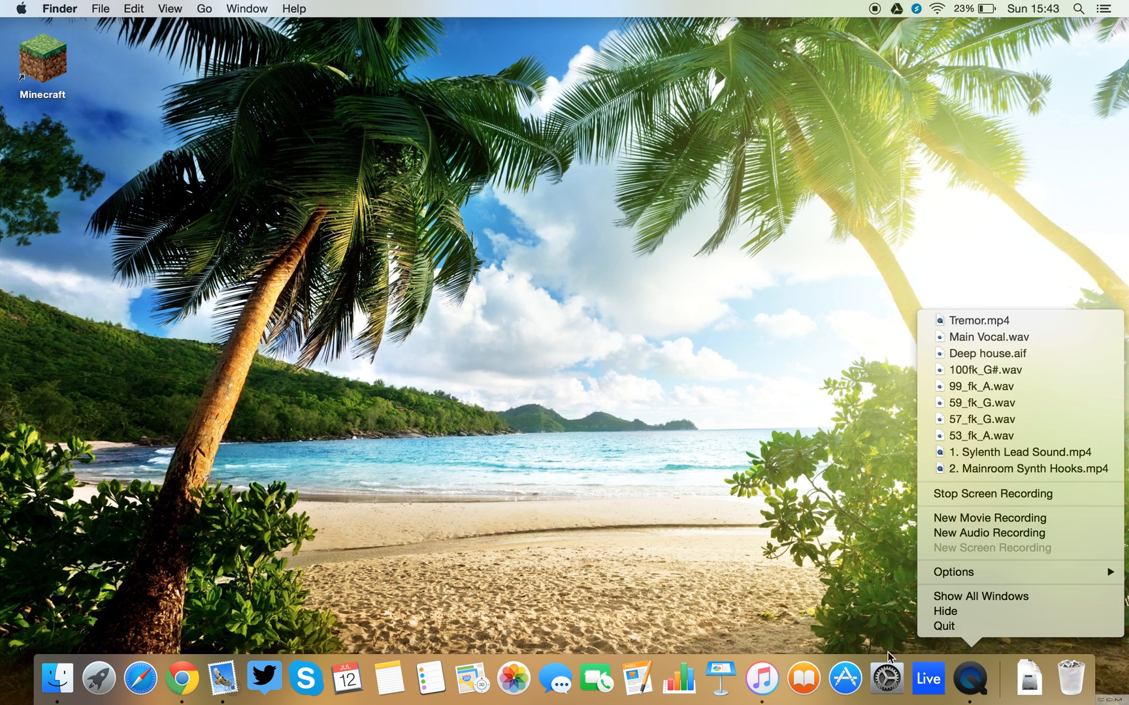
pyautogui.moveTo(514, 330)
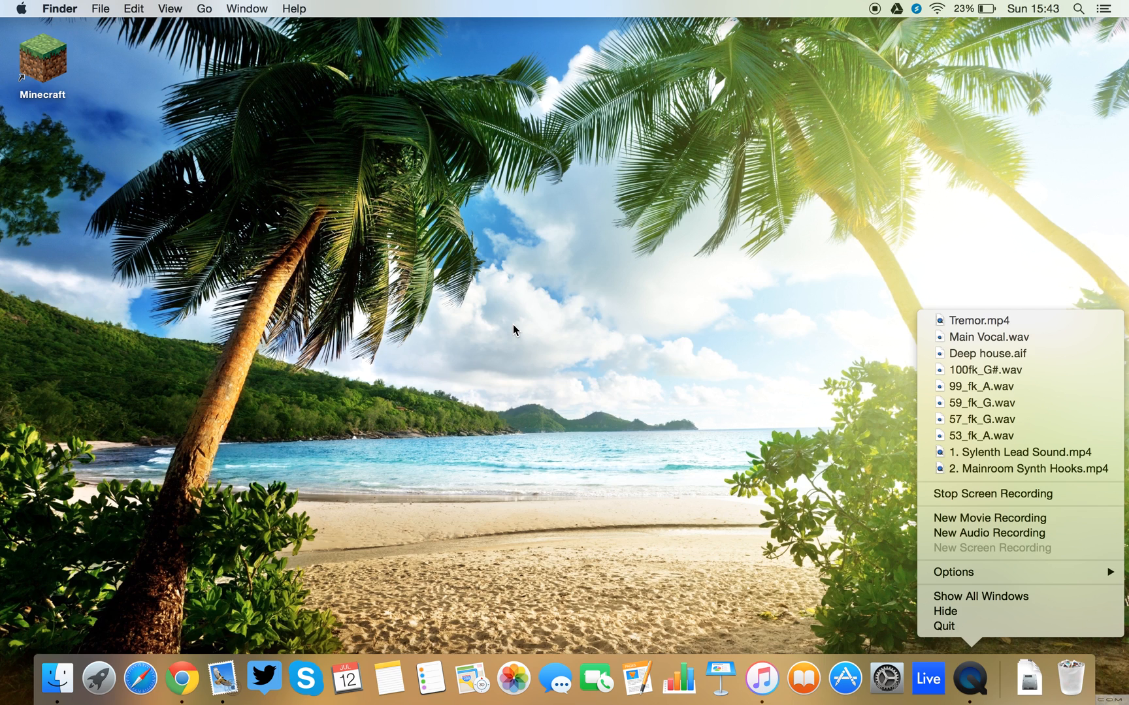
pyautogui.moveTo(1025, 468)
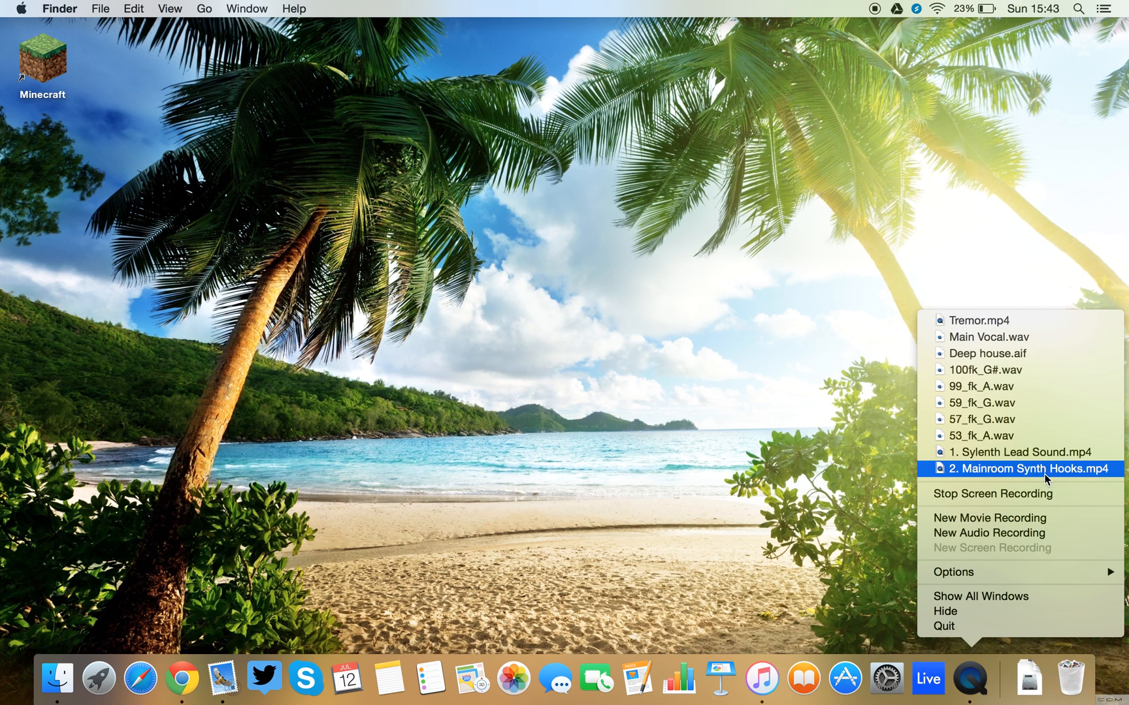
pyautogui.moveTo(840, 474)
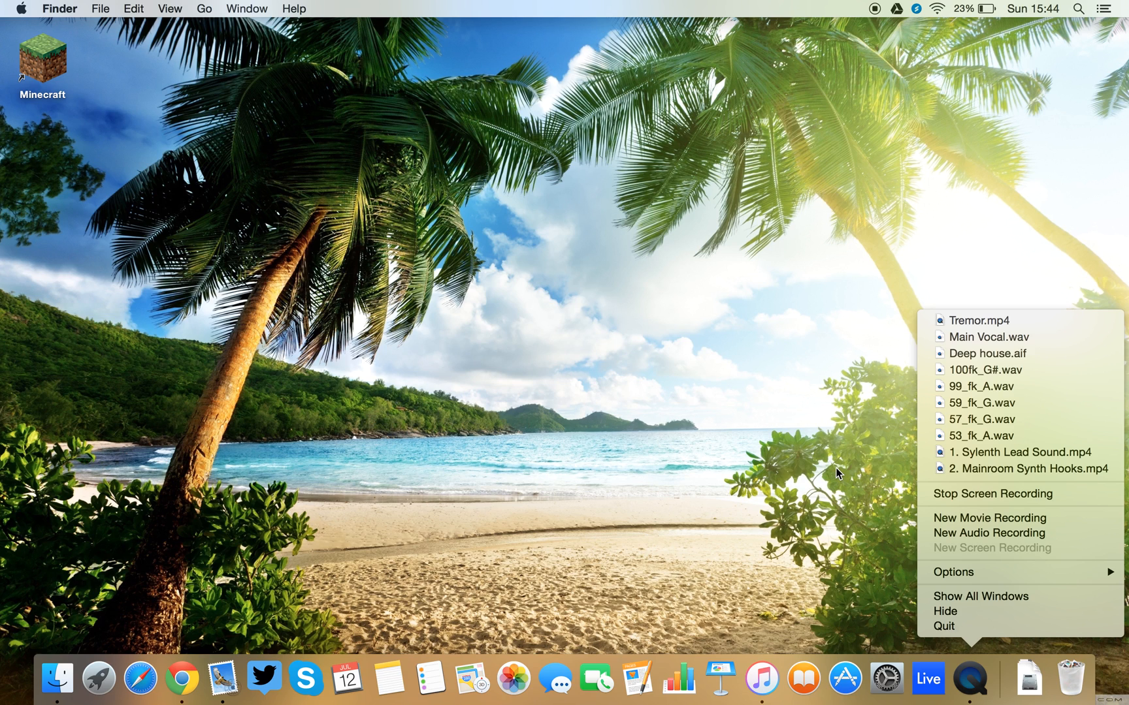
pyautogui.moveTo(988, 533)
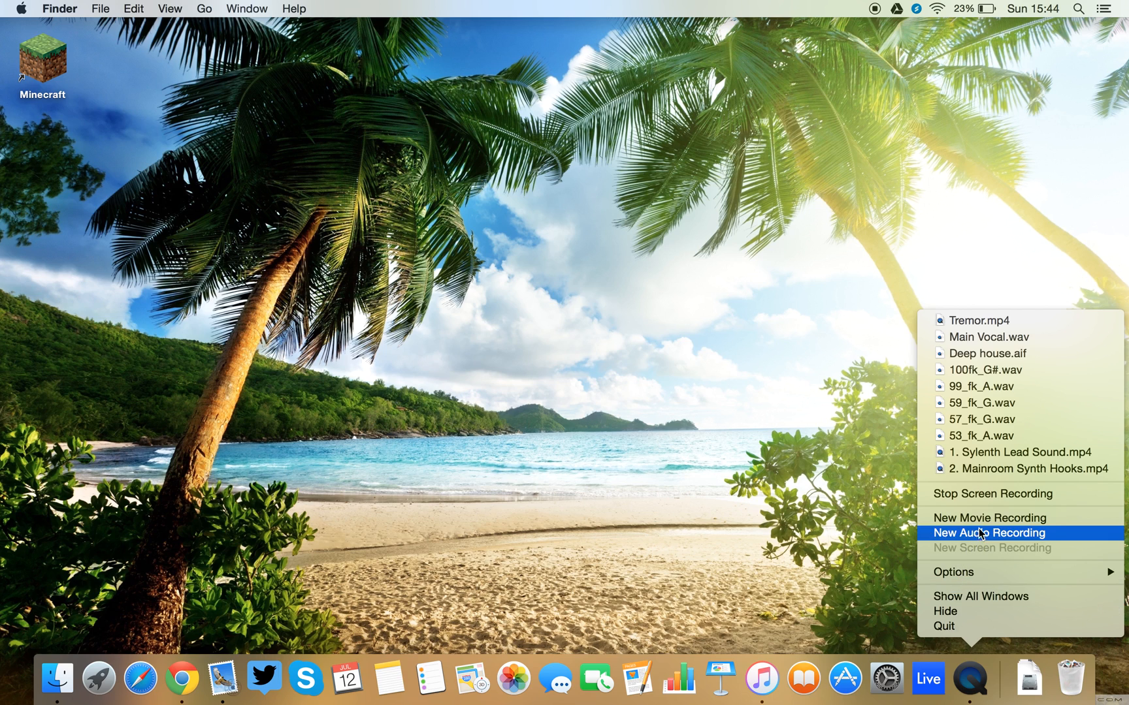
pyautogui.moveTo(992, 493)
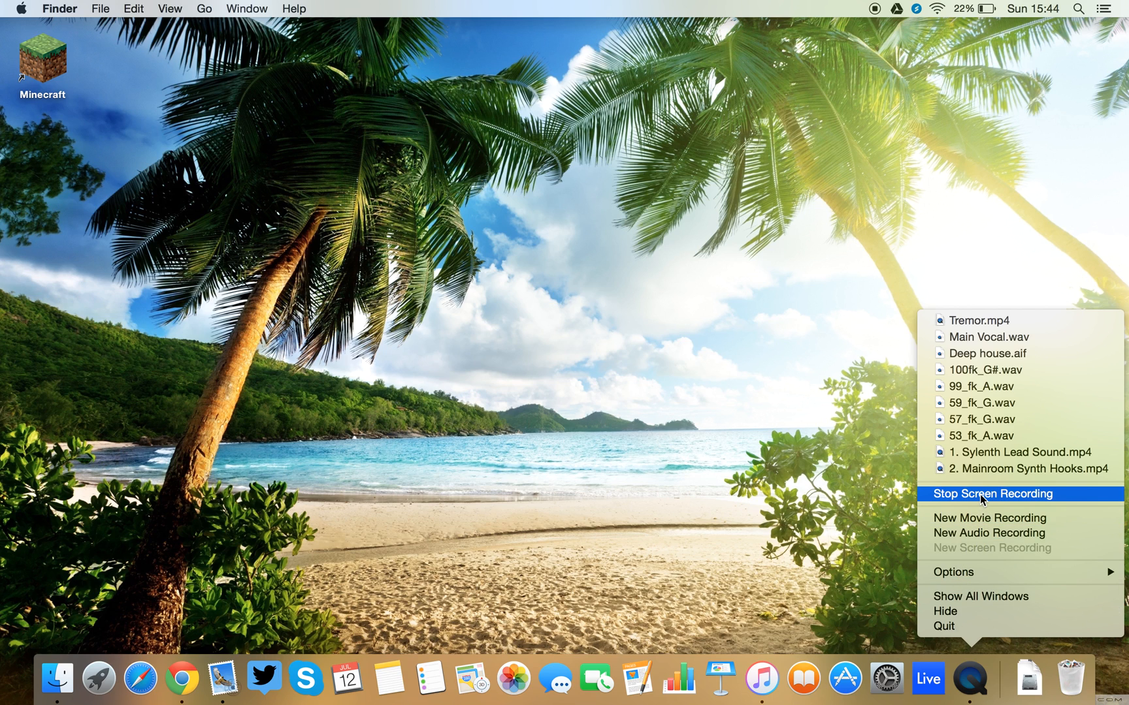